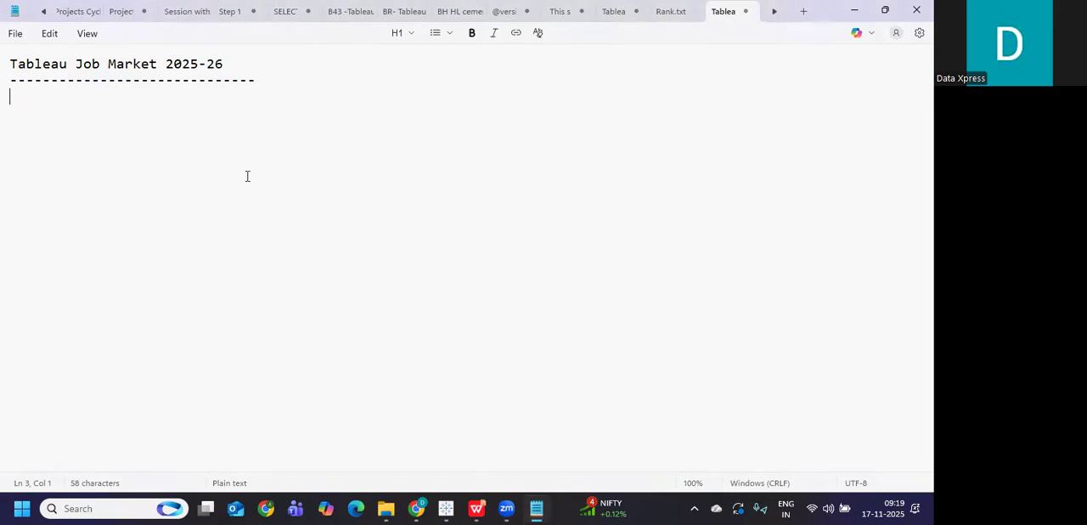
Write the line 'BI - Tableau and Power bi- Cost' below the title underline.
{"action": "type", "text": "BI"}
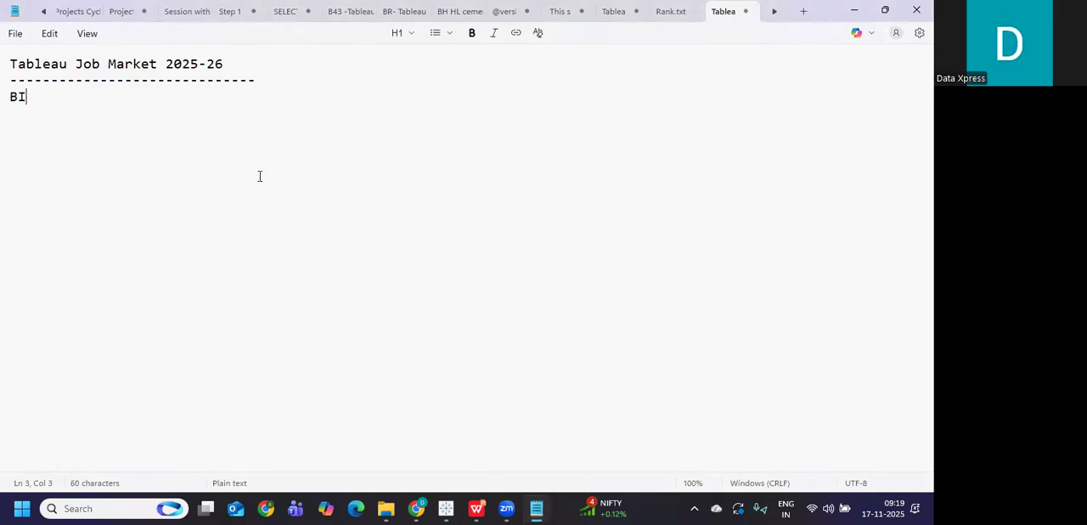
{"action": "type", "text": "-"}
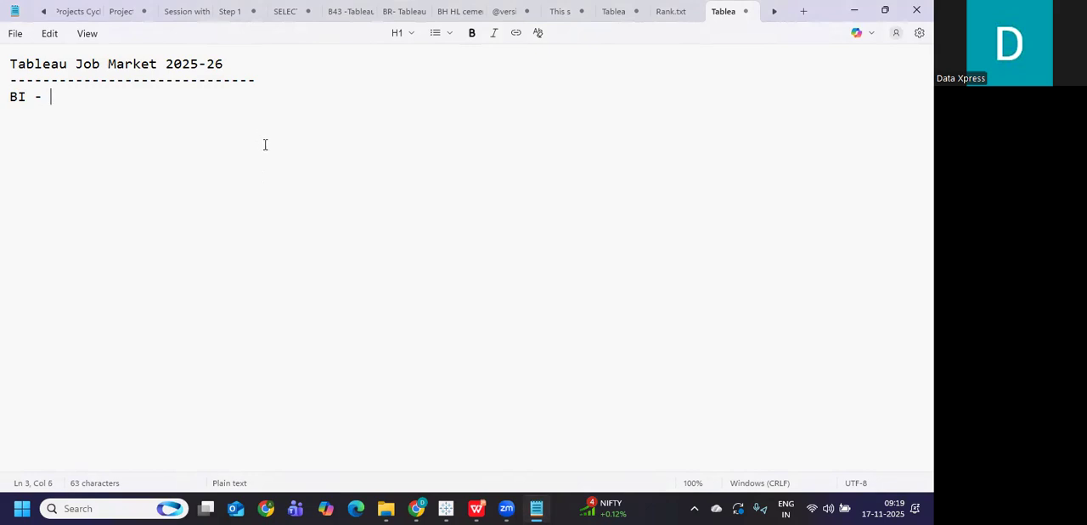
{"action": "type", "text": "Tableau and"}
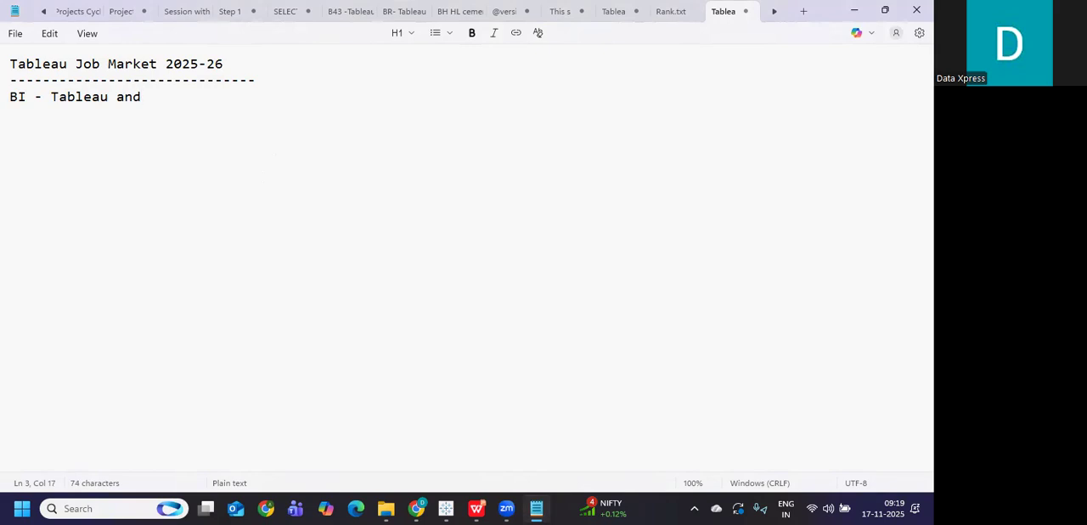
{"action": "type", "text": "Power bi"}
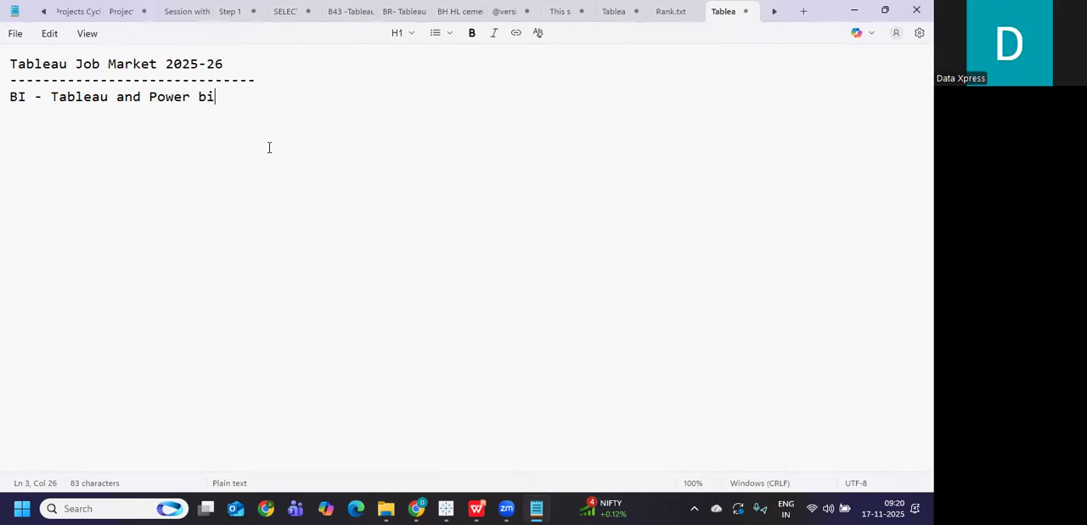
{"action": "type", "text": "-"}
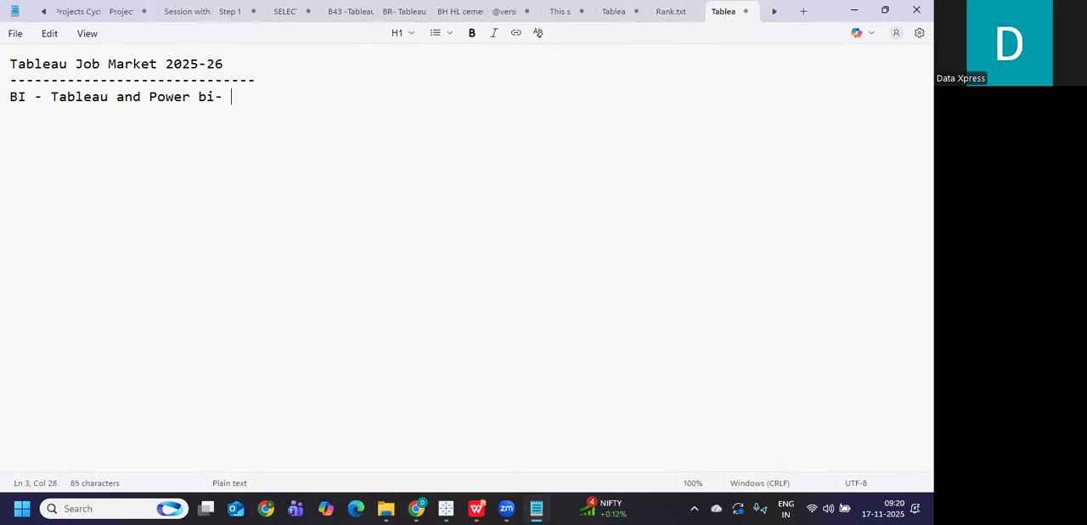
{"action": "type", "text": "Cost"}
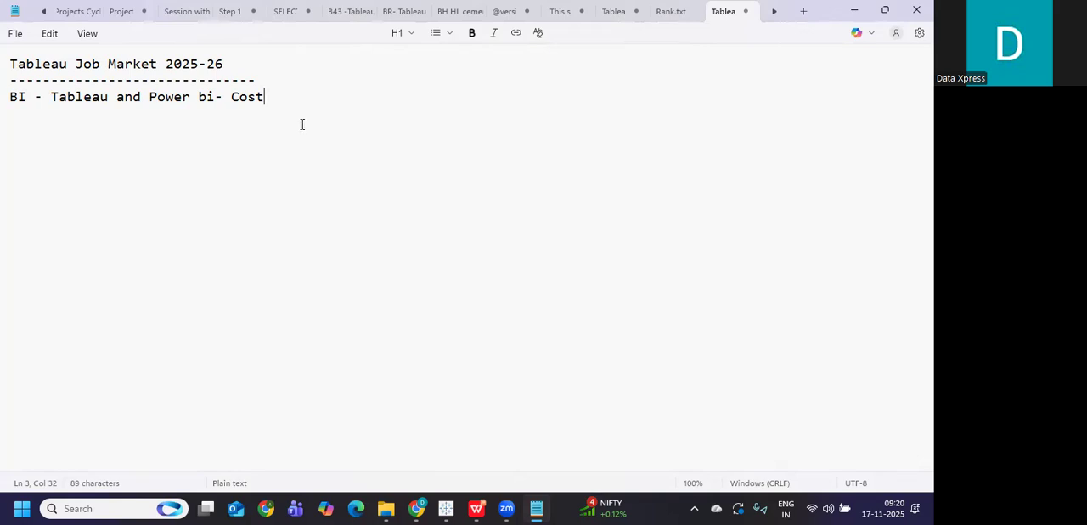
{"action": "mouse_move", "coordinate": [50, 100]}
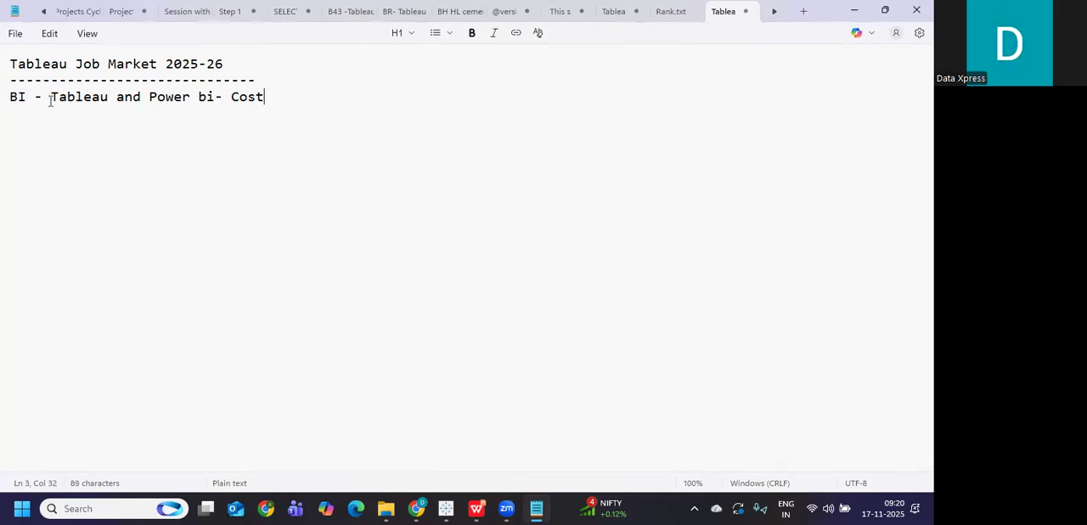
{"action": "left_click_drag", "start_coordinate": [51, 95], "coordinate": [265, 95]}
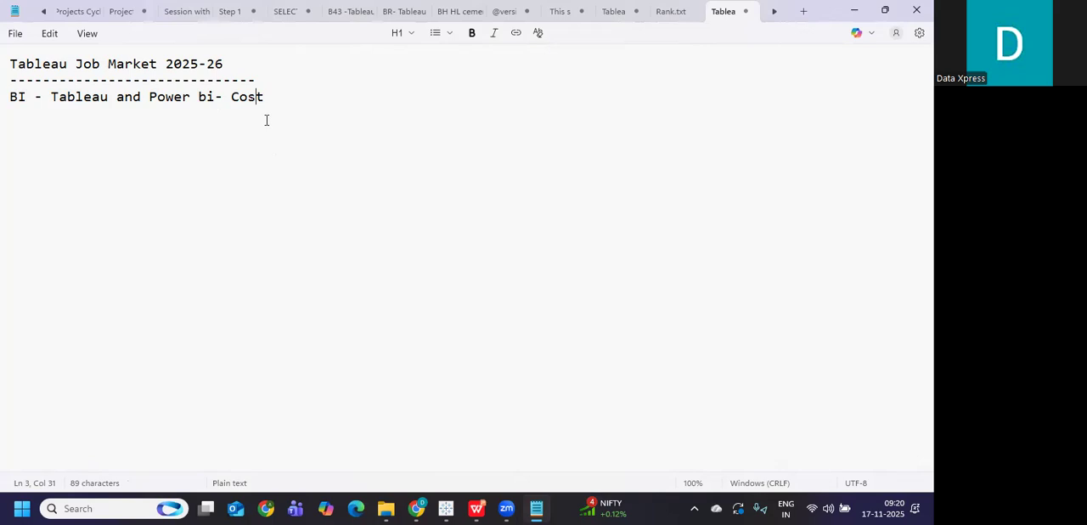
{"action": "double_click", "coordinate": [169, 95]}
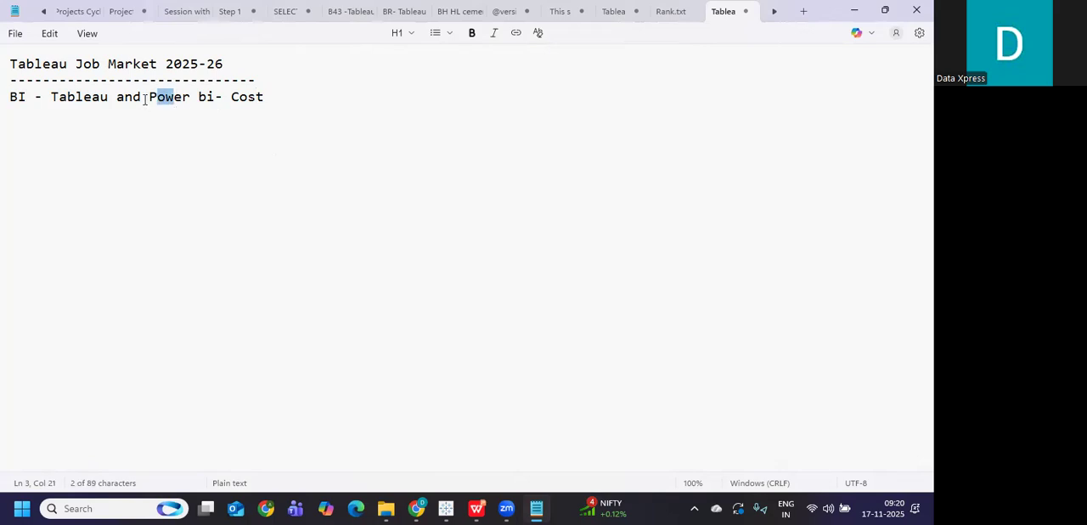
{"action": "double_click", "coordinate": [166, 95]}
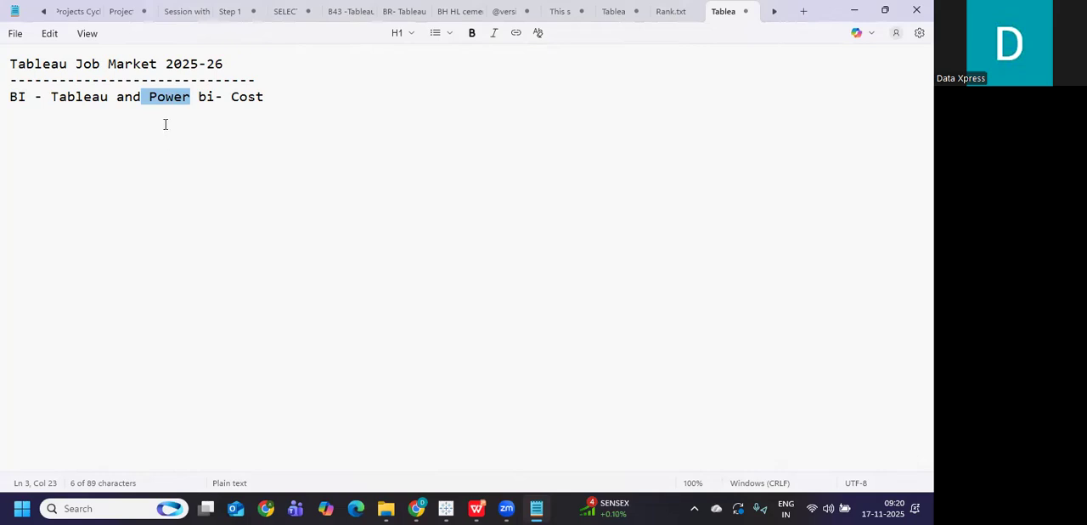
{"action": "mouse_move", "coordinate": [166, 105]}
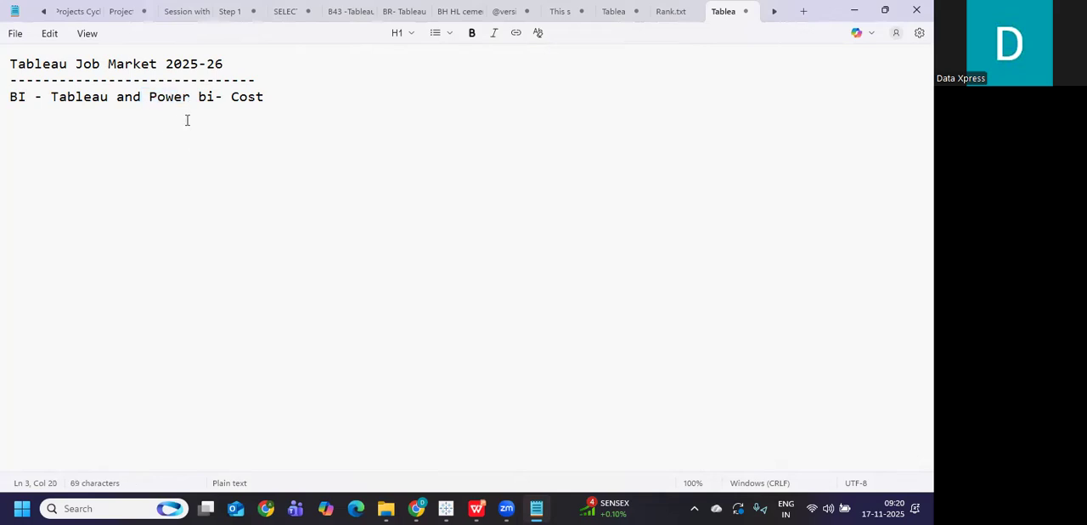
{"action": "double_click", "coordinate": [166, 95]}
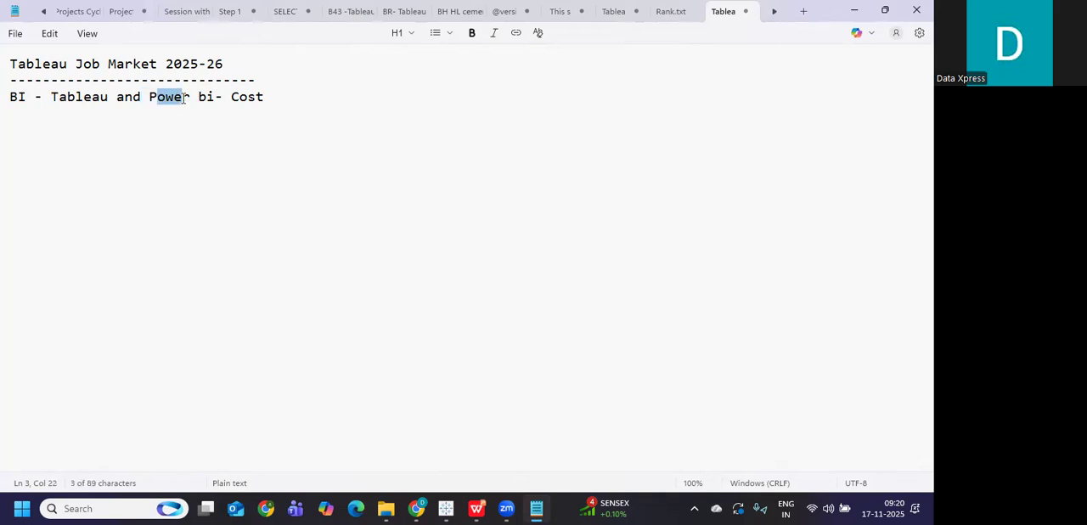
{"action": "double_click", "coordinate": [78, 95]}
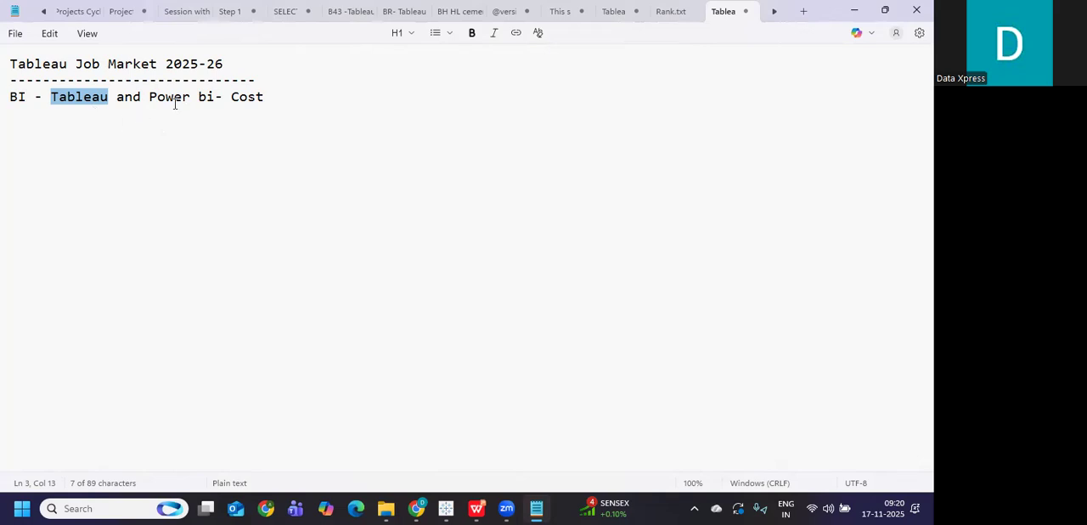
{"action": "left_click", "coordinate": [176, 95]}
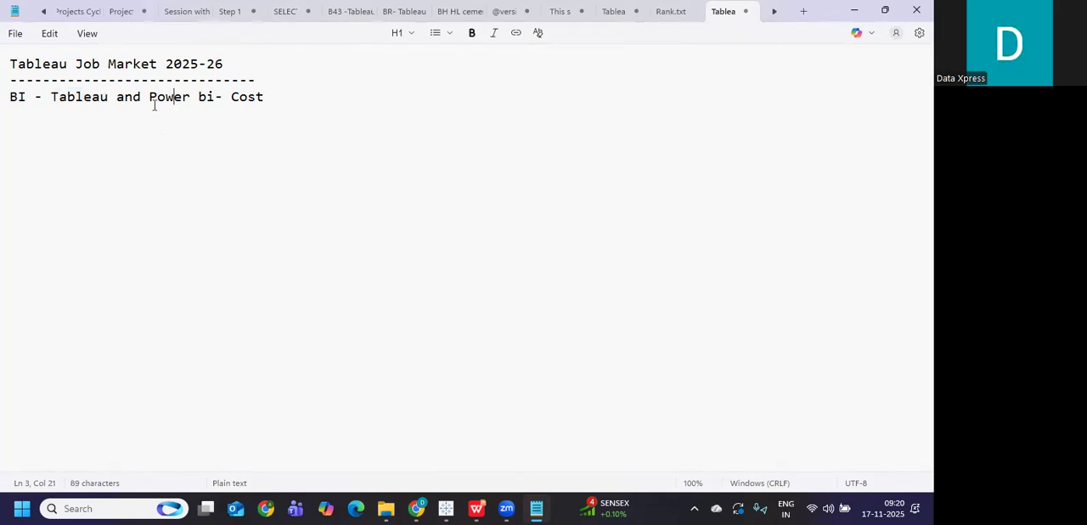
{"action": "double_click", "coordinate": [166, 95]}
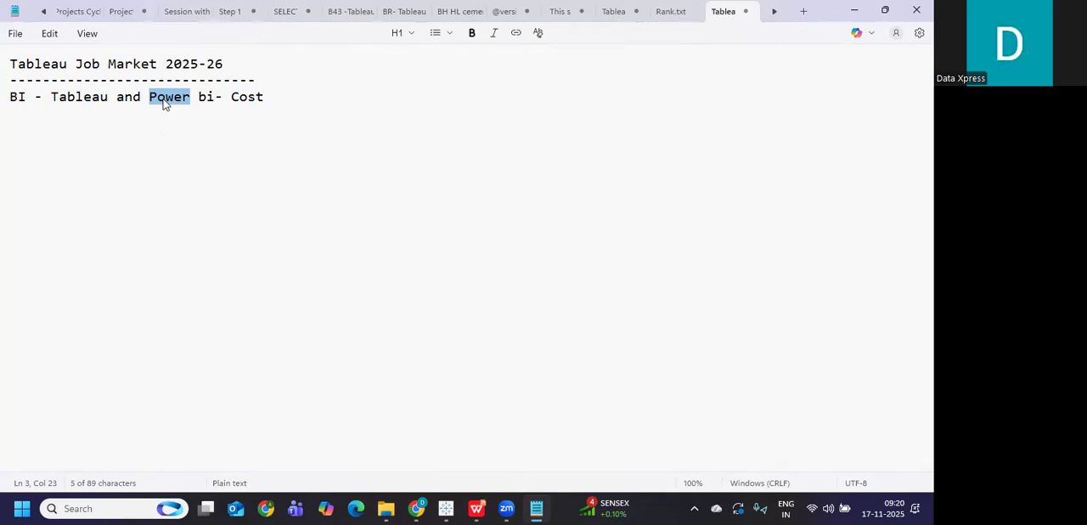
{"action": "mouse_move", "coordinate": [275, 78]}
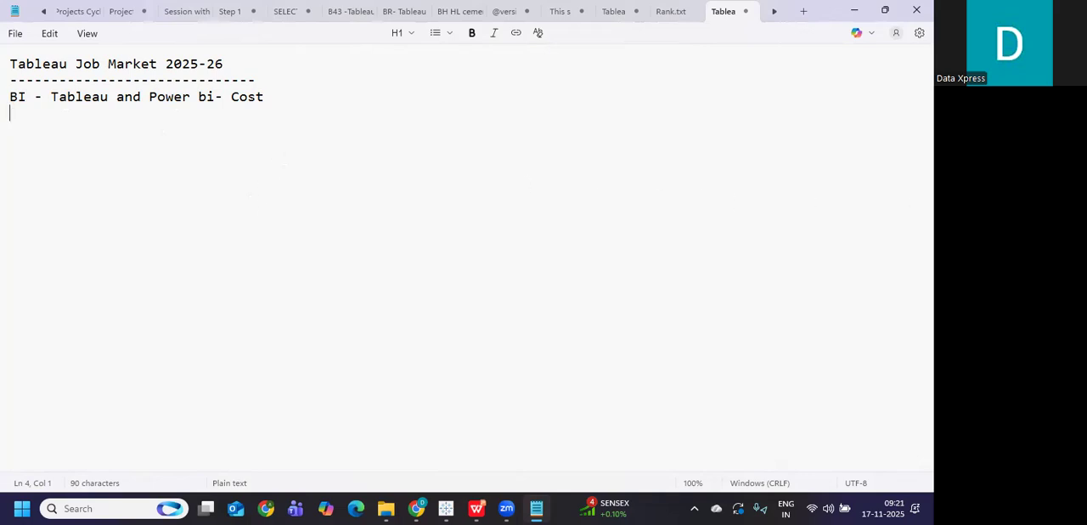
{"action": "double_click", "coordinate": [170, 95]}
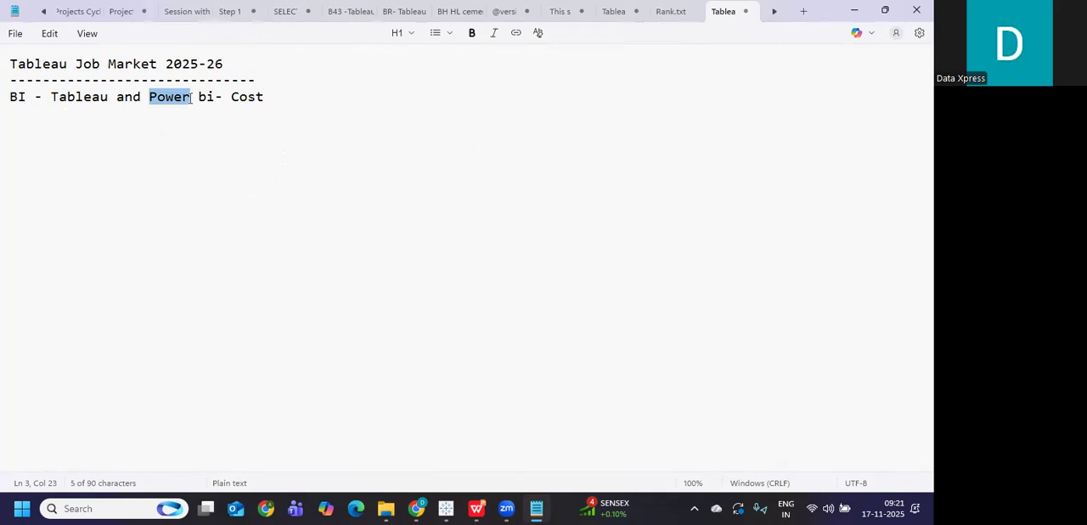
{"action": "double_click", "coordinate": [78, 95]}
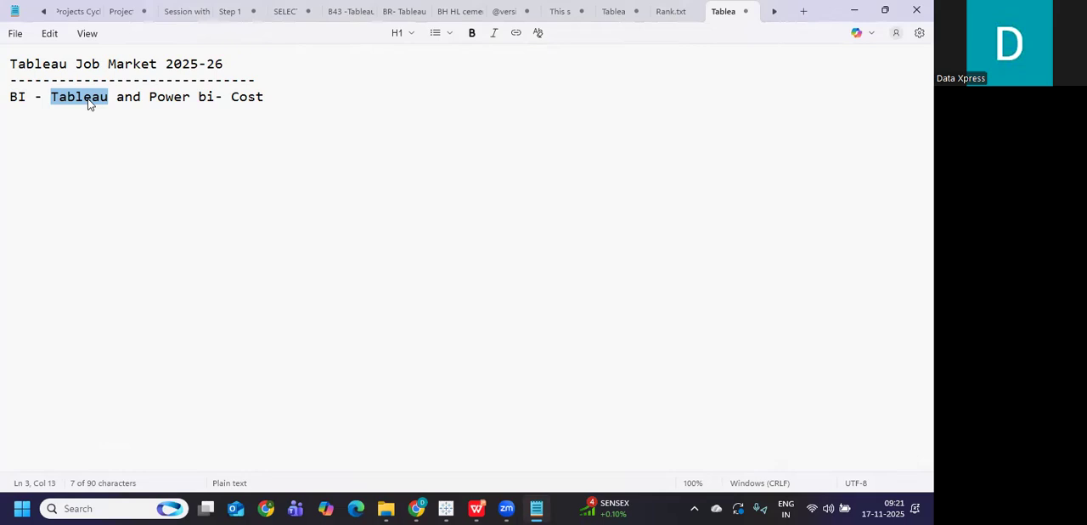
{"action": "mouse_move", "coordinate": [130, 217]}
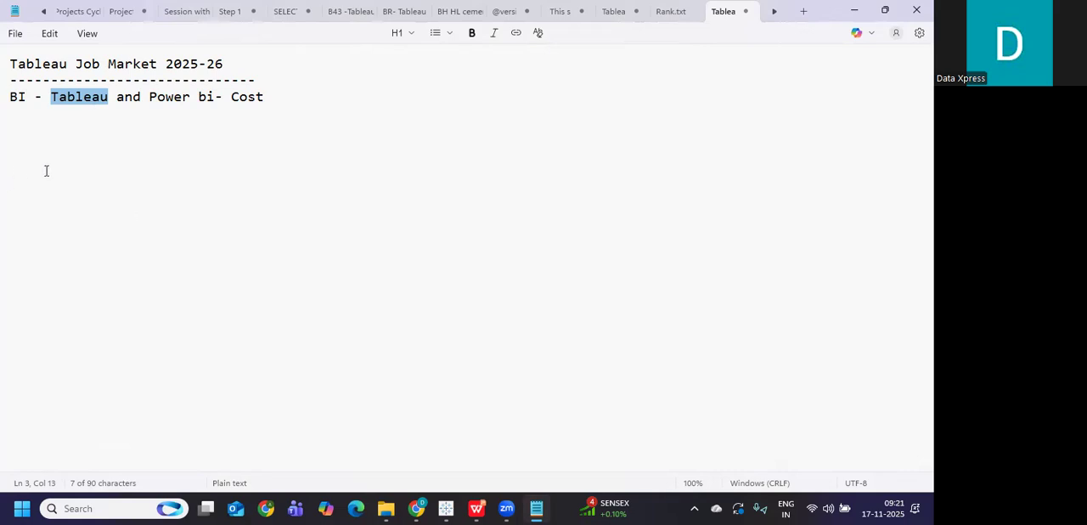
Insert '+AI+' right after Tableau so the line reads 'BI - Tableau+AI+ and Power bi- Cost'.
{"action": "left_click", "coordinate": [119, 95]}
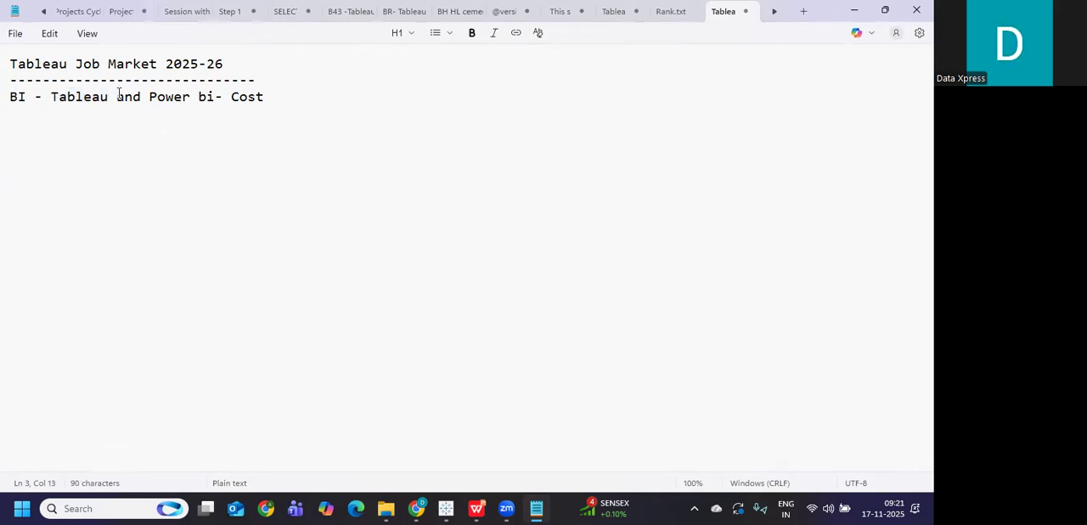
{"action": "type", "text": "+AI"}
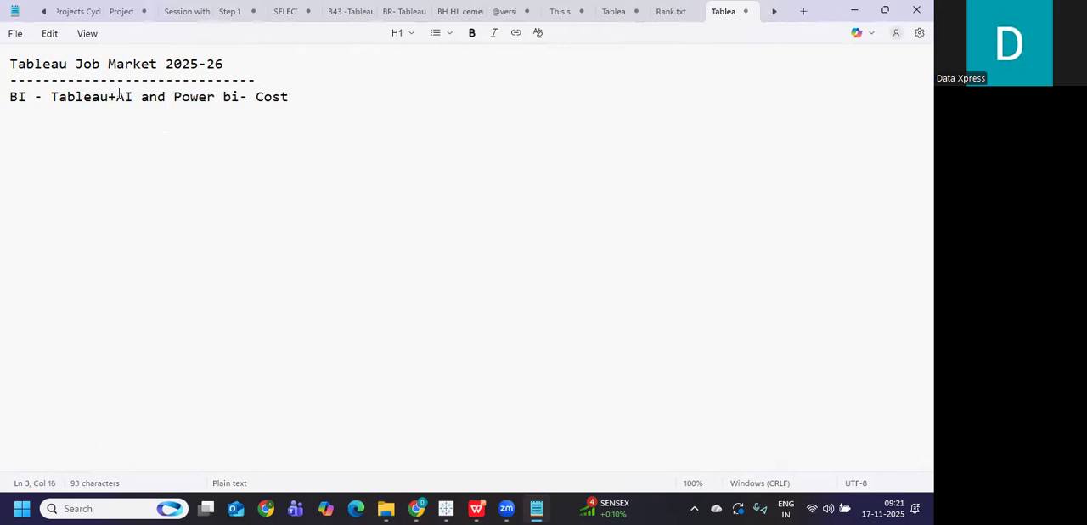
{"action": "double_click", "coordinate": [85, 95]}
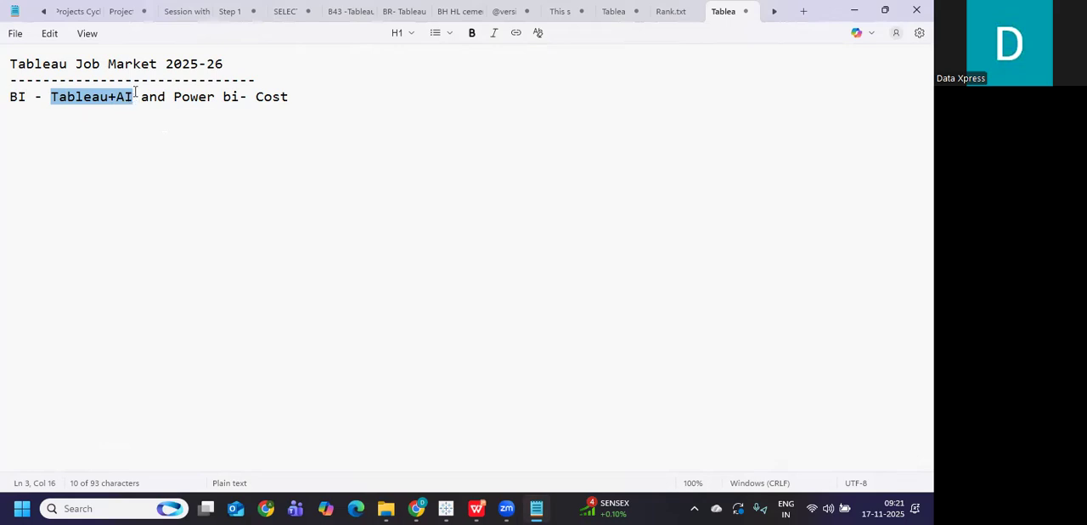
{"action": "type", "text": "+"}
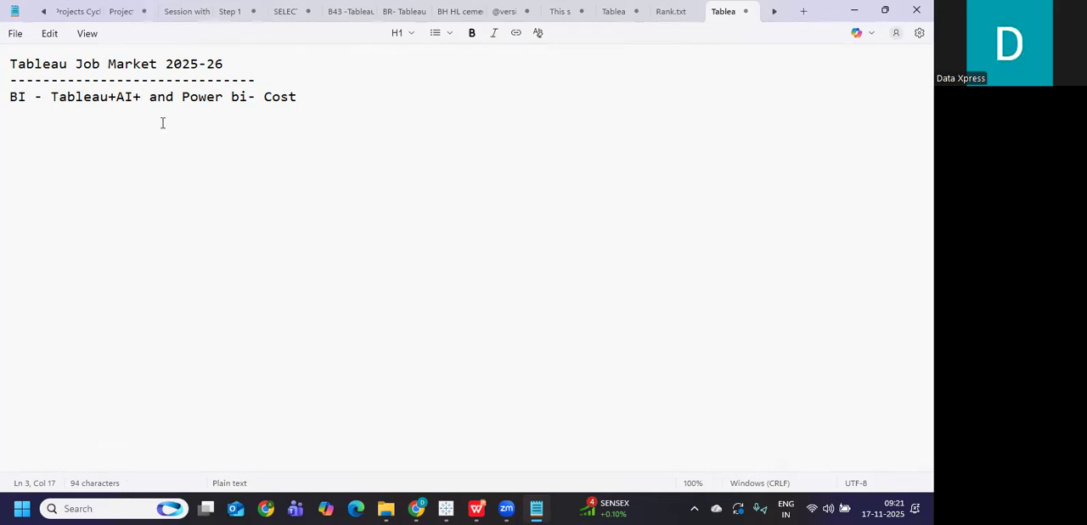
{"action": "mouse_move", "coordinate": [149, 144]}
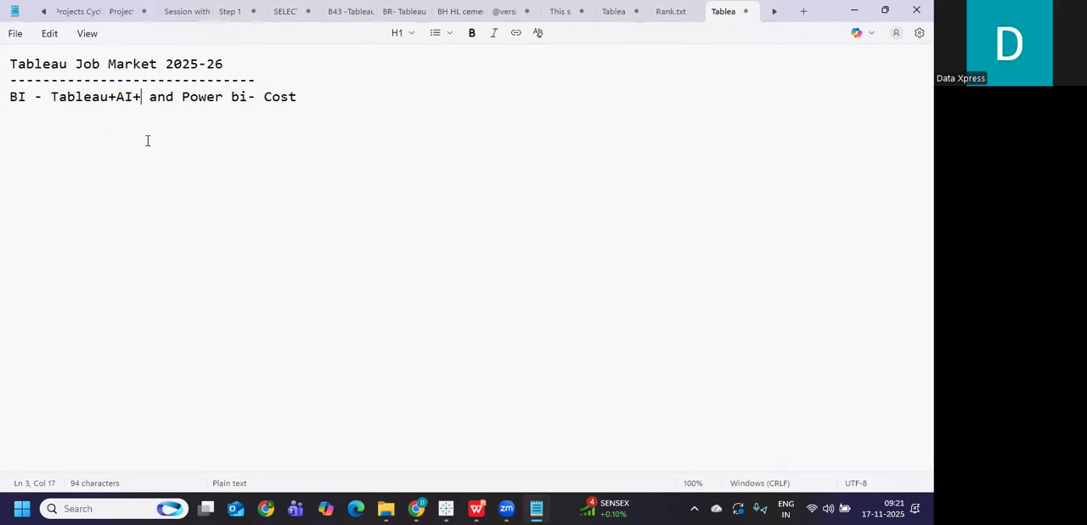
{"action": "mouse_move", "coordinate": [466, 172]}
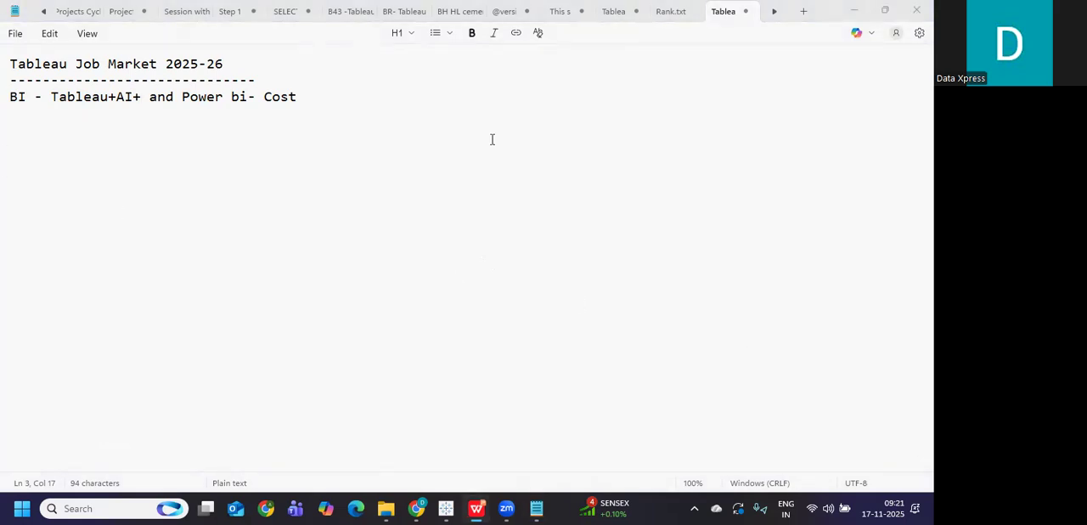
Start a Salary section after the BI line with 'Fresh - 3-5LPA'.
{"action": "left_click", "coordinate": [339, 98]}
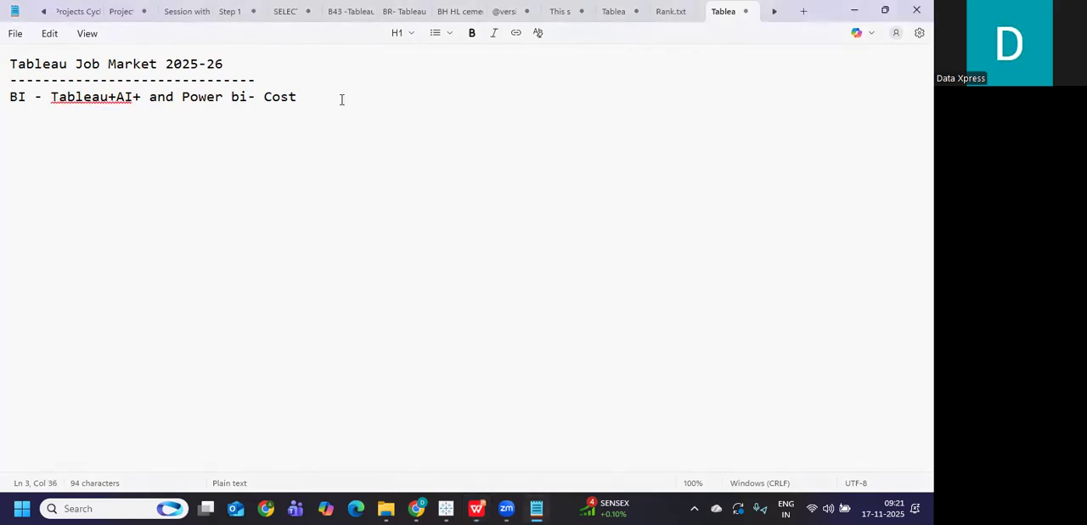
{"action": "type", "text": "Salar"}
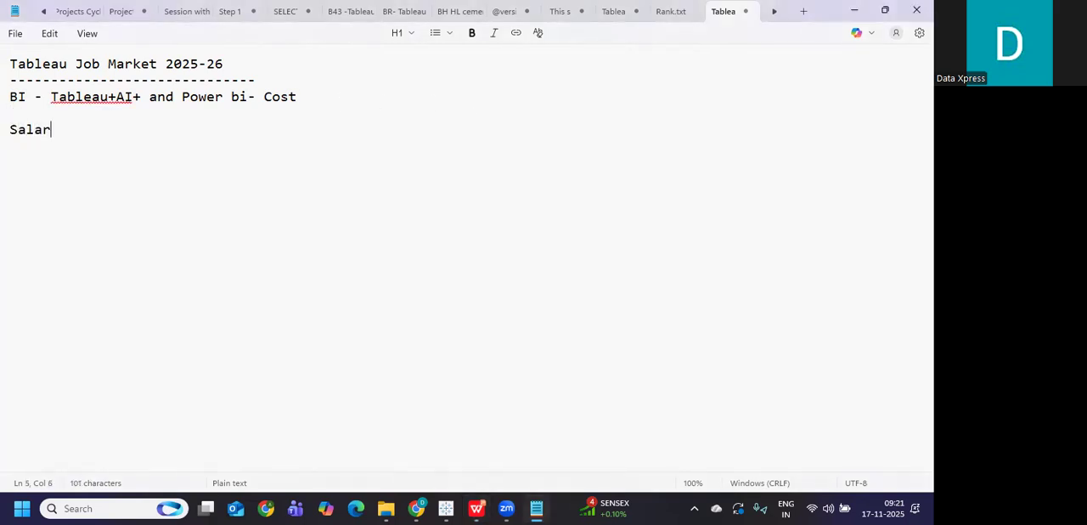
{"action": "key", "text": "Enter"}
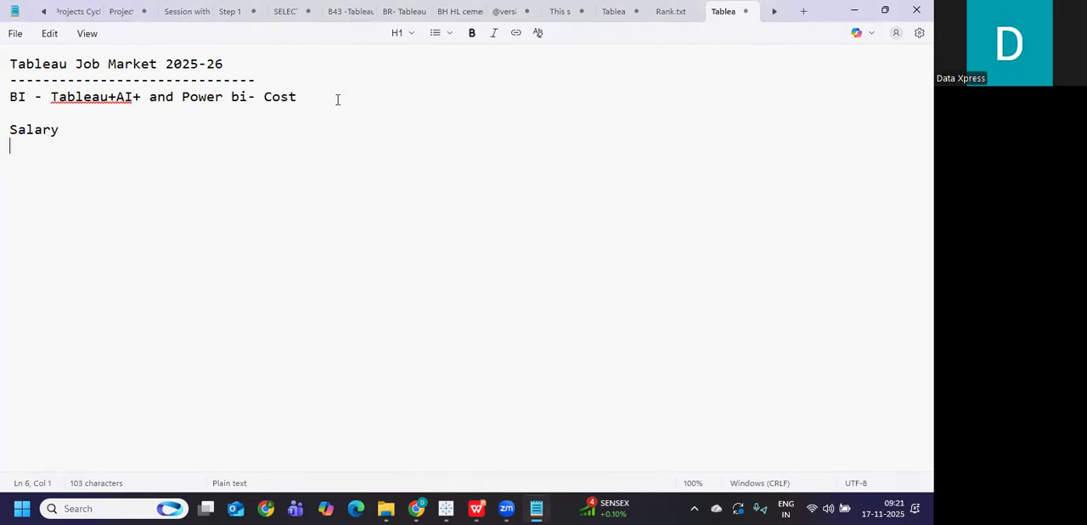
{"action": "type", "text": "Fresh -"}
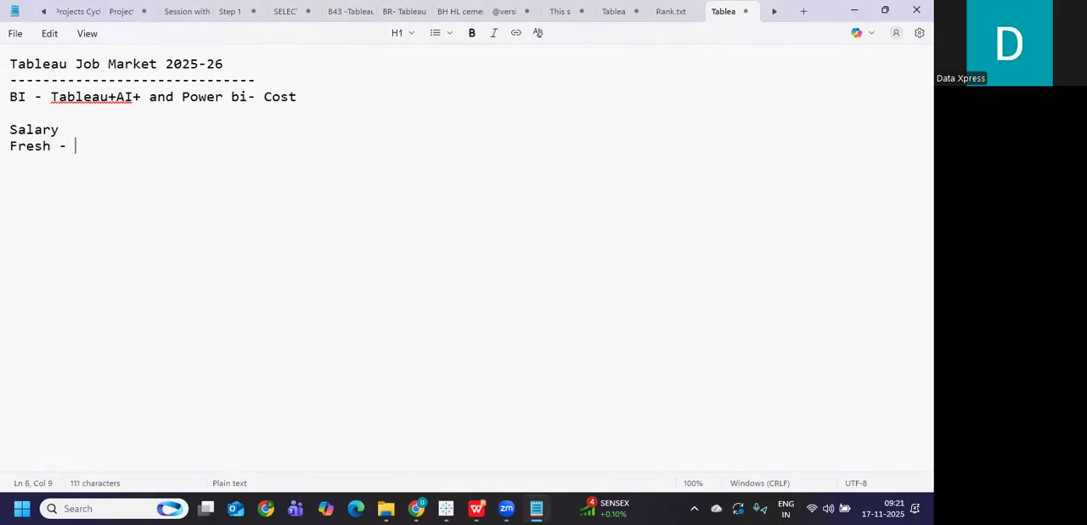
{"action": "type", "text": "3-5LP"}
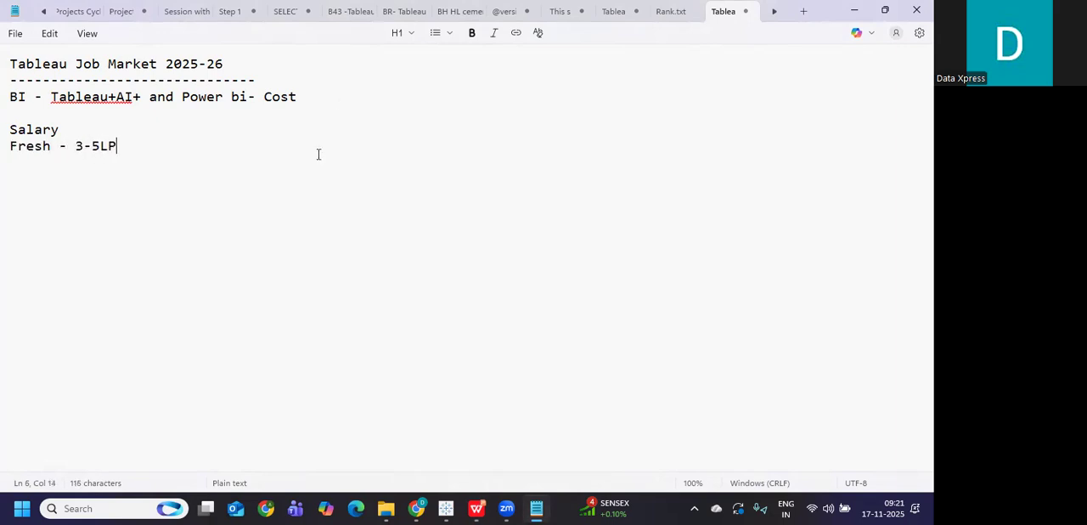
{"action": "type", "text": "A"}
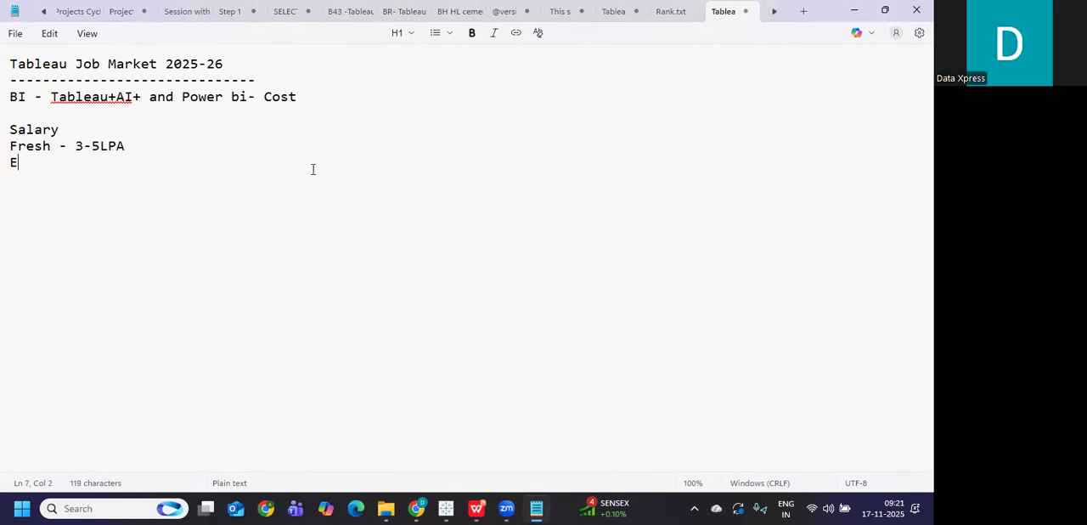
Add the salary lines 'Exp - 6-15' and 'Senrio - 20+'.
{"action": "type", "text": "xp -"}
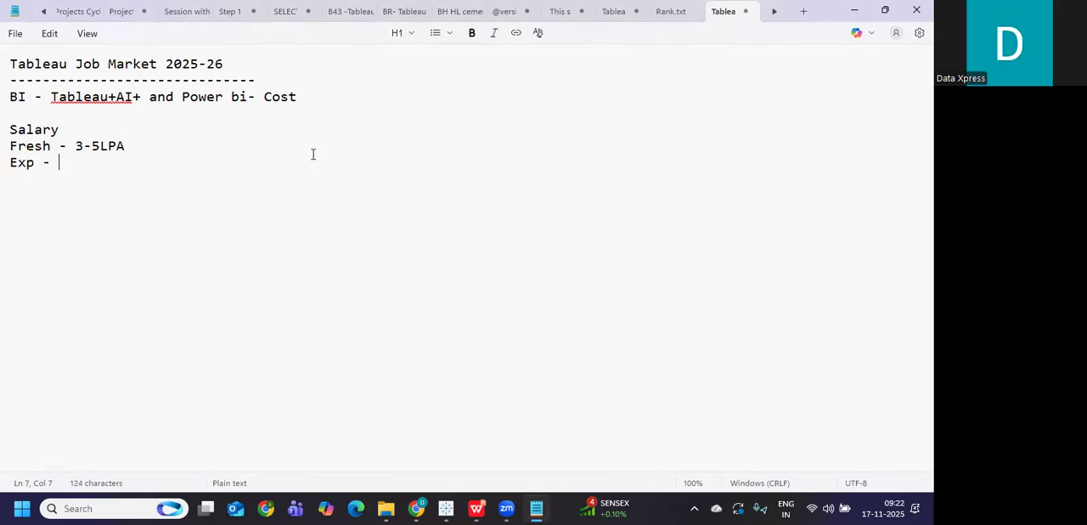
{"action": "type", "text": "6-15"}
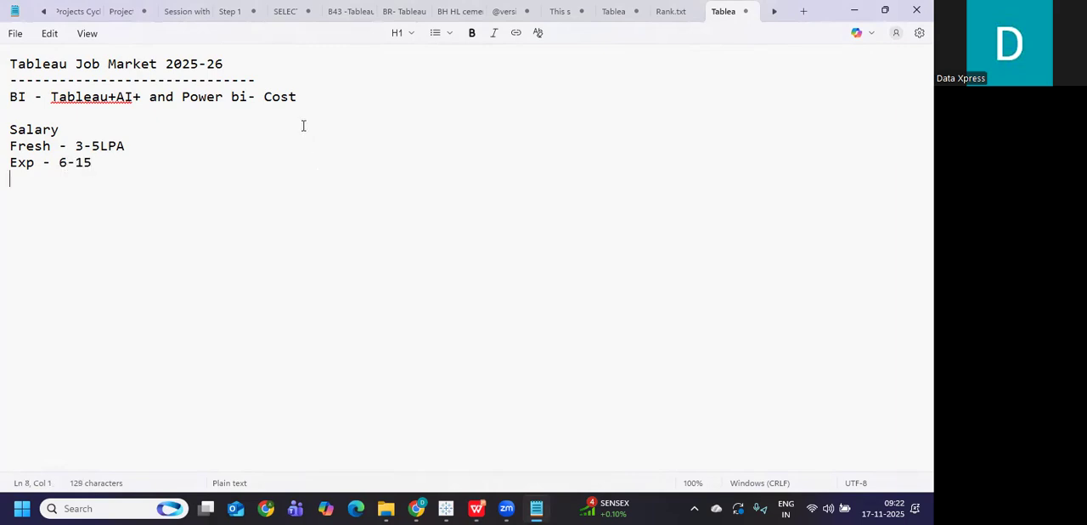
{"action": "type", "text": "Senri"}
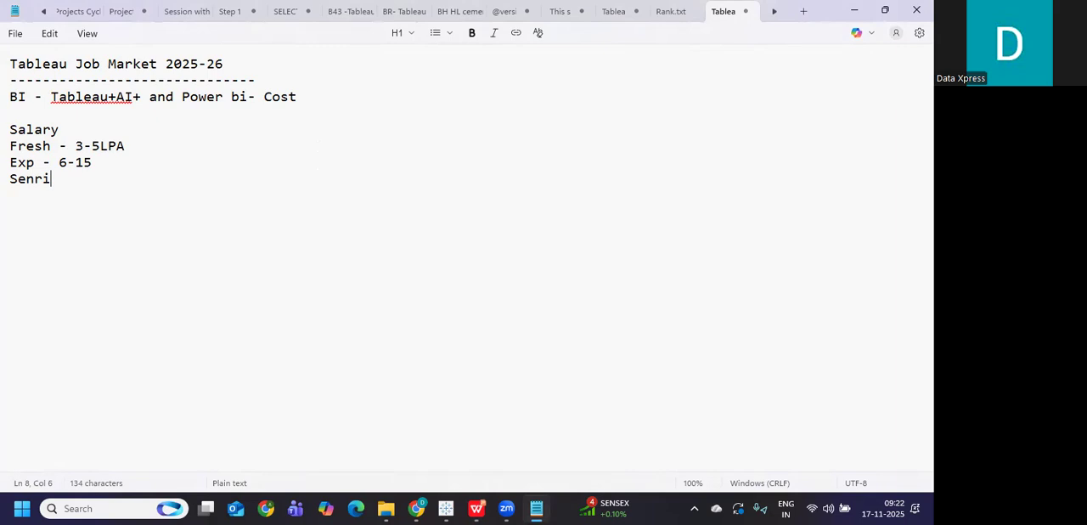
{"action": "type", "text": "o - 20"}
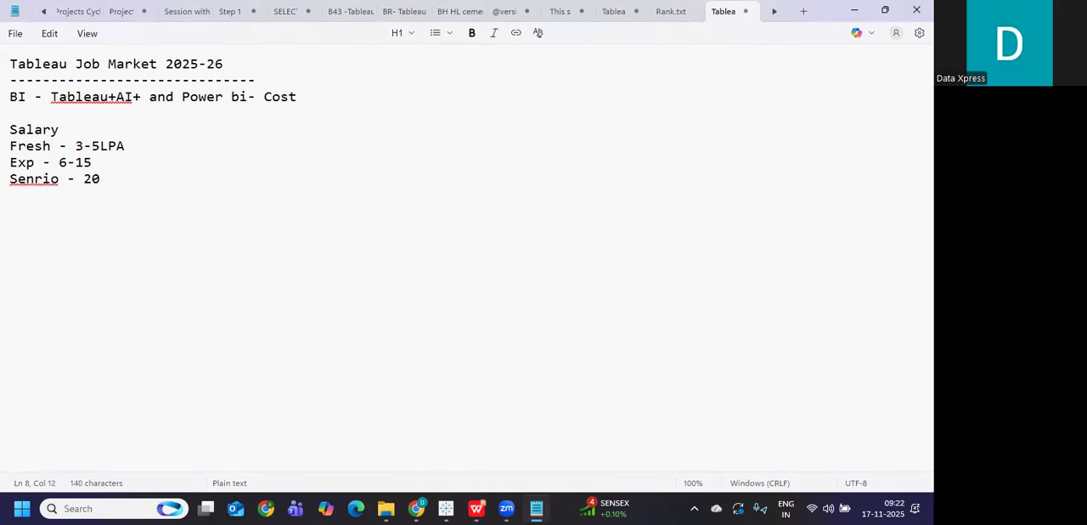
{"action": "type", "text": "+"}
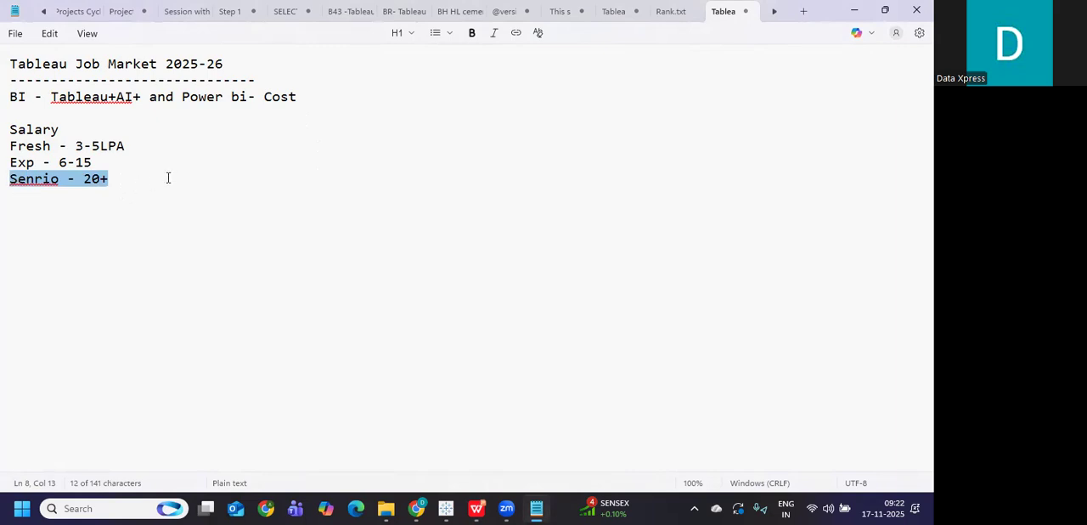
{"action": "left_click", "coordinate": [109, 179]}
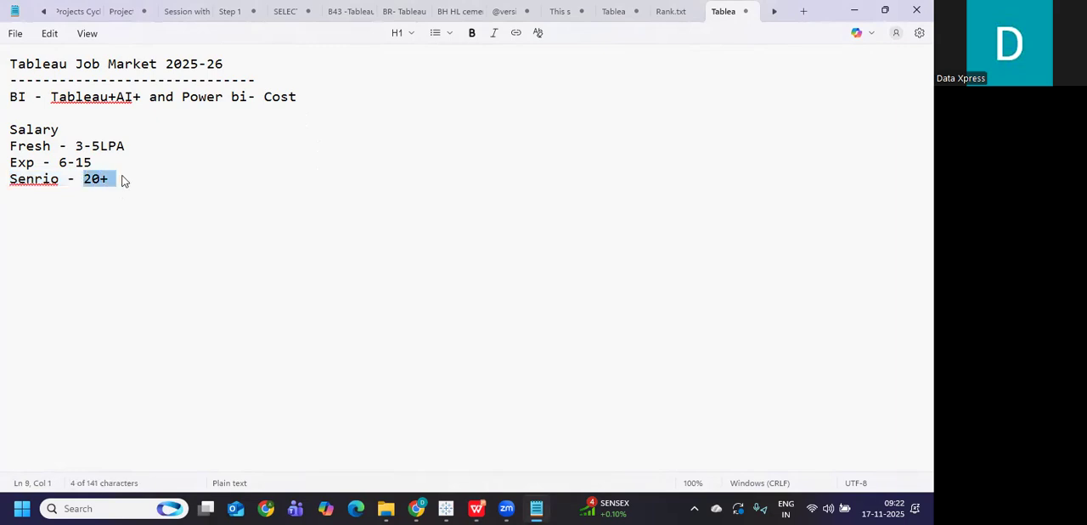
{"action": "mouse_move", "coordinate": [106, 194]}
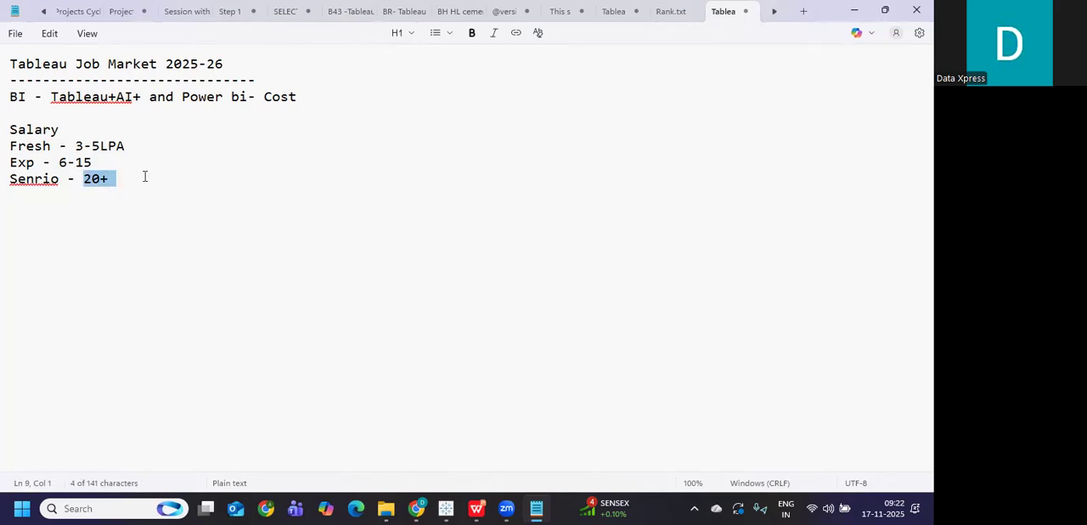
{"action": "mouse_move", "coordinate": [149, 180]}
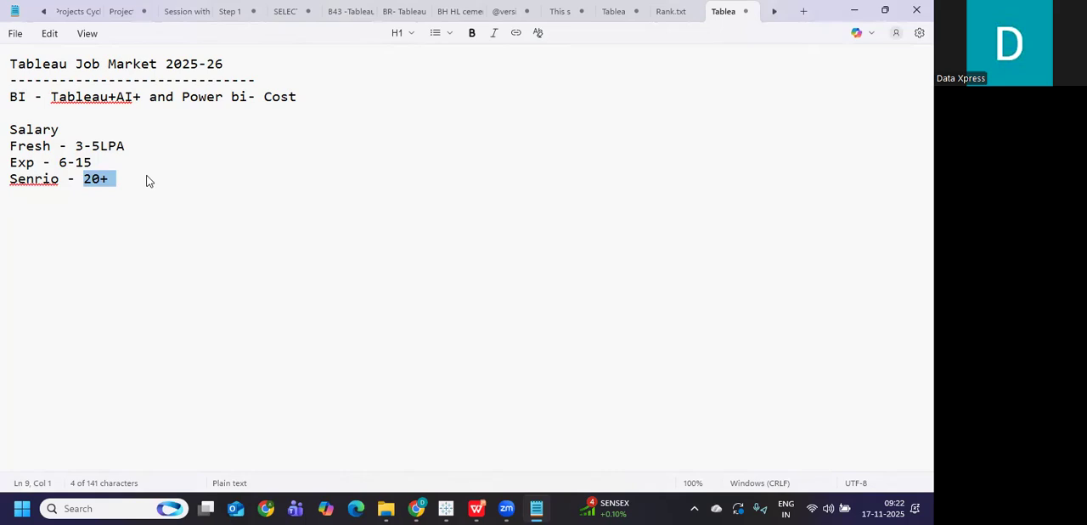
{"action": "left_click_drag", "start_coordinate": [95, 178], "coordinate": [10, 129]}
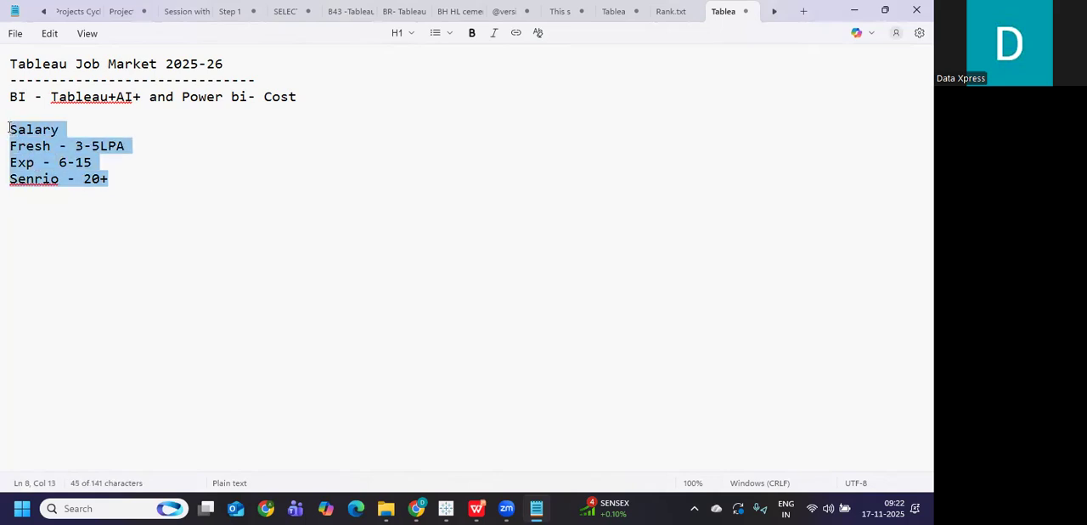
{"action": "mouse_move", "coordinate": [163, 170]}
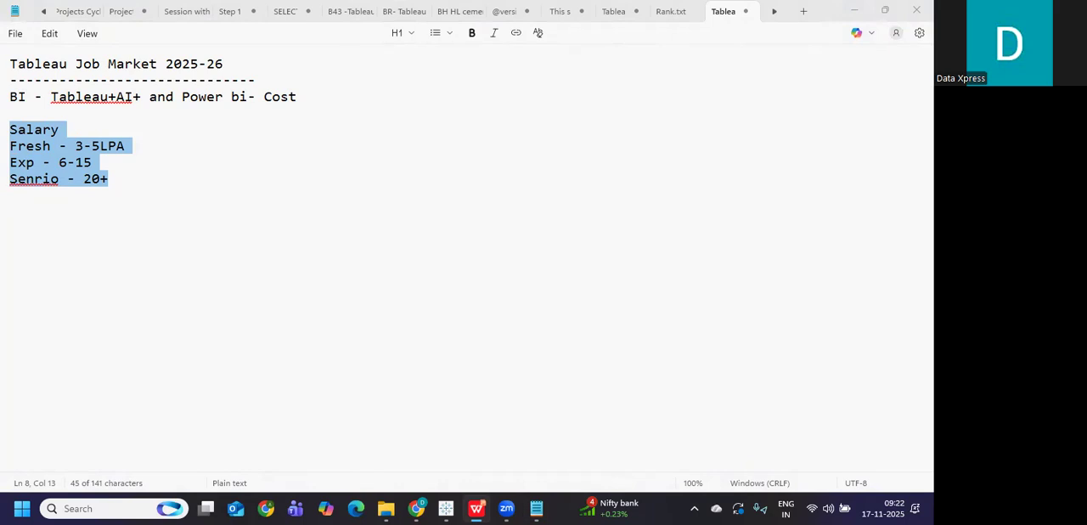
{"action": "mouse_move", "coordinate": [316, 411]}
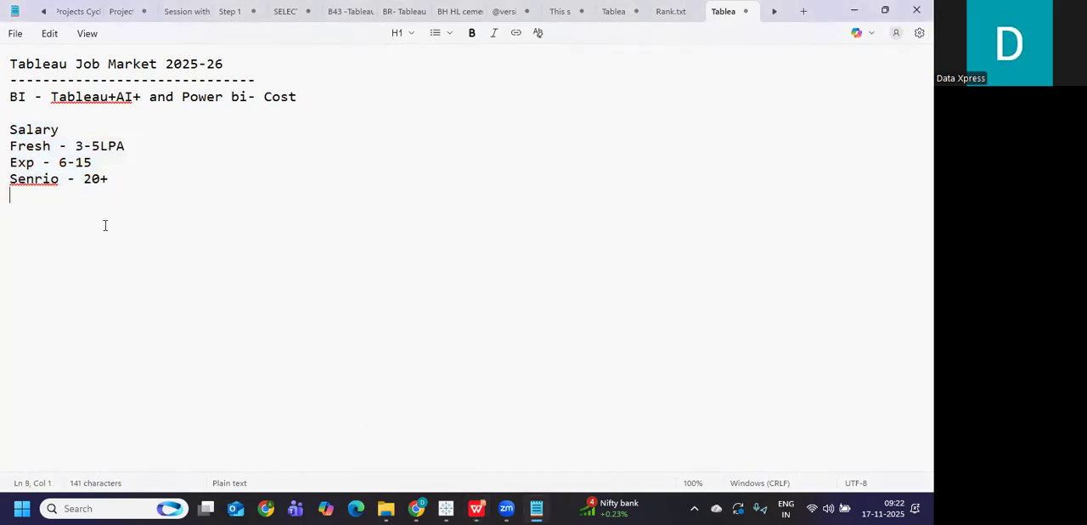
Write a 'role:' section listing Tableau Developer, BI Developer, Data Analyst and Tableau consultant, then highlight the roles.
{"action": "type", "text": "r"}
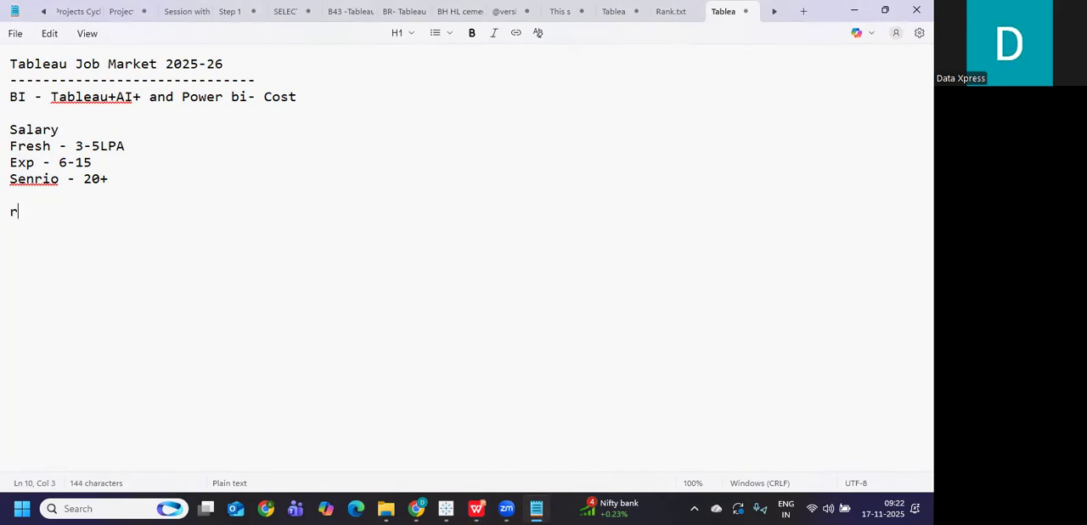
{"action": "type", "text": "ole:"}
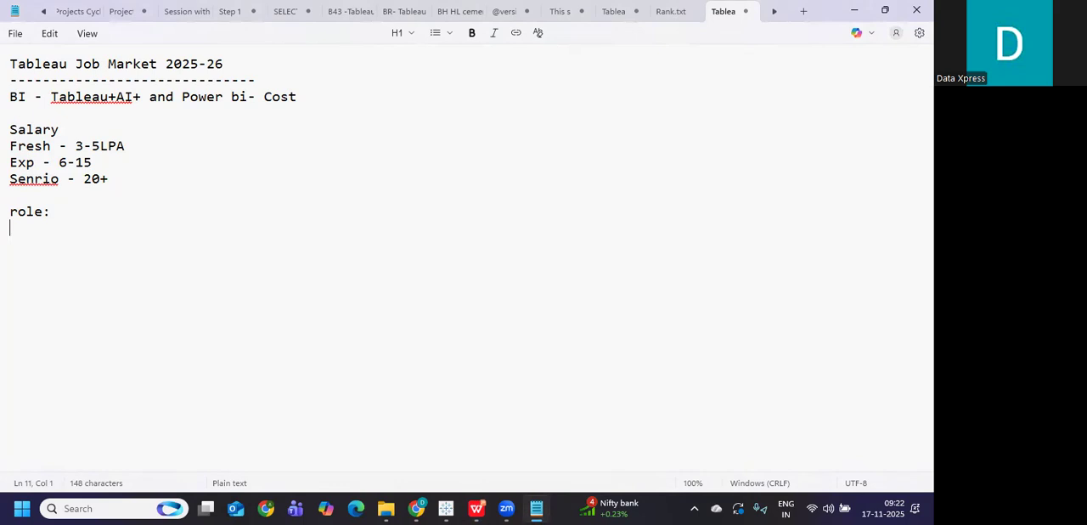
{"action": "type", "text": "Tableau D"}
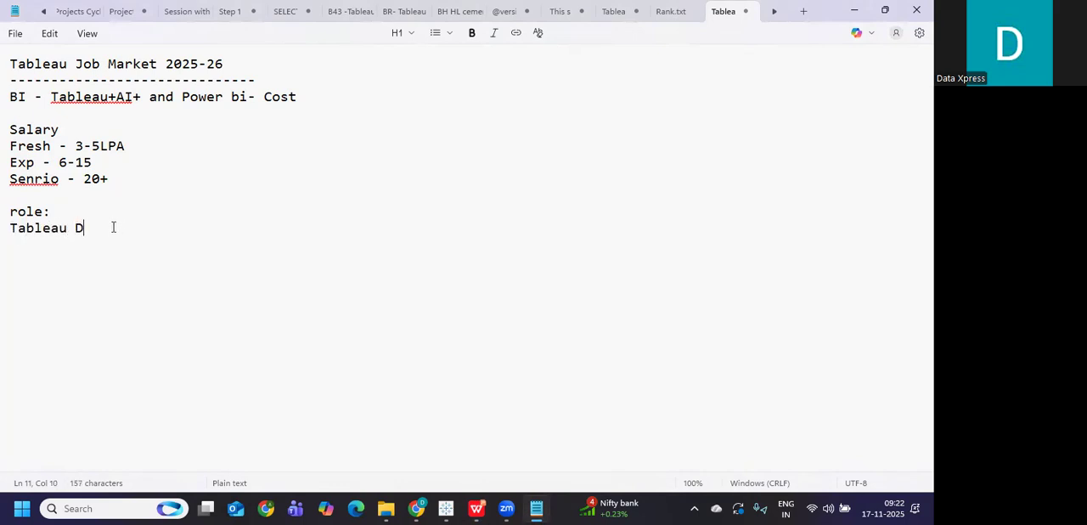
{"action": "type", "text": "eveloper"}
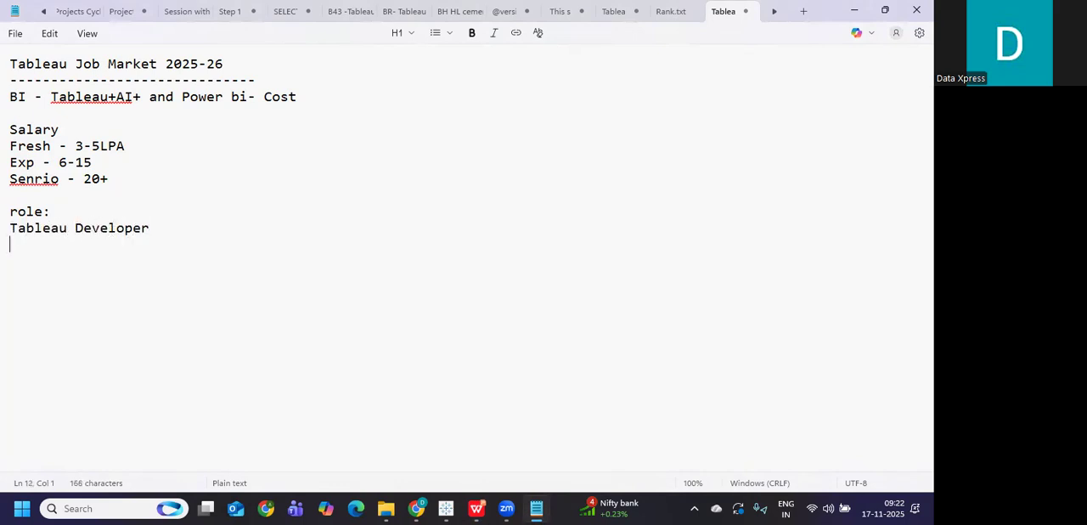
{"action": "type", "text": "BI Develo"}
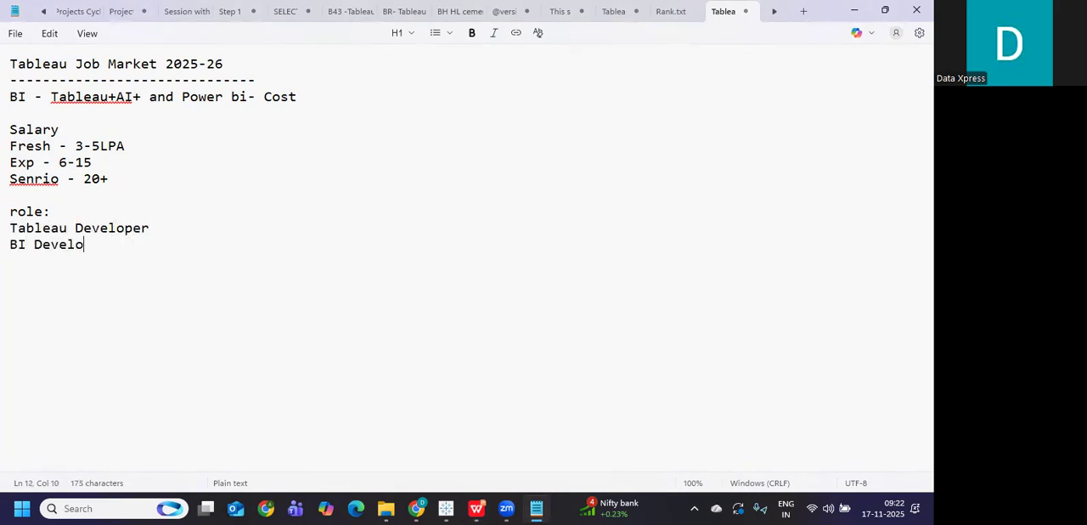
{"action": "type", "text": "per"}
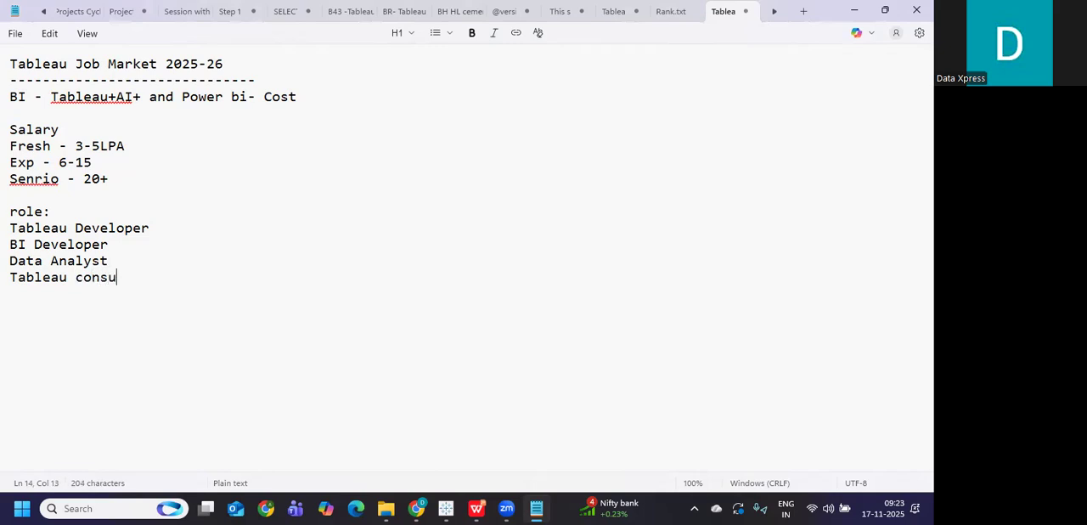
{"action": "type", "text": "ltant"}
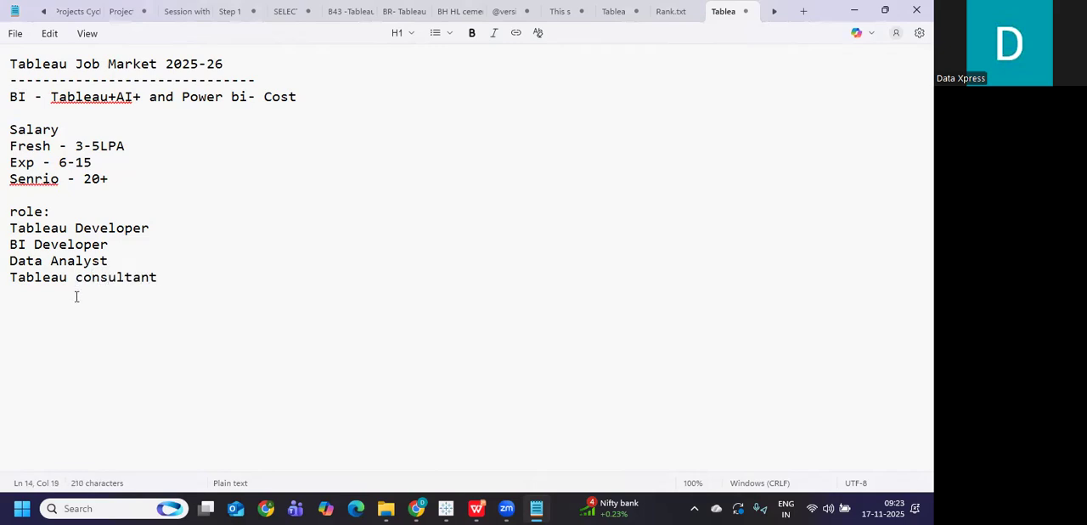
{"action": "left_click_drag", "start_coordinate": [8, 245], "coordinate": [156, 277]}
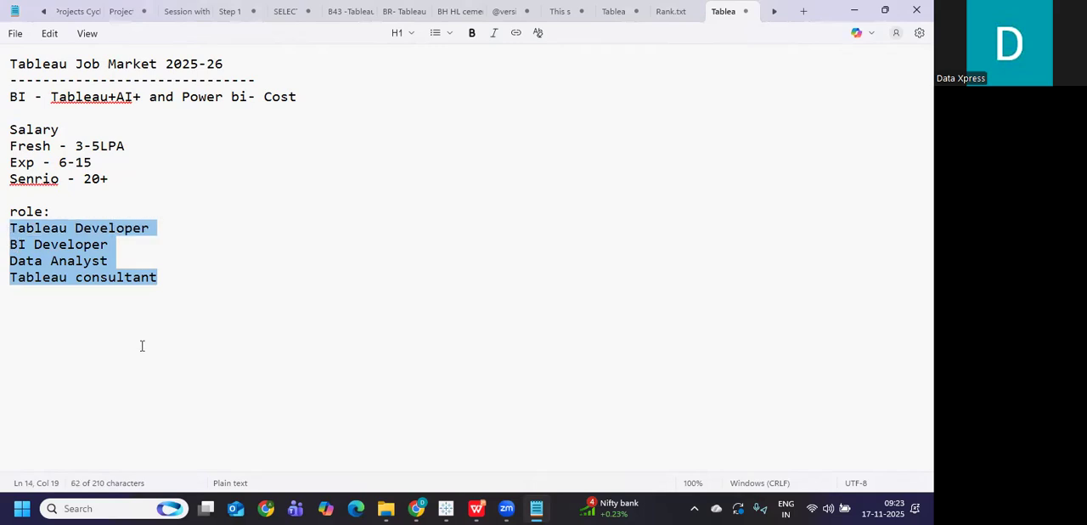
{"action": "mouse_move", "coordinate": [71, 279]}
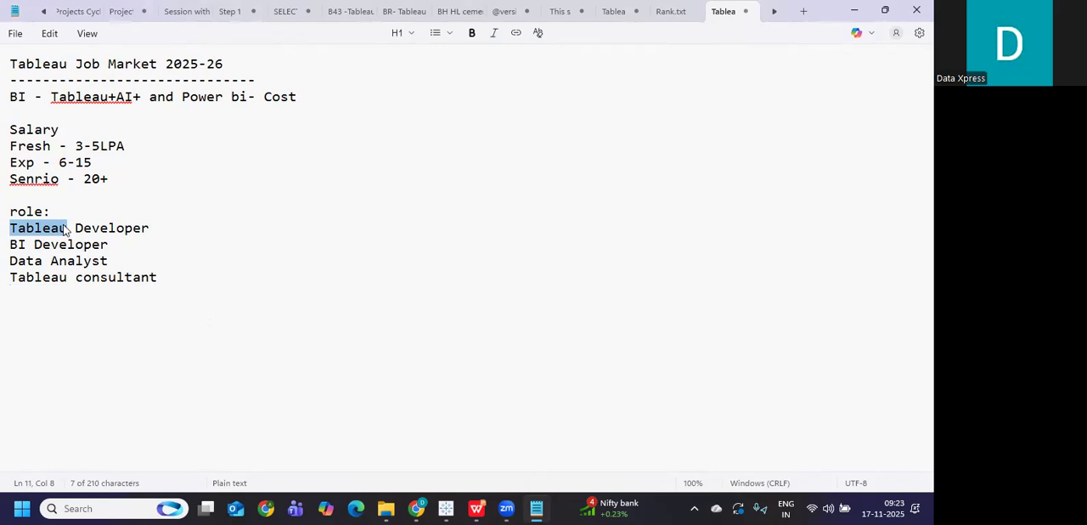
{"action": "mouse_move", "coordinate": [91, 229]}
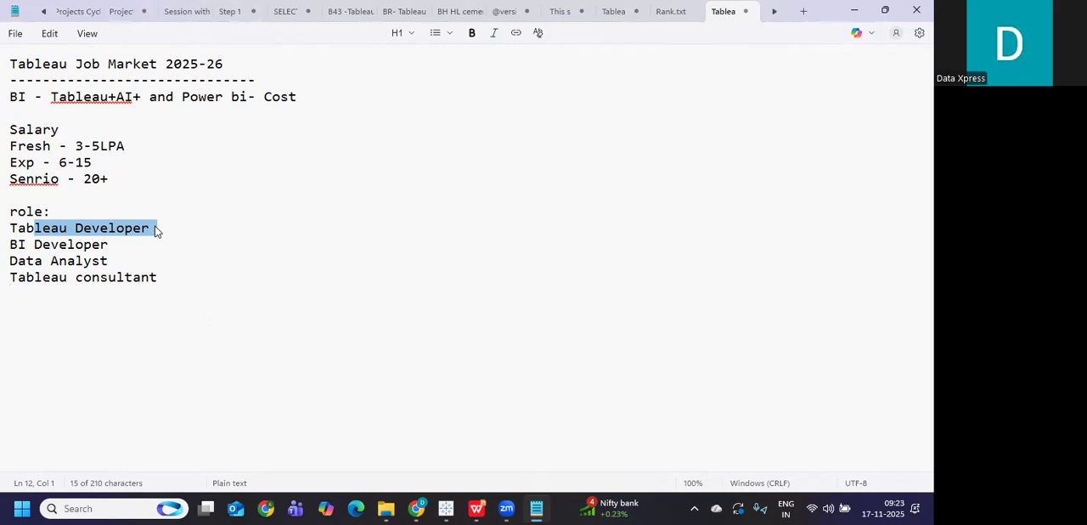
Extend the first role line to read 'Tableau Developer + POwer BI'.
{"action": "left_click", "coordinate": [34, 228]}
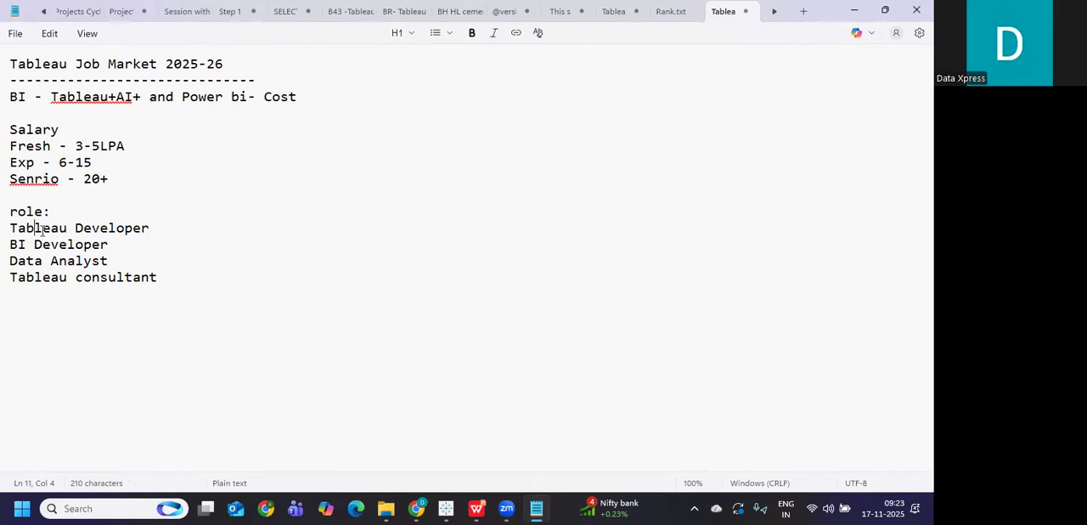
{"action": "double_click", "coordinate": [37, 227]}
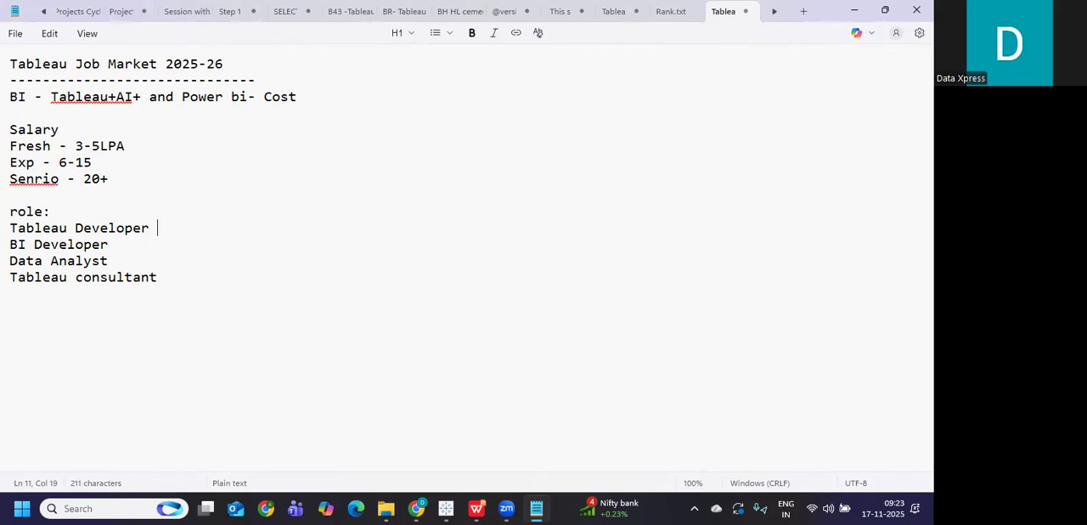
{"action": "type", "text": "+ POwer"}
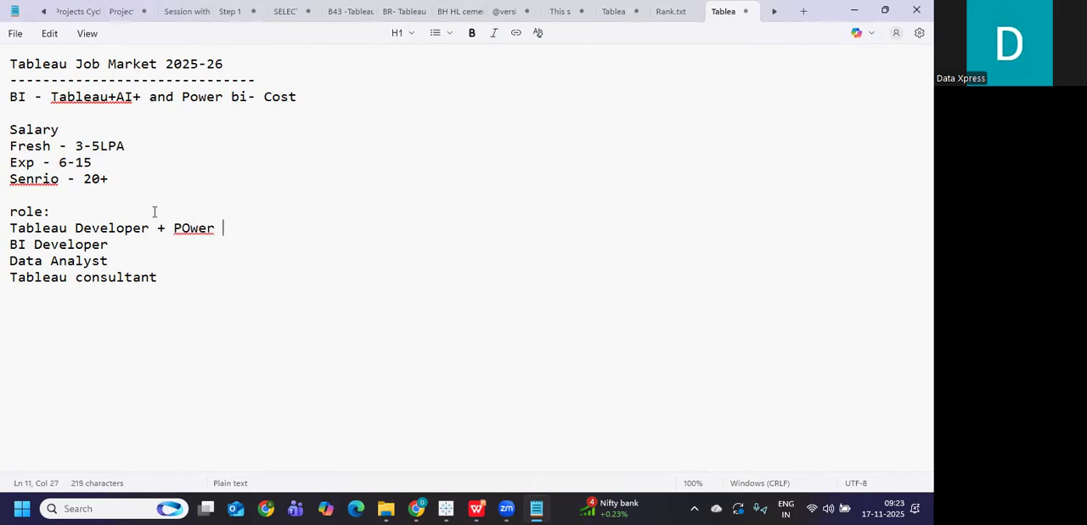
{"action": "type", "text": "BI"}
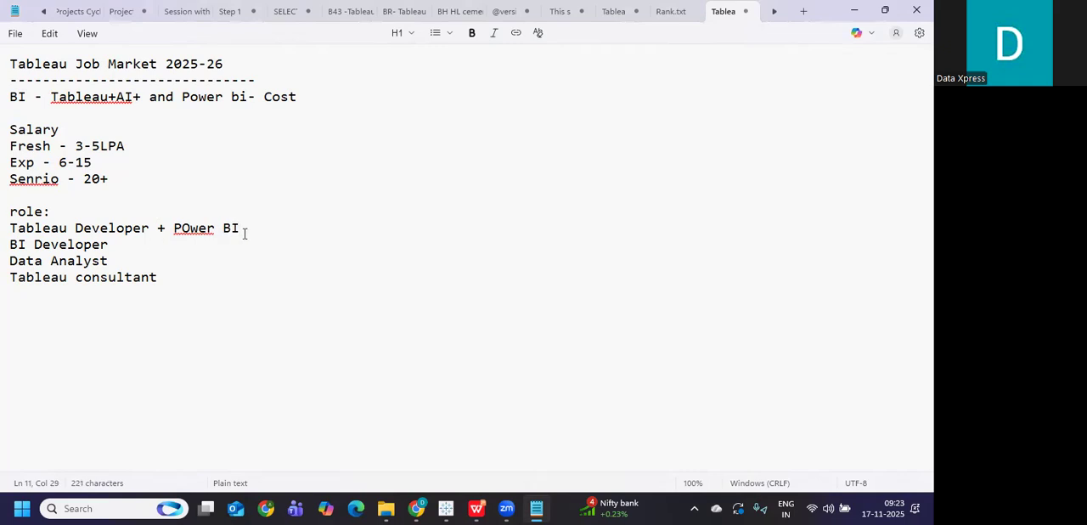
{"action": "mouse_move", "coordinate": [99, 261]}
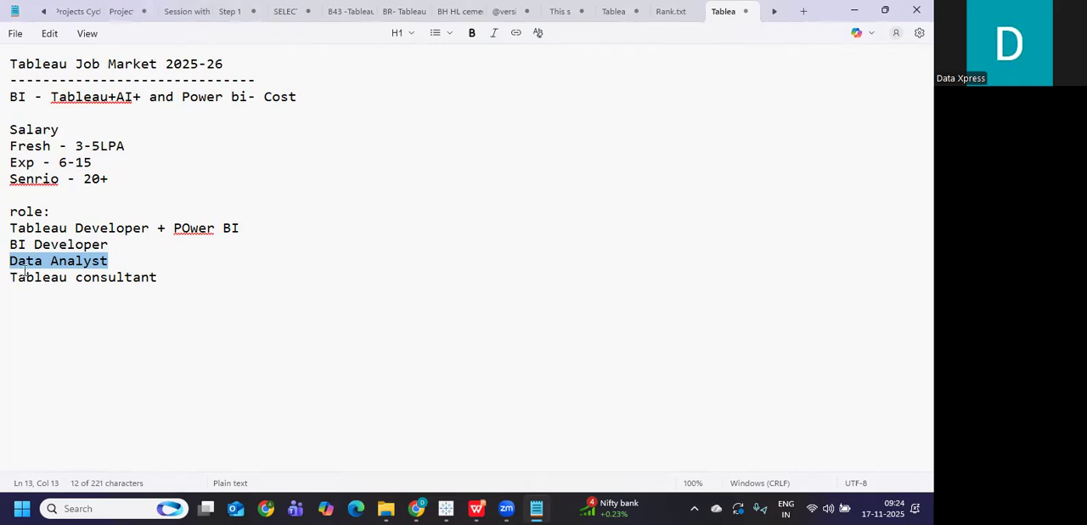
Complete the Data Analyst role as 'Data Analyst(Excel +SQL+BI)'.
{"action": "left_click", "coordinate": [108, 261]}
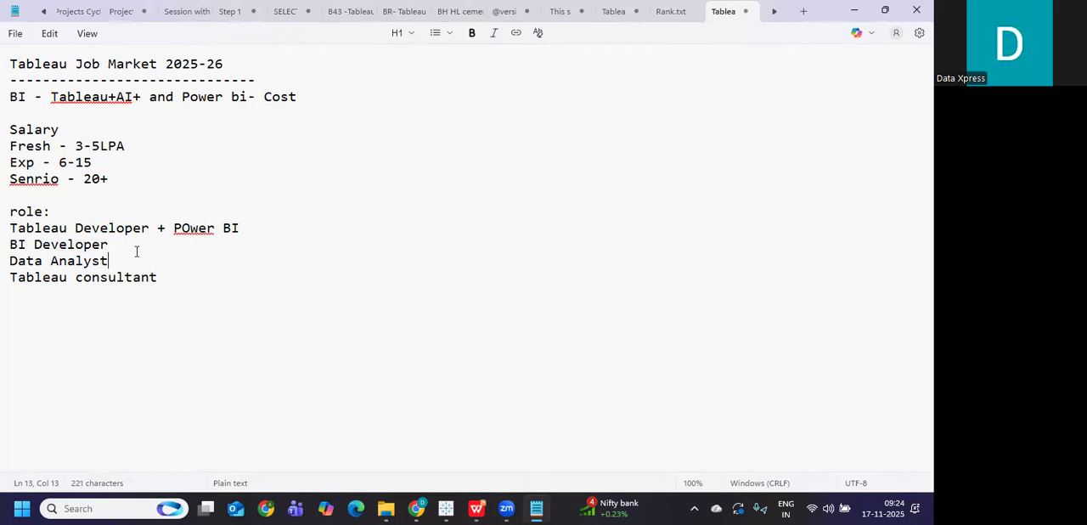
{"action": "type", "text": "("}
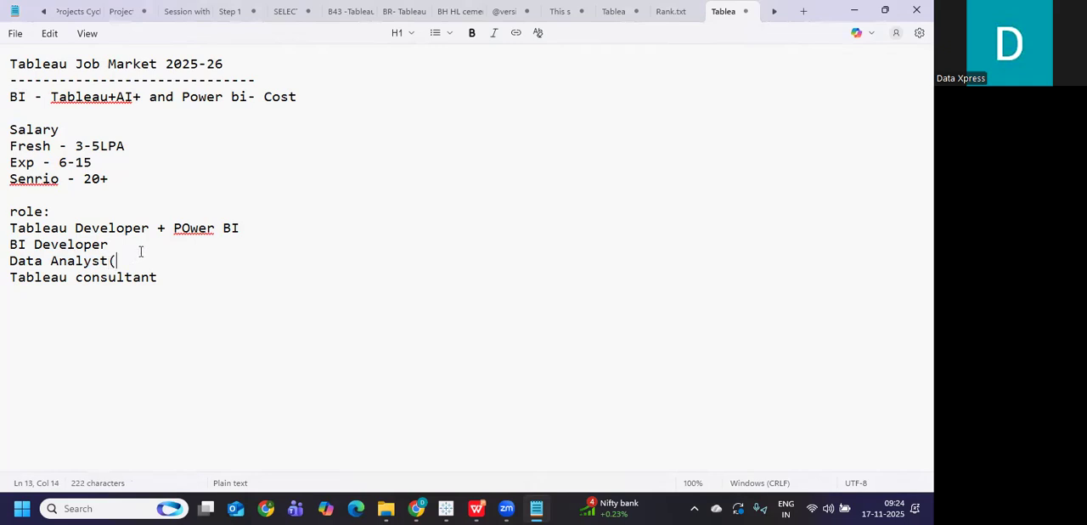
{"action": "type", "text": "Excel"}
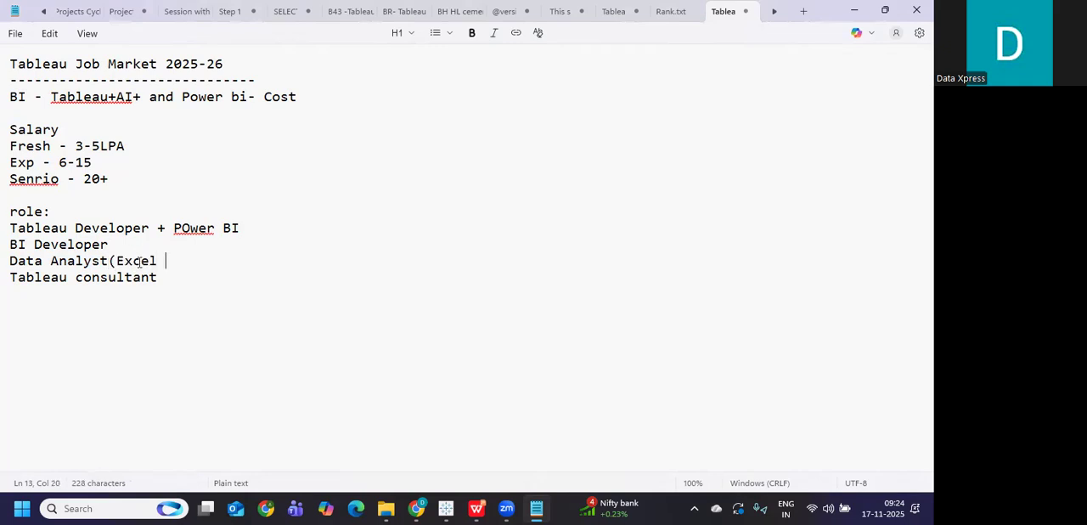
{"action": "type", "text": "+"}
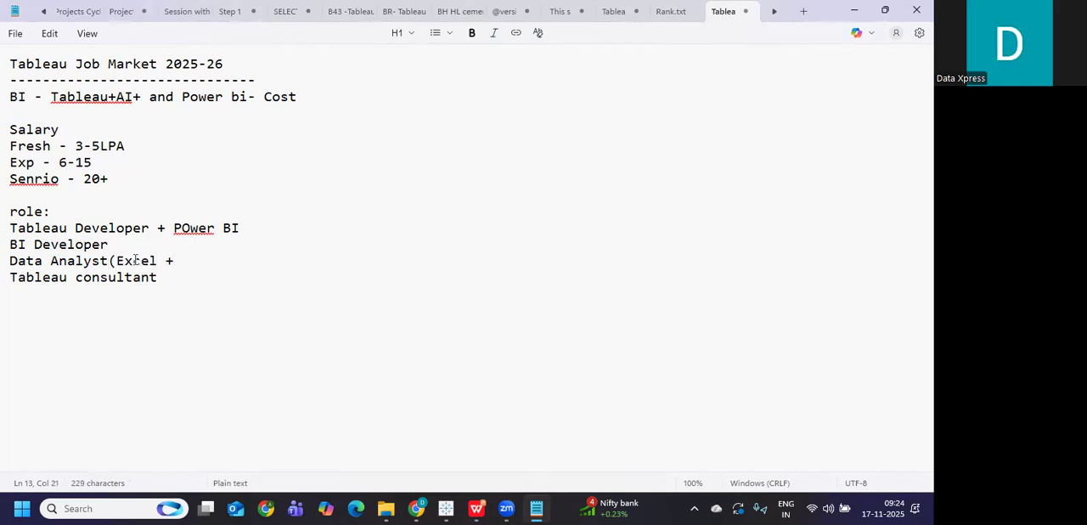
{"action": "type", "text": "SQL+B"}
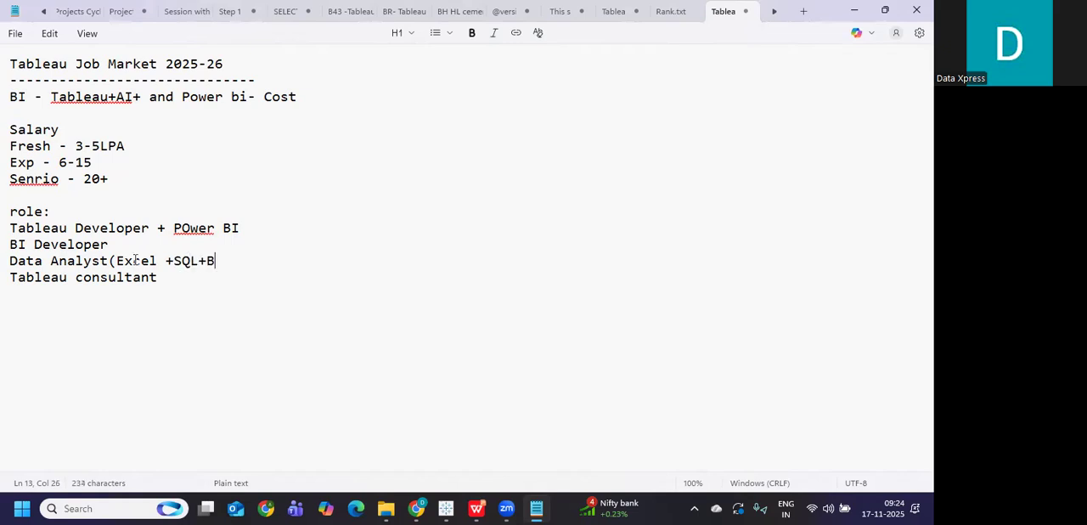
{"action": "type", "text": "I)"}
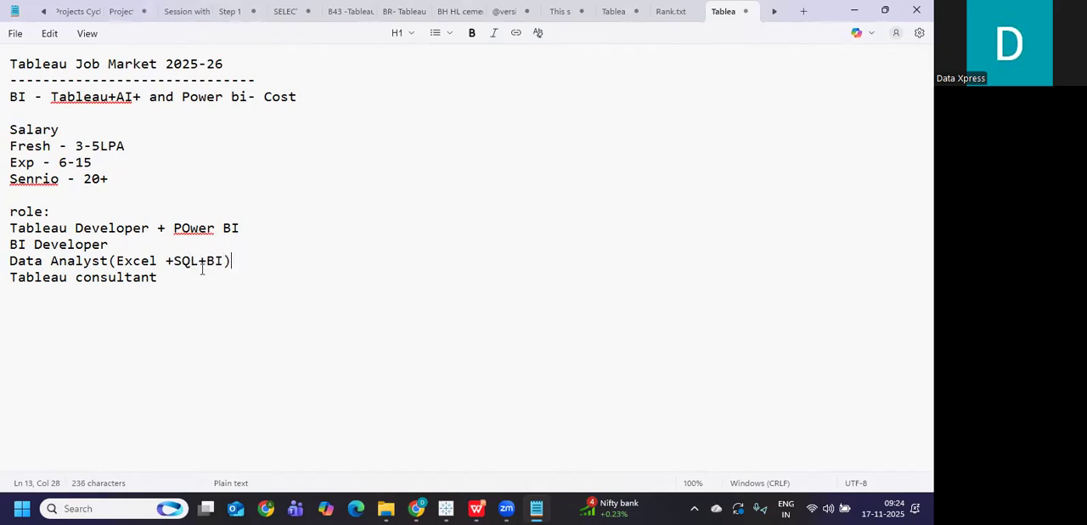
Highlight the Data Analyst and Tableau consultant role lines to emphasize them.
{"action": "triple_click", "coordinate": [119, 262]}
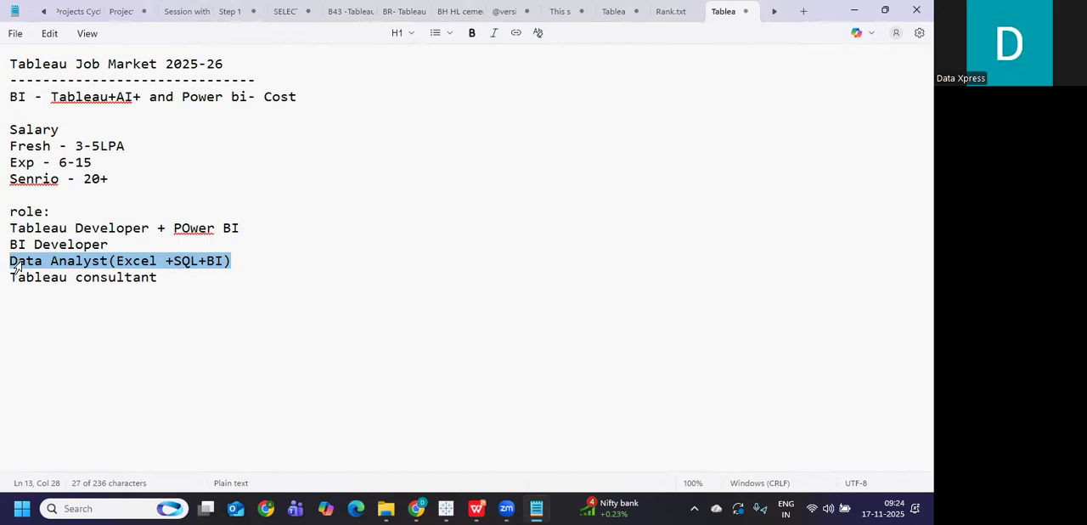
{"action": "left_click", "coordinate": [156, 277]}
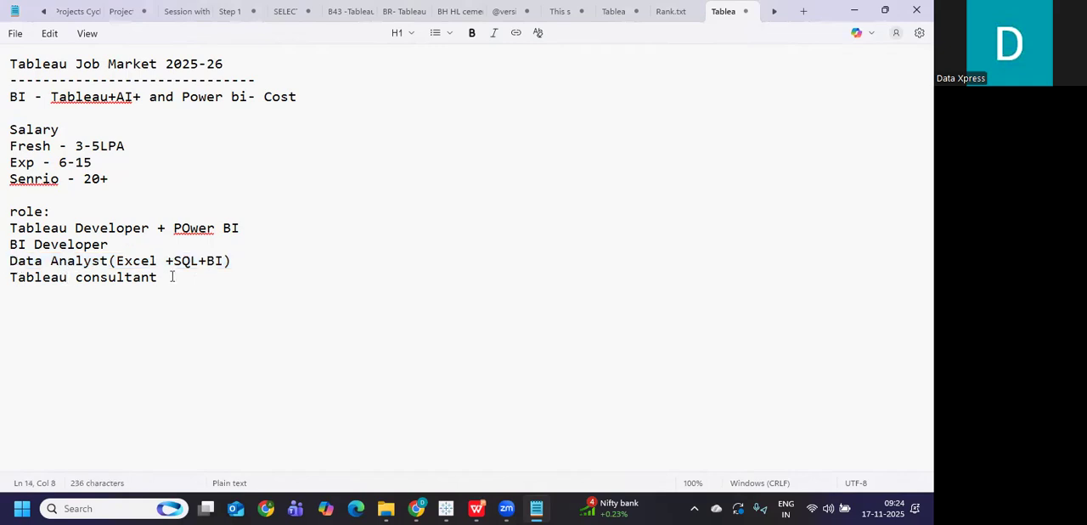
{"action": "triple_click", "coordinate": [82, 277]}
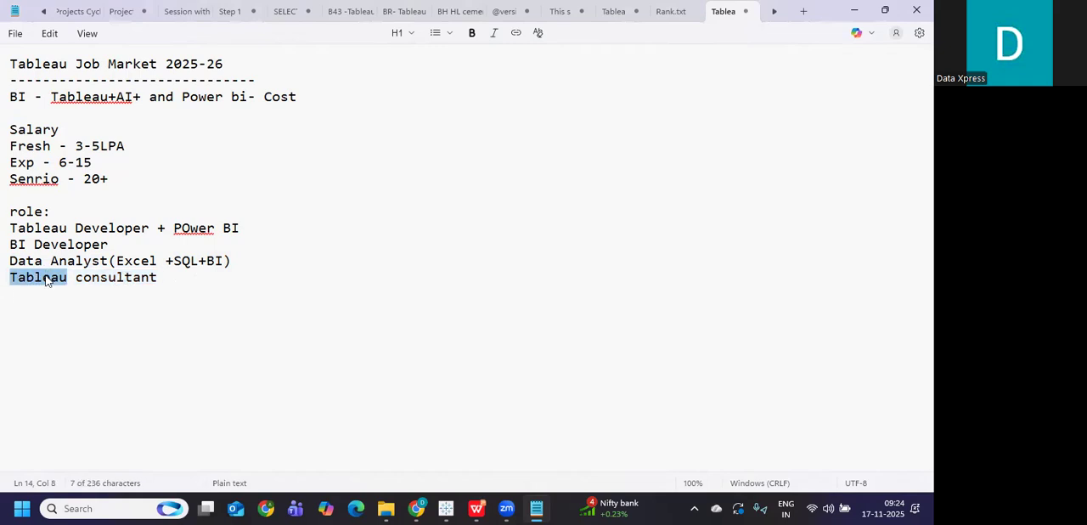
{"action": "double_click", "coordinate": [38, 277]}
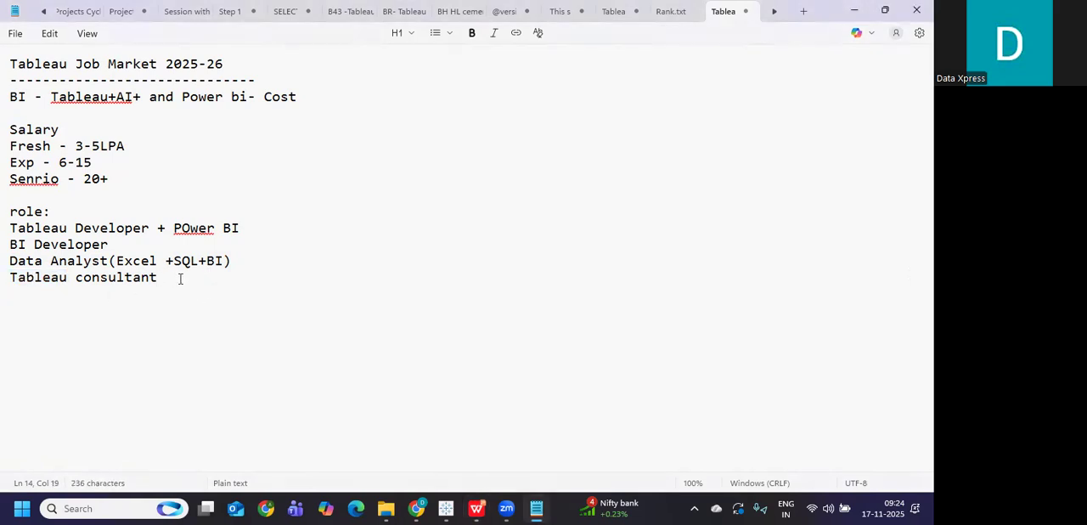
Start a 'Skills Demand:' section with the bullet '-Advanced Tableau - LOD,'.
{"action": "type", "text": "Skills"}
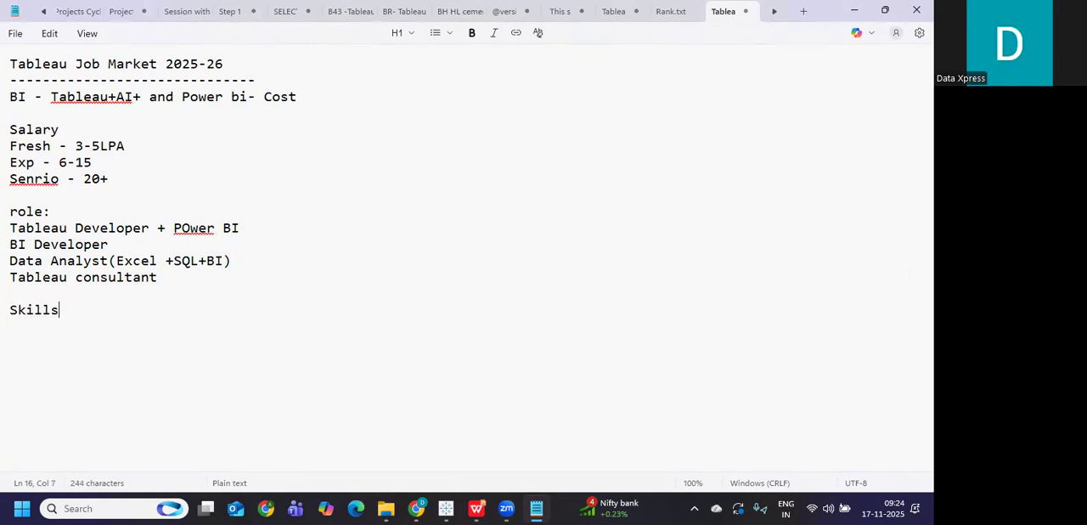
{"action": "type", "text": "Demand:"}
{"action": "type", "text": "-Advanc"}
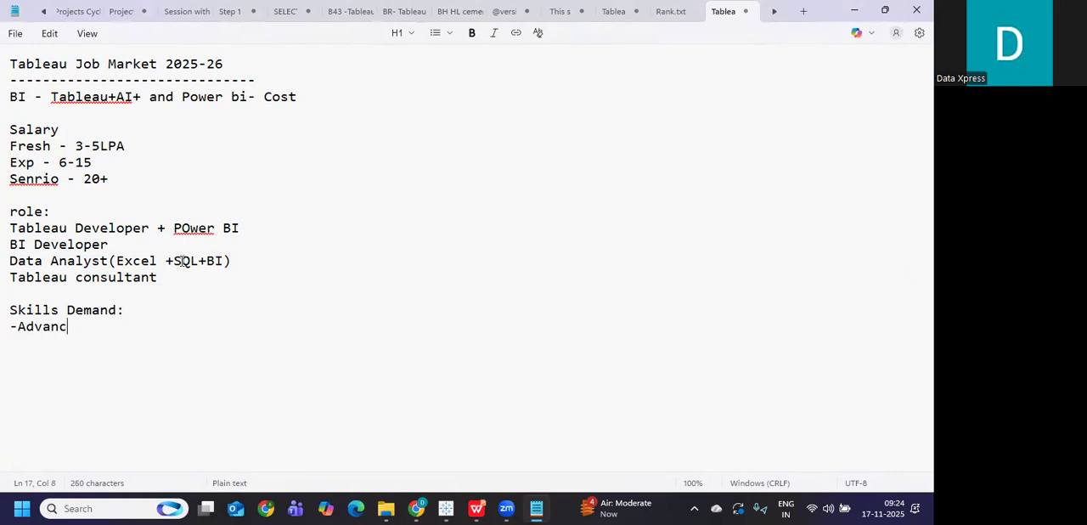
{"action": "type", "text": "ed Tableau -"}
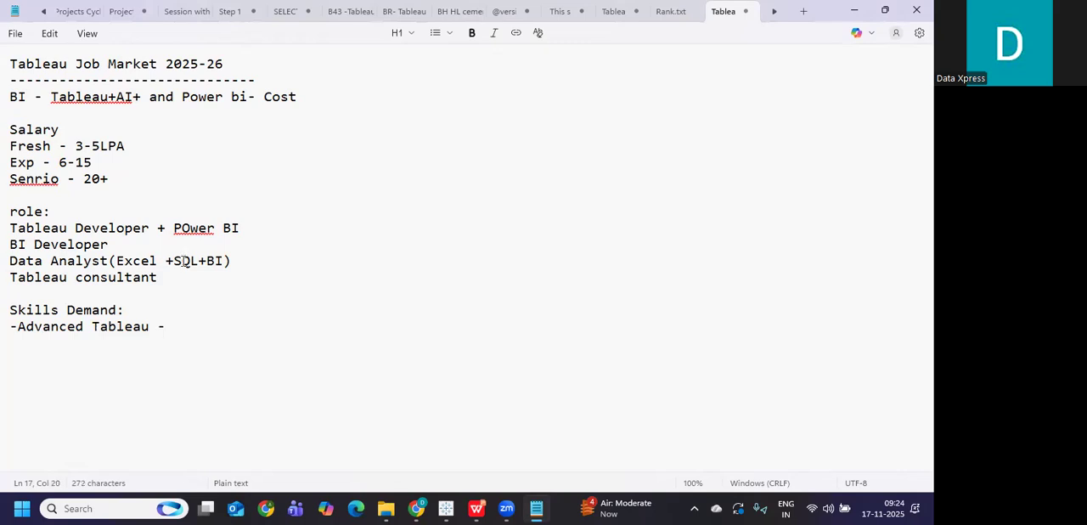
{"action": "type", "text": "LOD"}
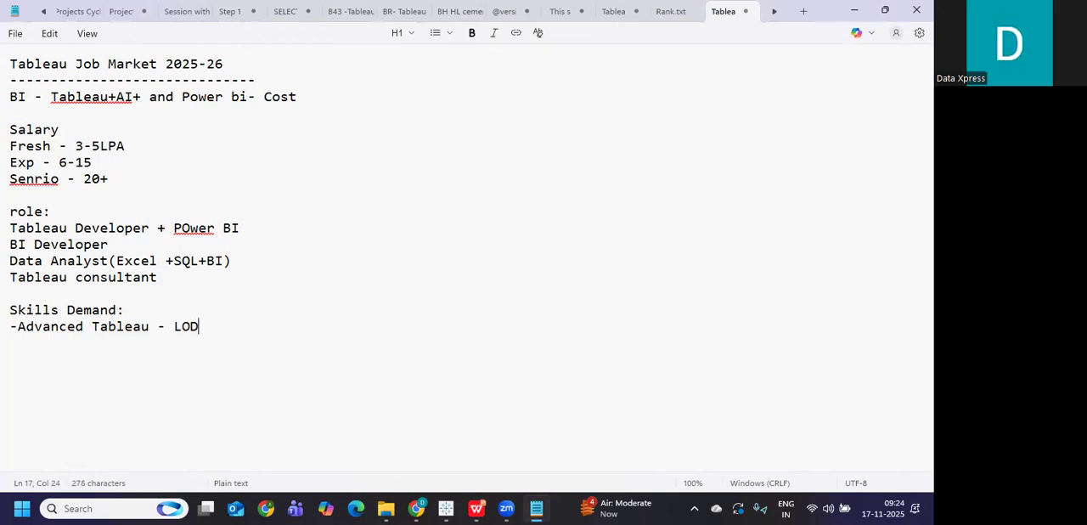
{"action": "type", "text": ","}
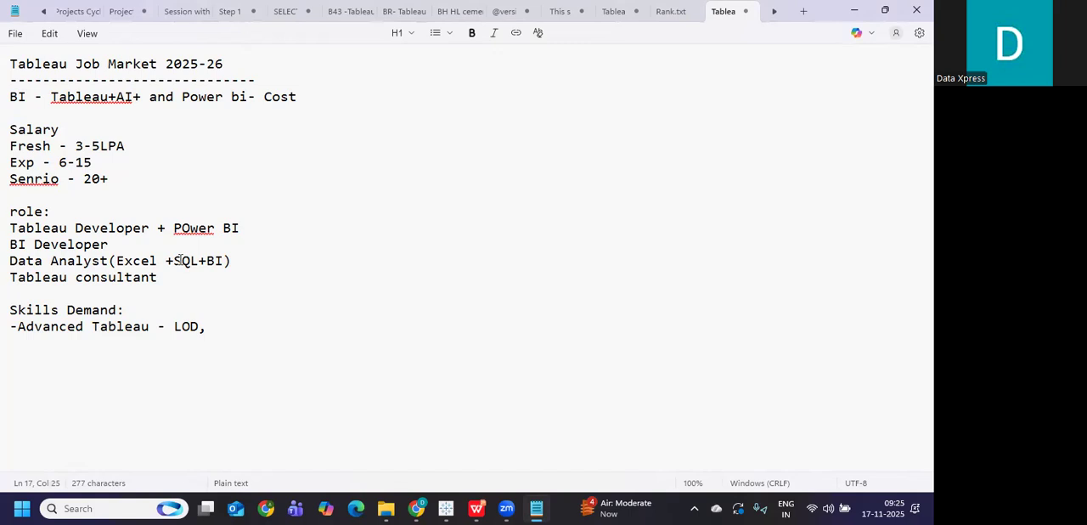
Finish the bullet as 'LOD,Actions+parameter' and begin a new dash line below.
{"action": "type", "text": "Actions"}
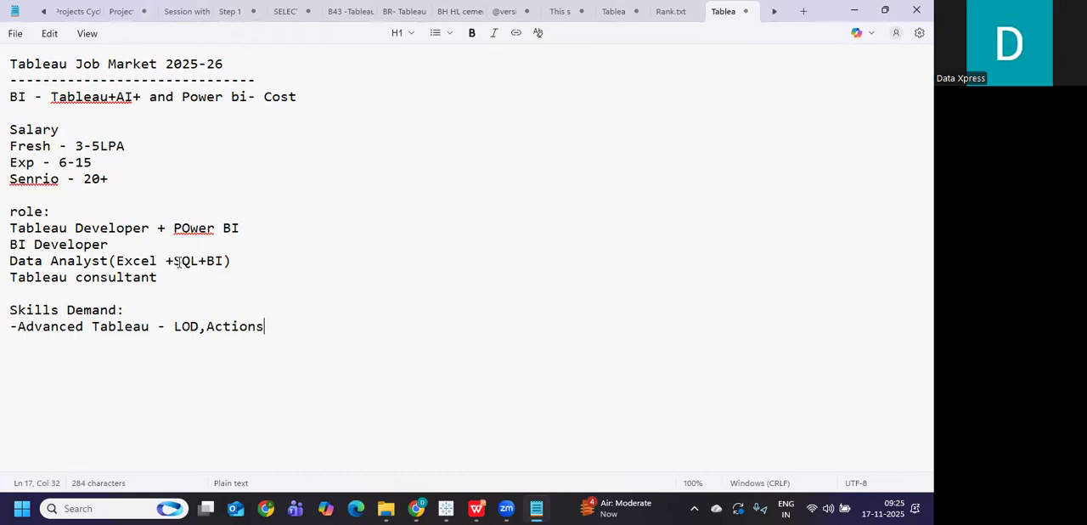
{"action": "type", "text": "+parame"}
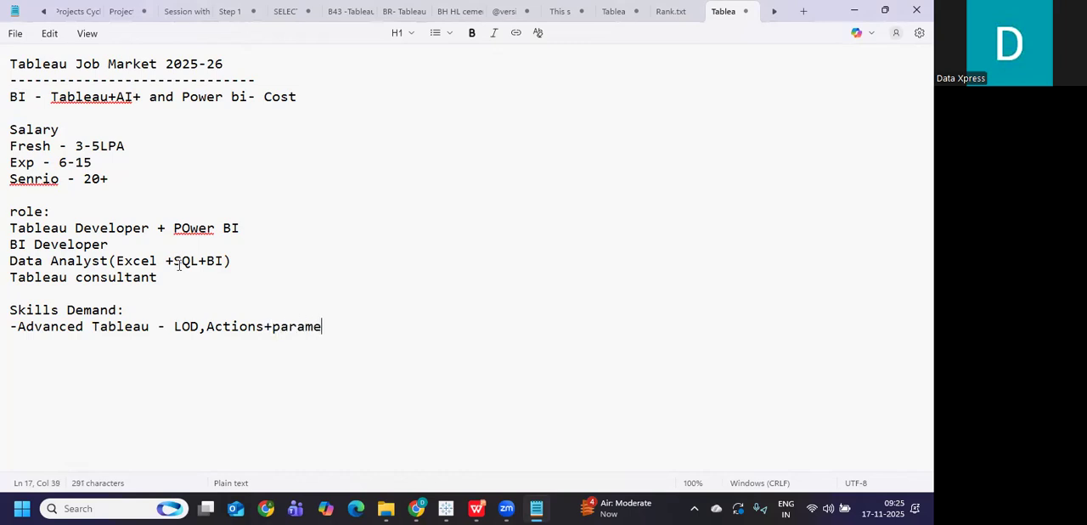
{"action": "type", "text": "ter"}
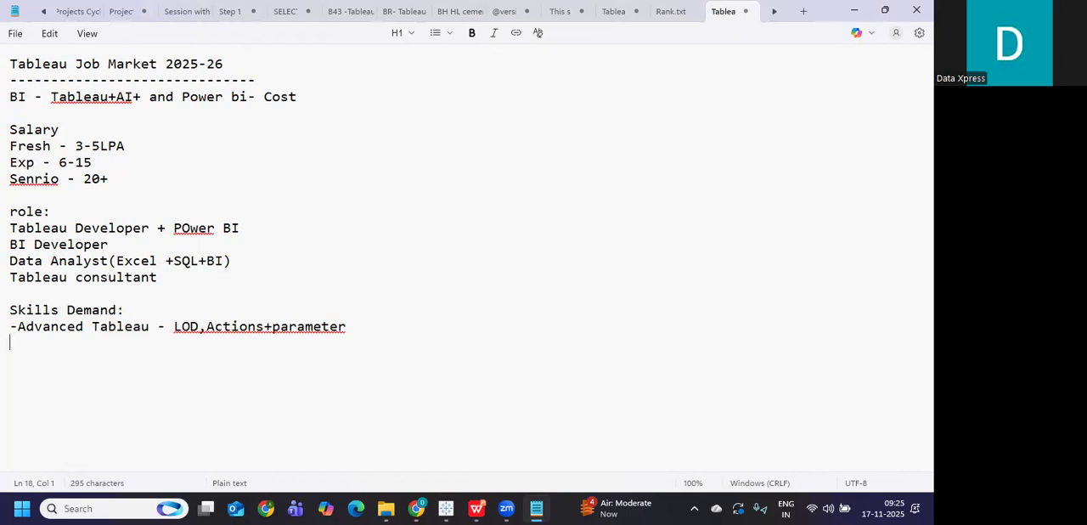
{"action": "type", "text": "-"}
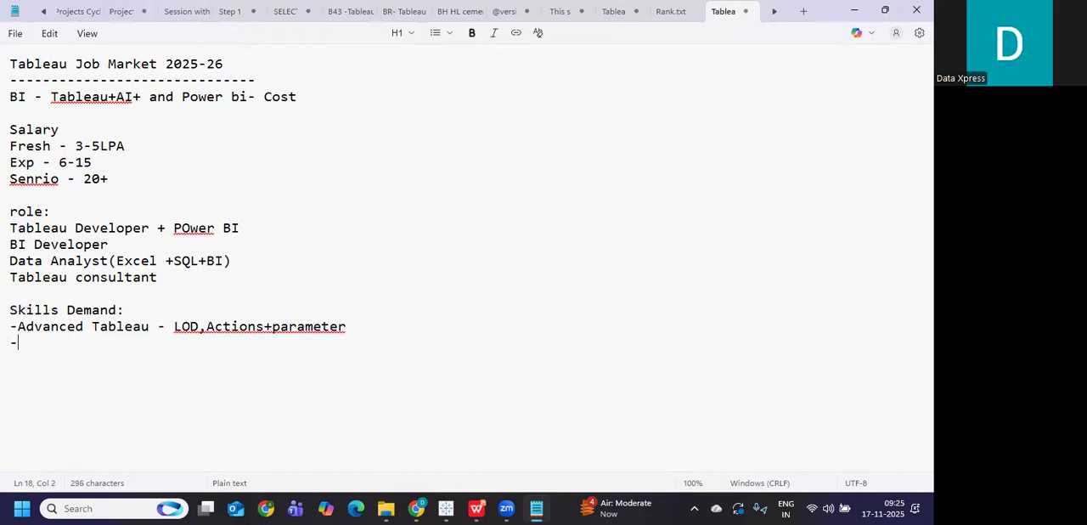
Add '-Strong SQL' as the second skills bullet and highlight it and the consultant role while discussing.
{"action": "type", "text": "Strong"}
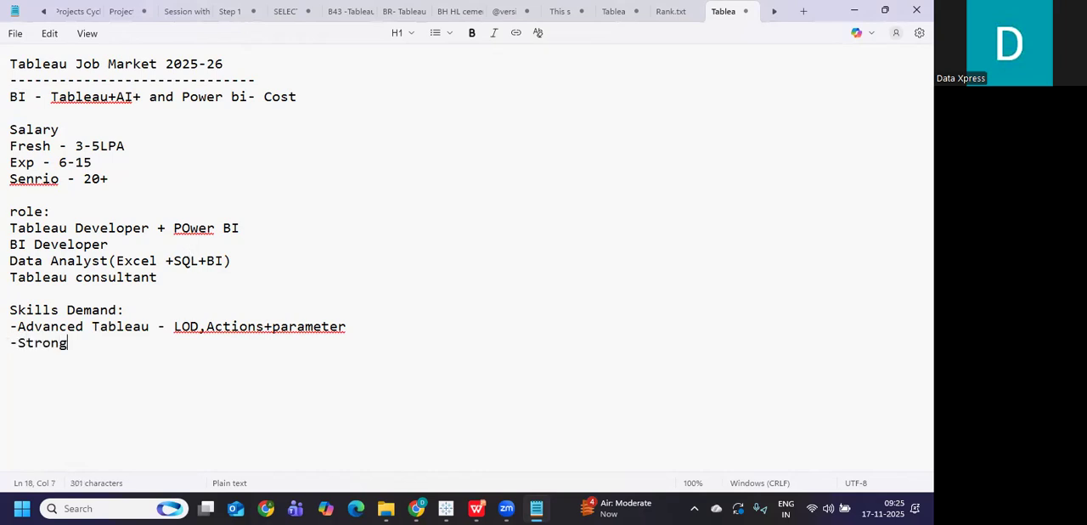
{"action": "type", "text": "SQL"}
{"action": "type", "text": "-"}
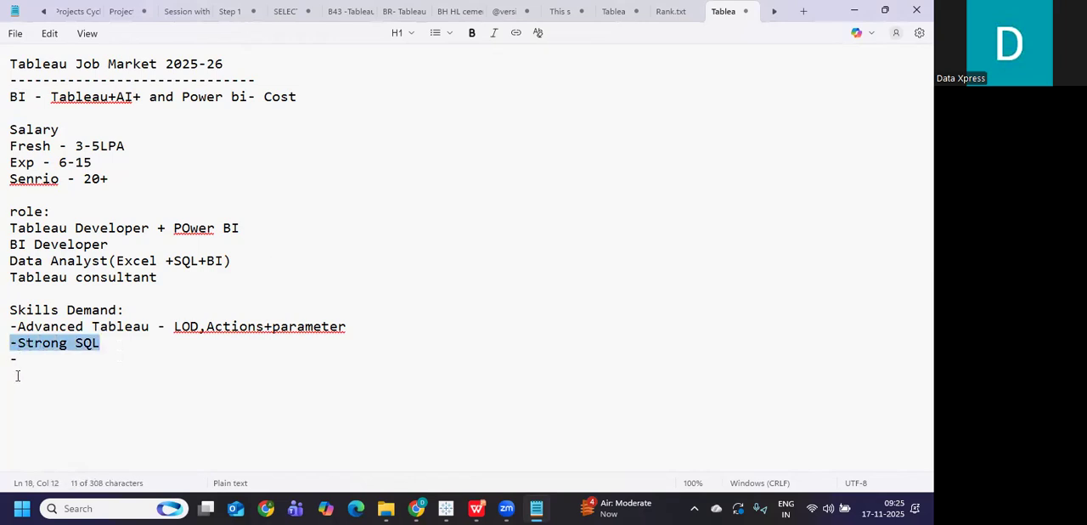
{"action": "double_click", "coordinate": [61, 245]}
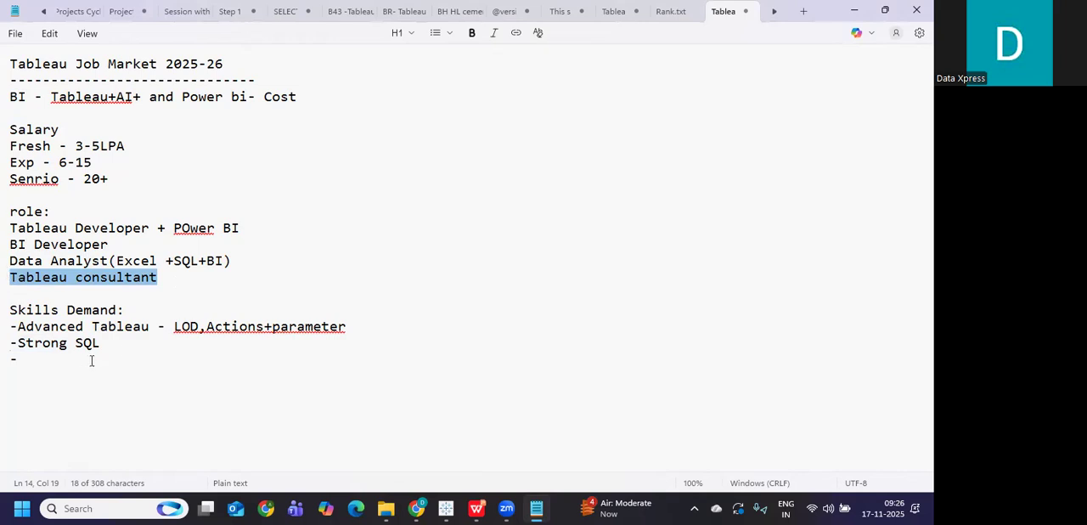
{"action": "double_click", "coordinate": [42, 343]}
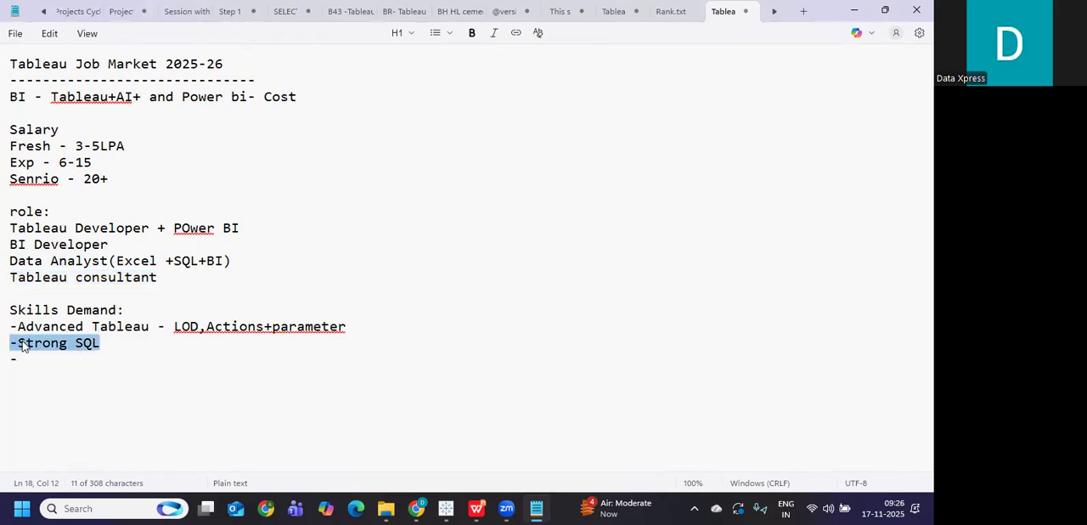
{"action": "left_click", "coordinate": [100, 343]}
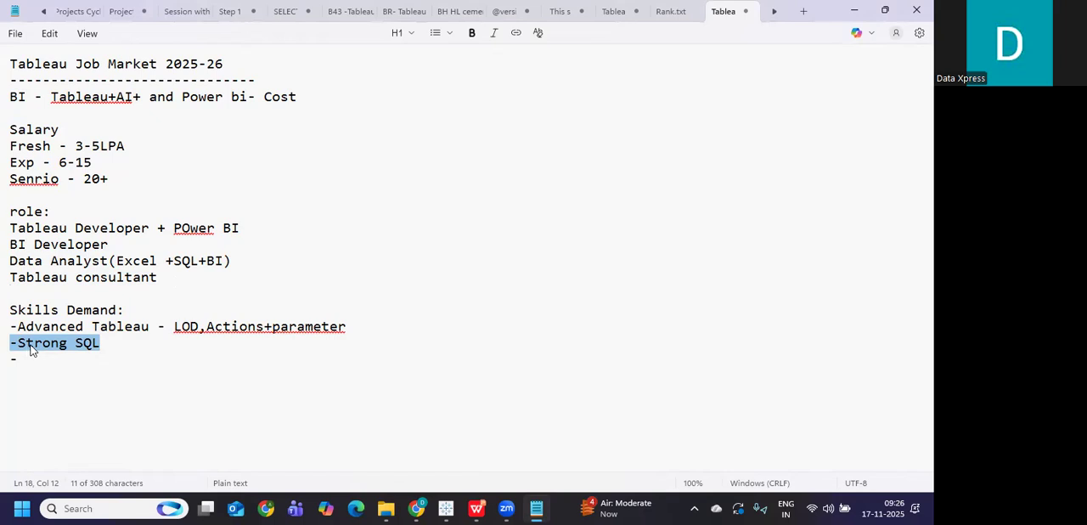
{"action": "left_click", "coordinate": [109, 178]}
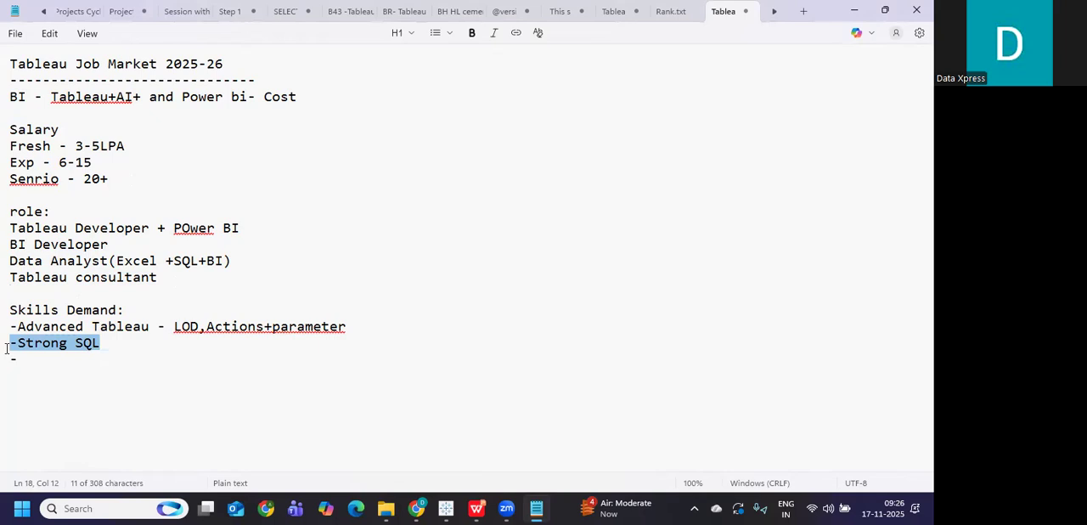
{"action": "mouse_move", "coordinate": [54, 350]}
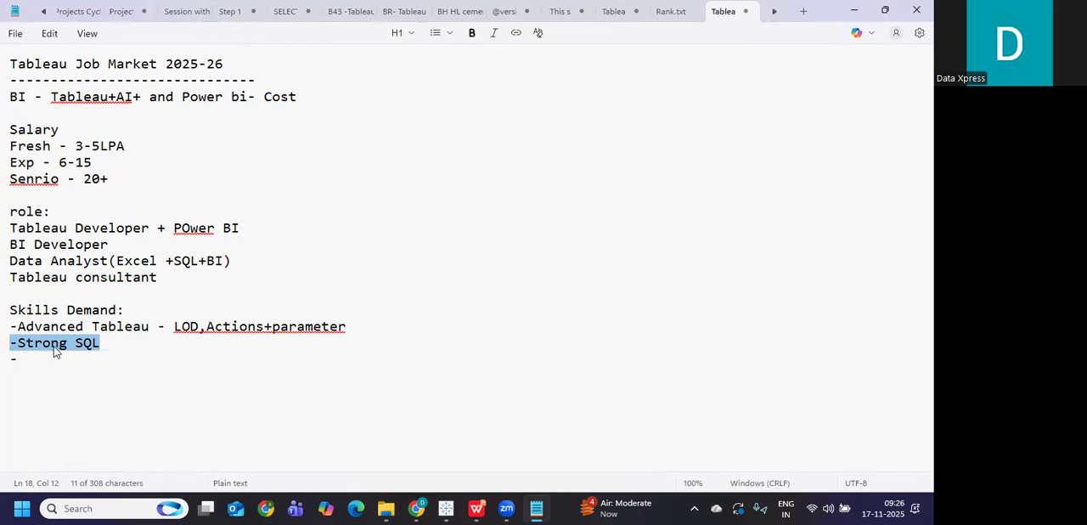
Add '-Cloud (Sf, AWS)' as the third skills bullet and point it out.
{"action": "left_click", "coordinate": [105, 343]}
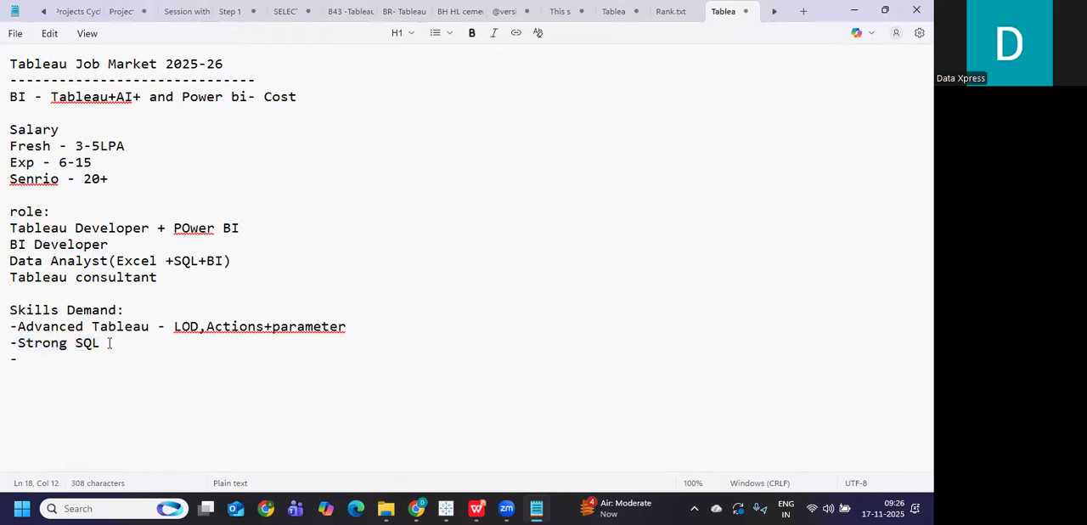
{"action": "triple_click", "coordinate": [54, 343]}
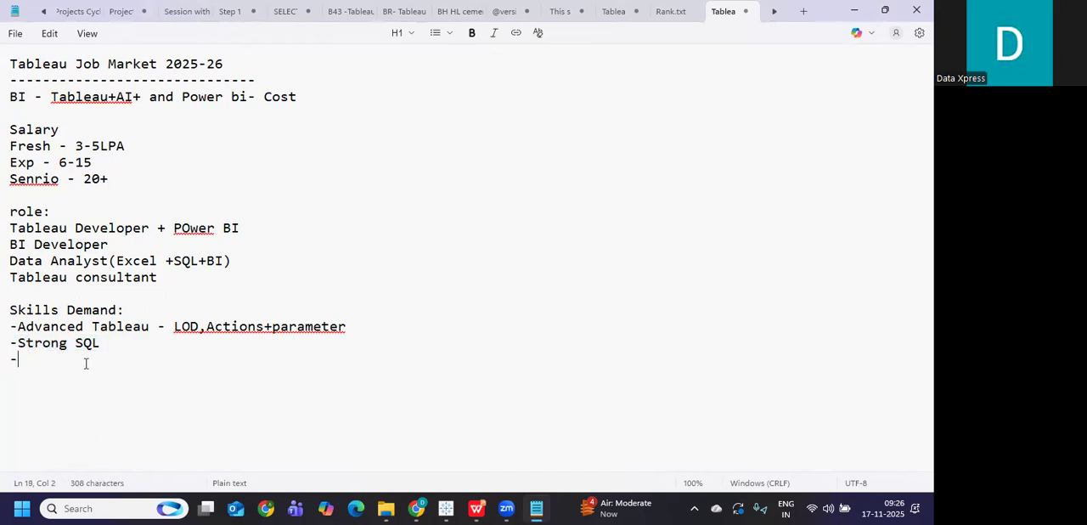
{"action": "type", "text": "Clou"}
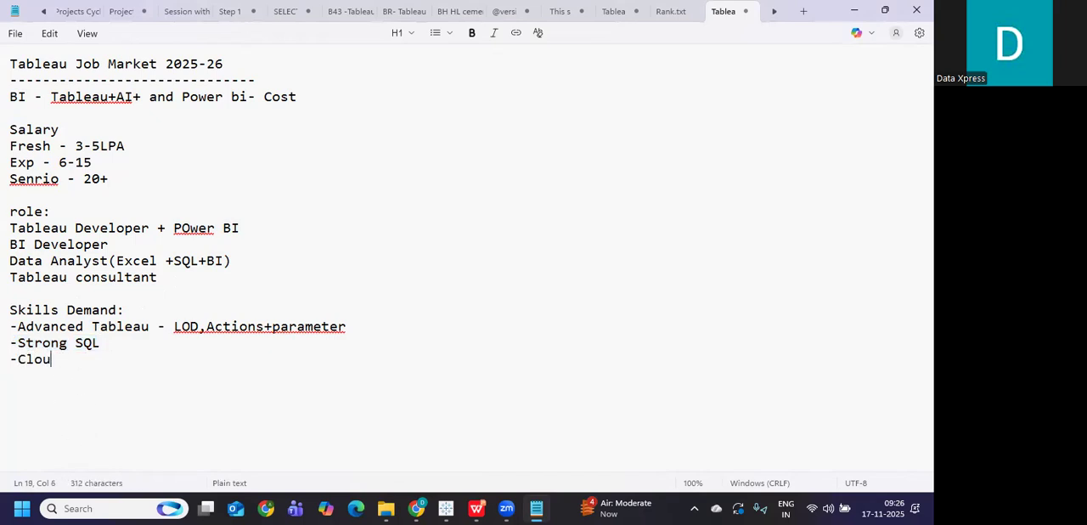
{"action": "type", "text": "d ("}
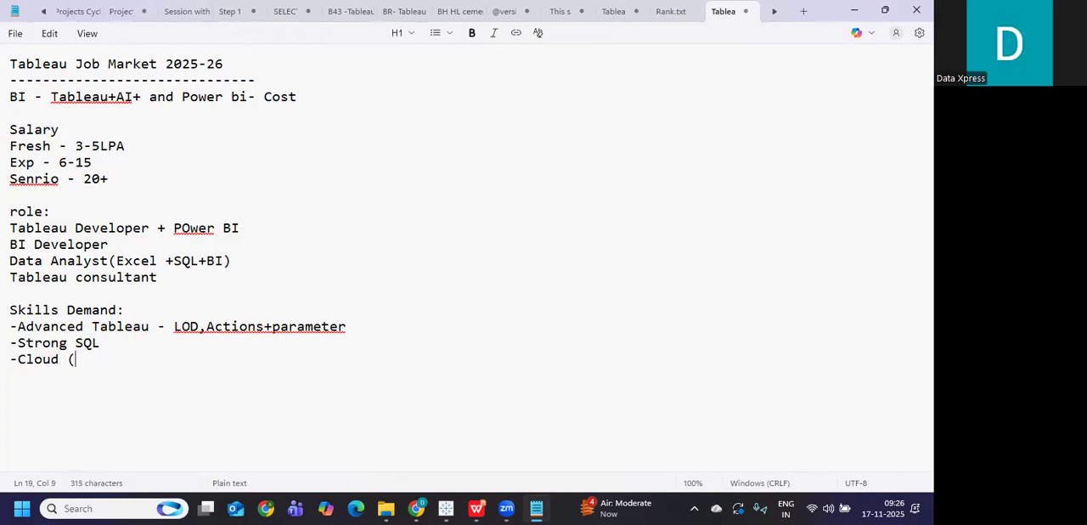
{"action": "type", "text": "Sf,"}
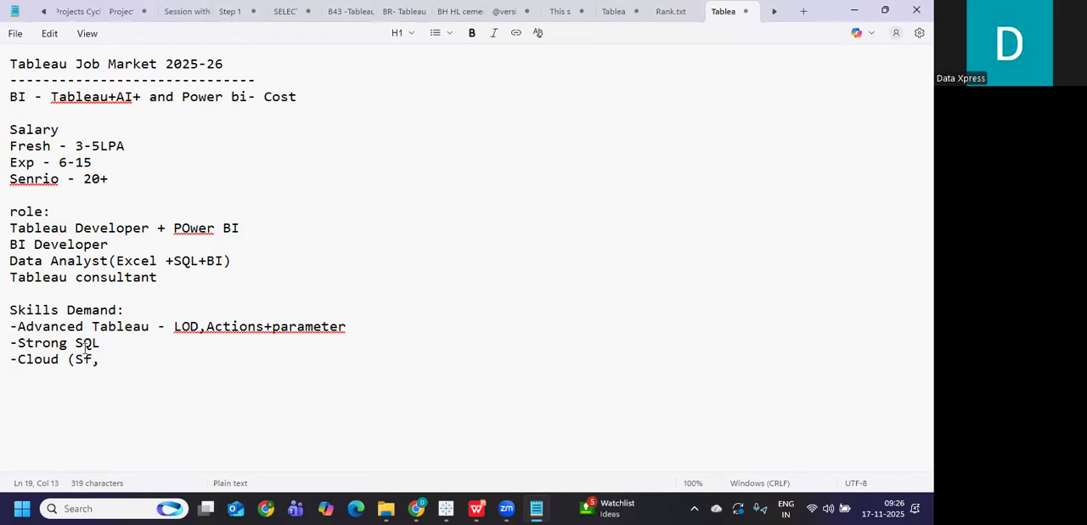
{"action": "type", "text": "AWS"}
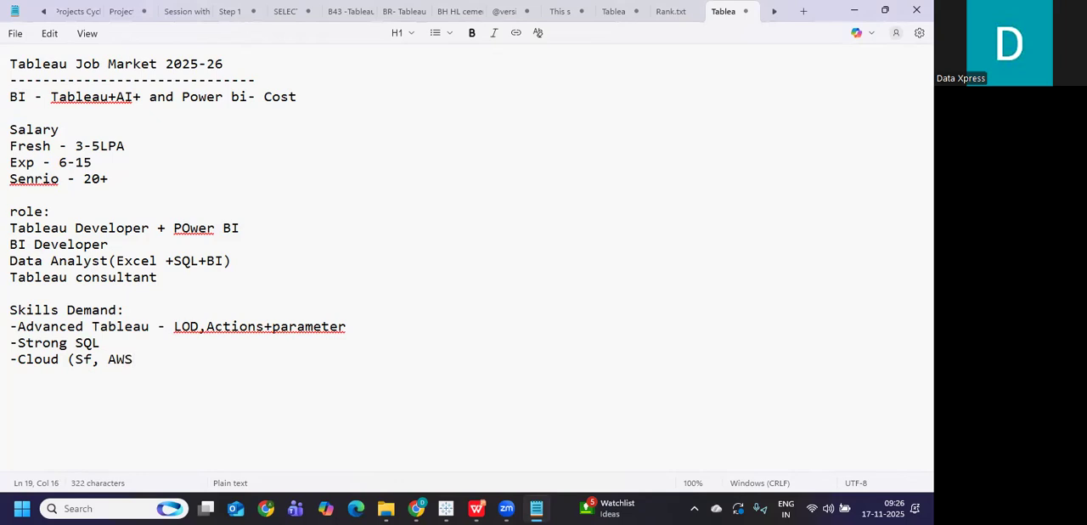
{"action": "type", "text": ")"}
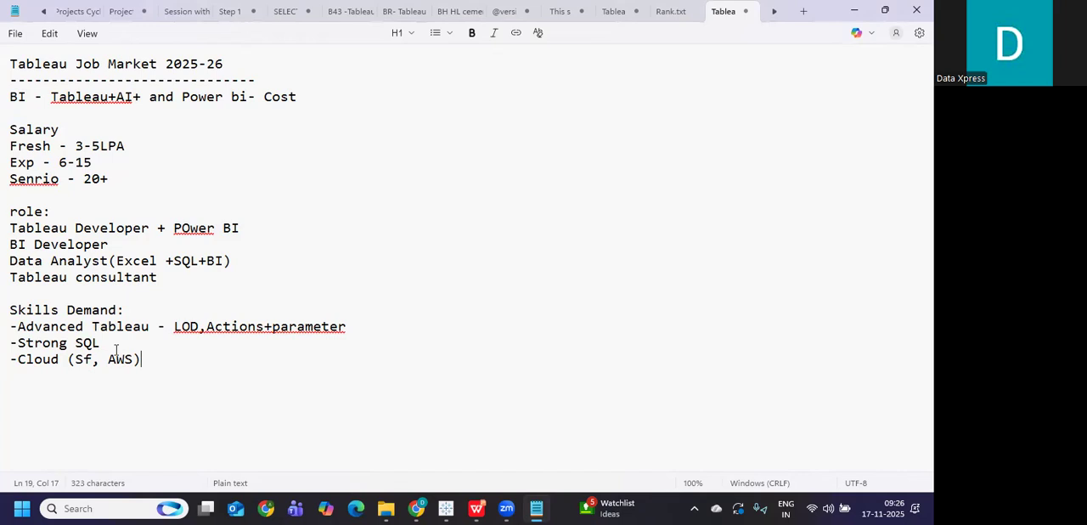
{"action": "triple_click", "coordinate": [75, 358]}
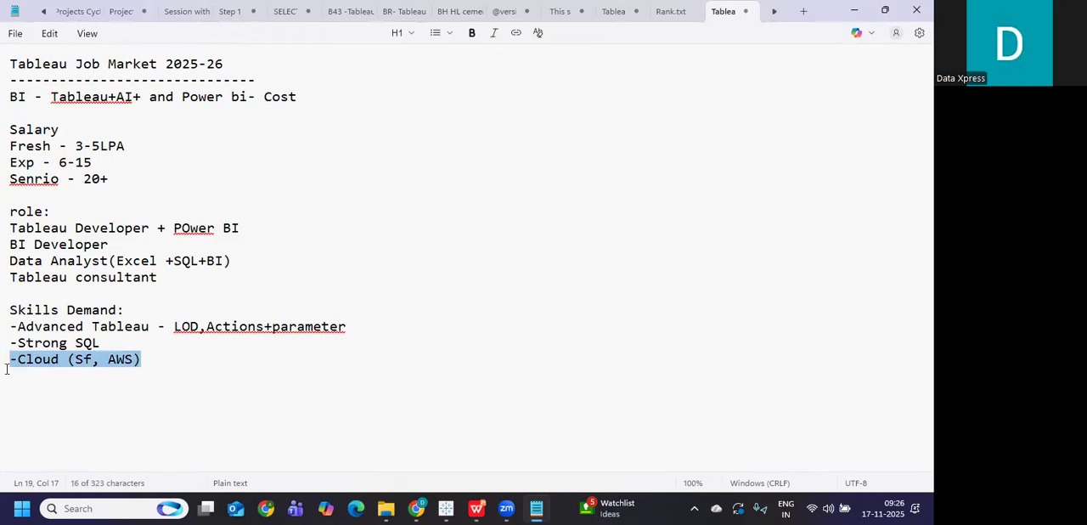
{"action": "mouse_move", "coordinate": [99, 382]}
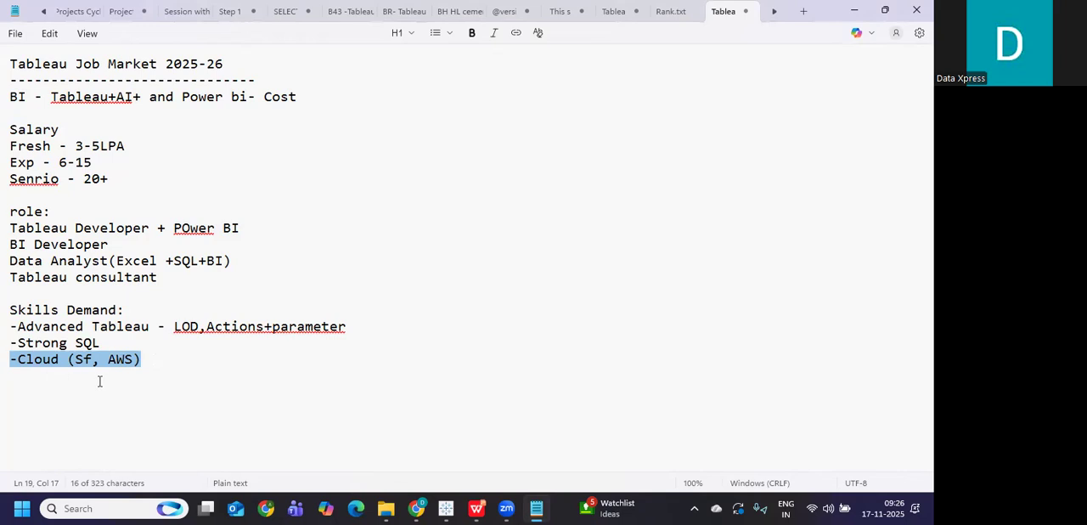
{"action": "left_click", "coordinate": [151, 358]}
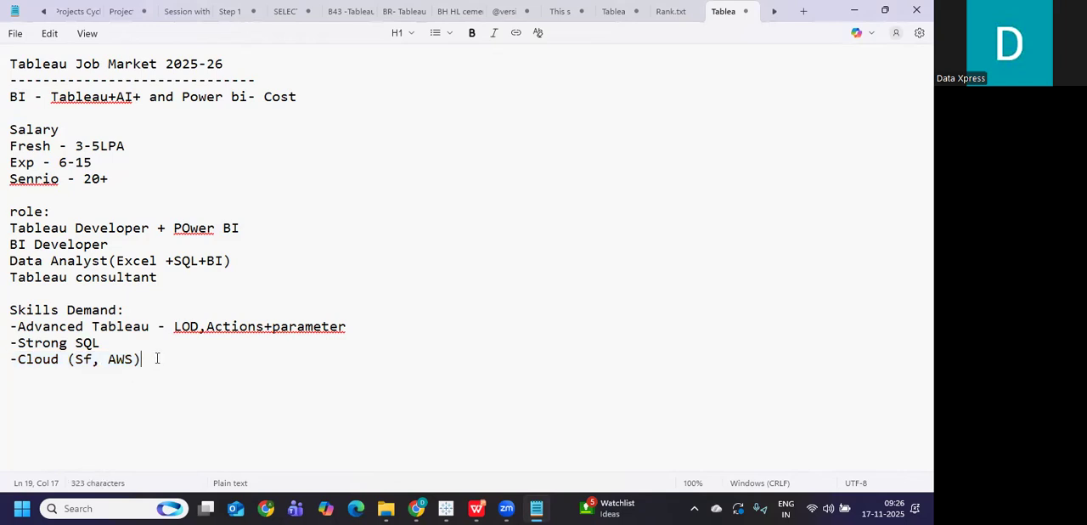
Add the bullet '-Domain Expertise - Health, Finance, Banking' on a new line.
{"action": "key", "text": "enter"}
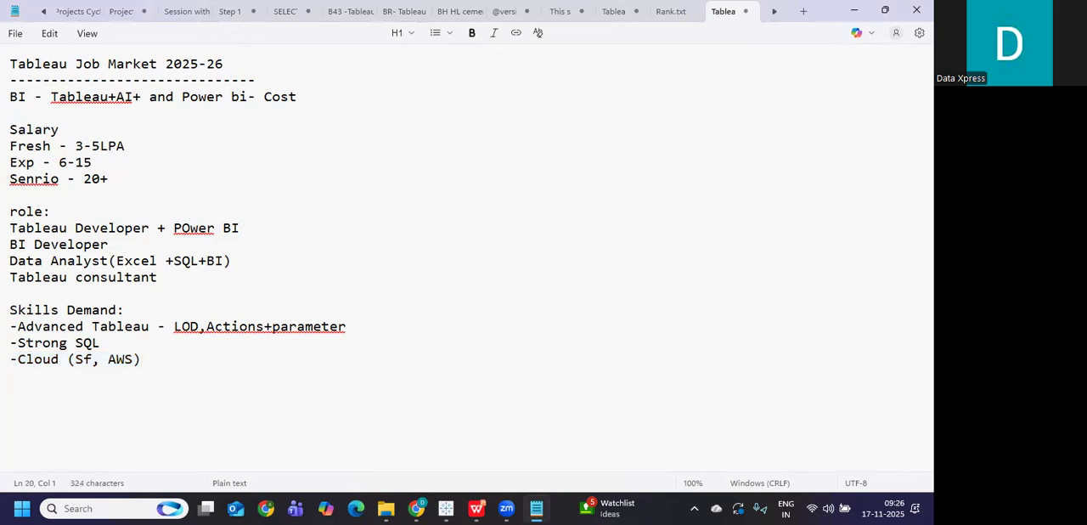
{"action": "type", "text": "-Domain"}
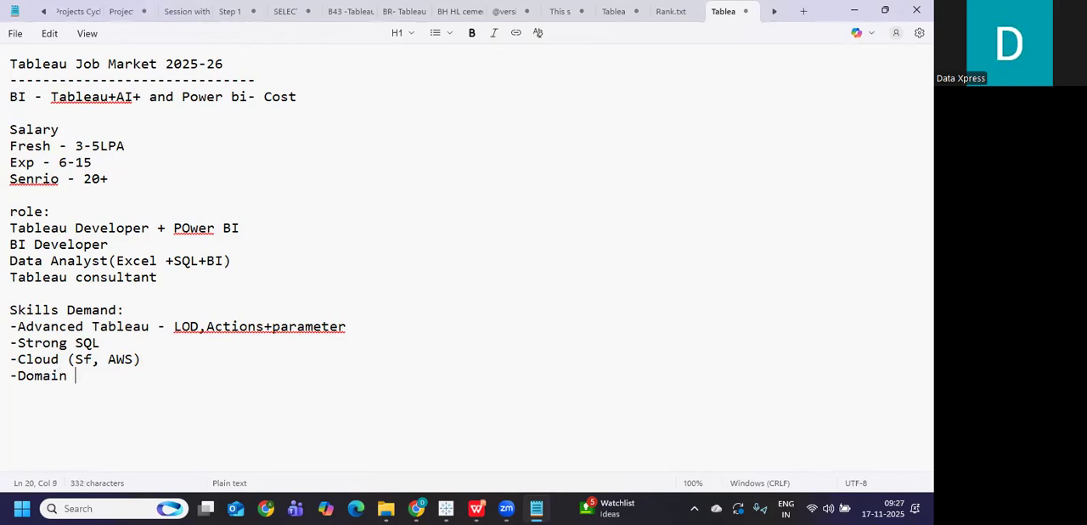
{"action": "type", "text": "Expertise"}
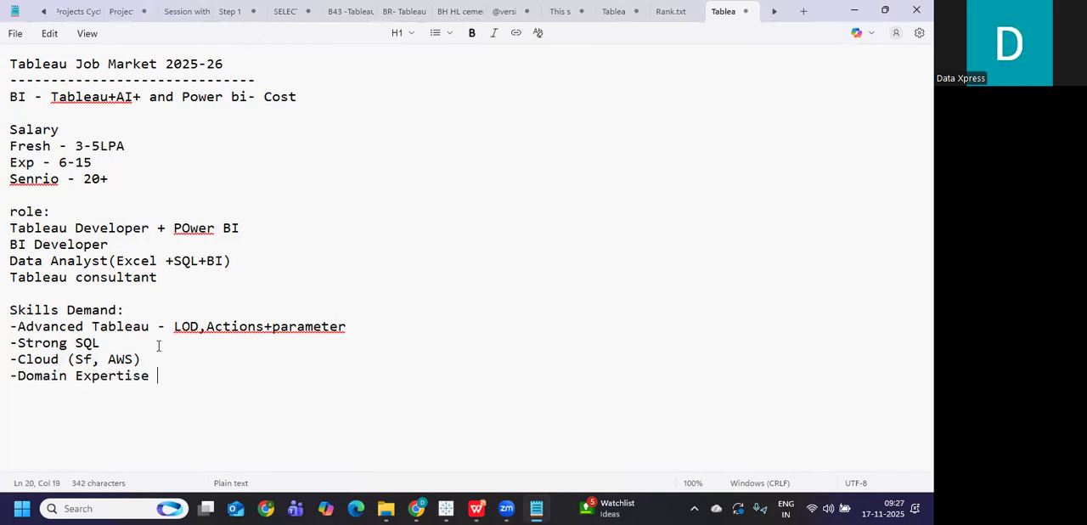
{"action": "type", "text": "-"}
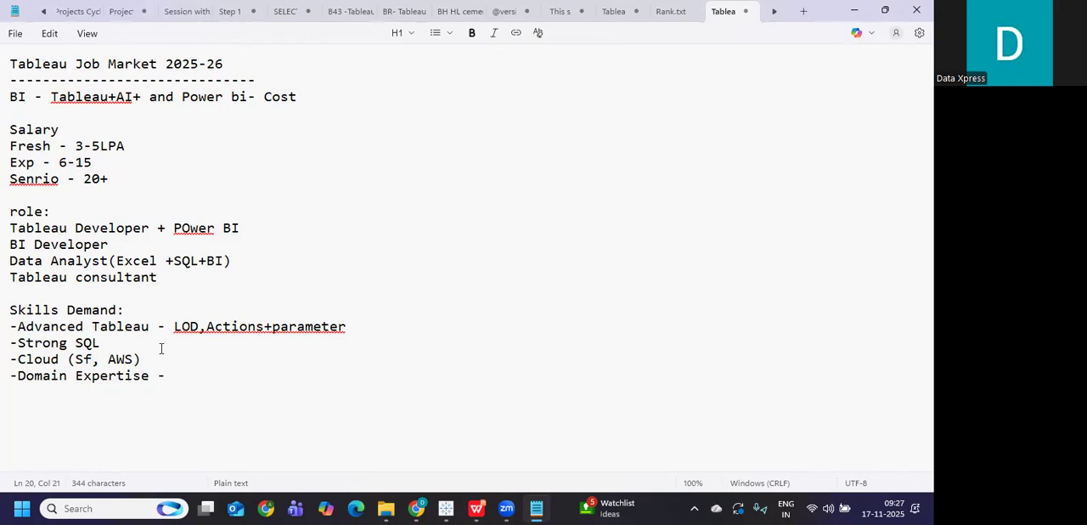
{"action": "type", "text": "Health,"}
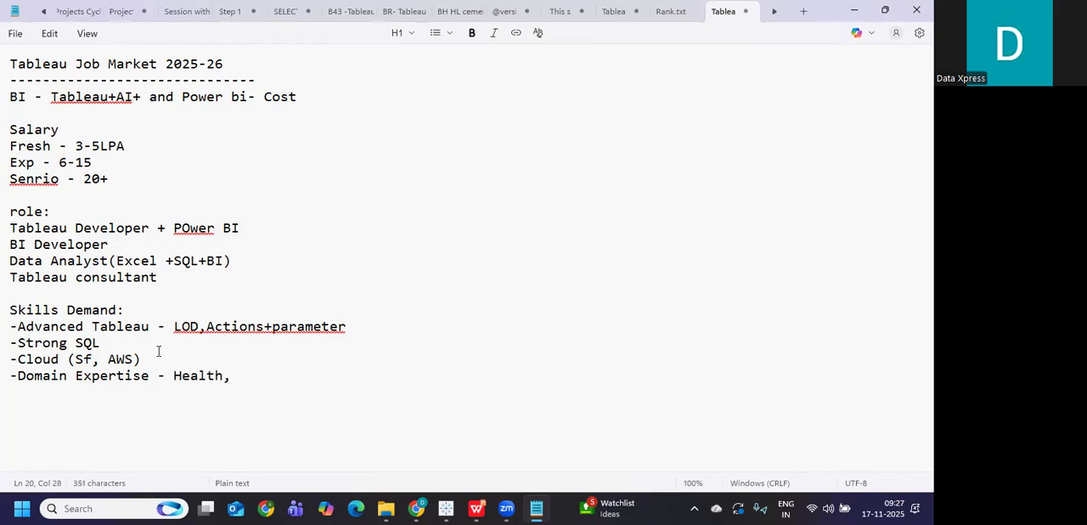
{"action": "type", "text": "Finance, Banki"}
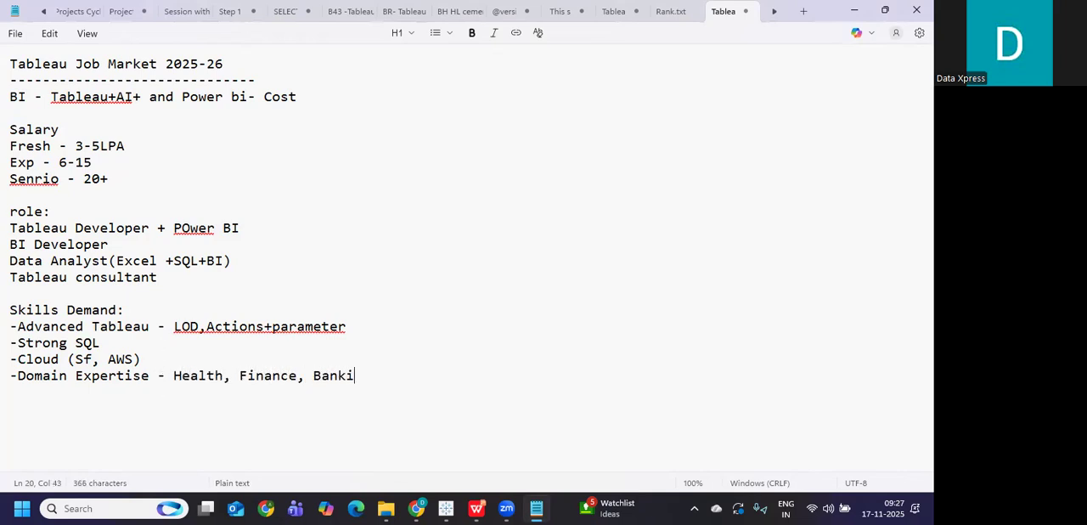
{"action": "type", "text": "ng"}
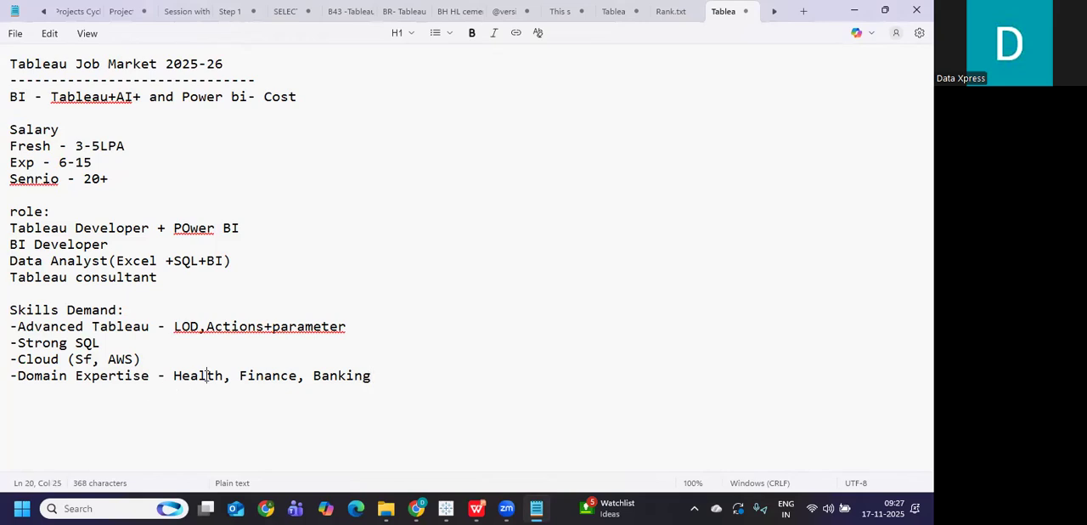
Highlight Health, Finance and Banking in turn to point out the three domains.
{"action": "double_click", "coordinate": [197, 375]}
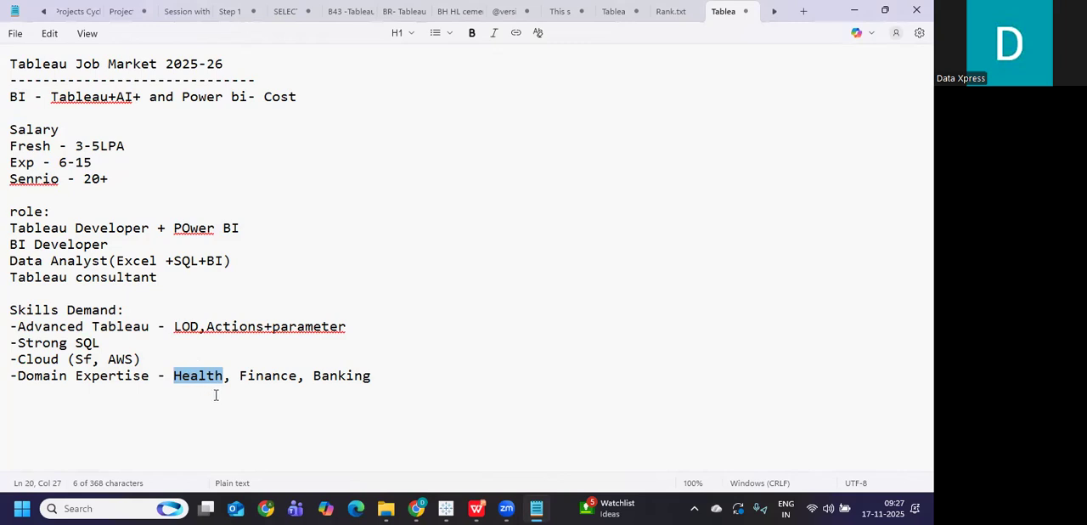
{"action": "double_click", "coordinate": [265, 376]}
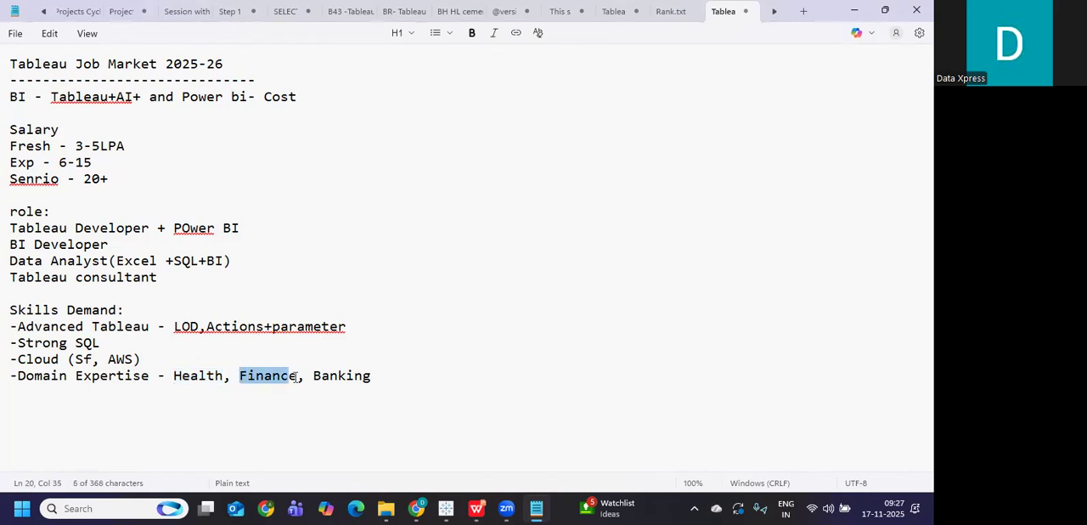
{"action": "left_click", "coordinate": [374, 375]}
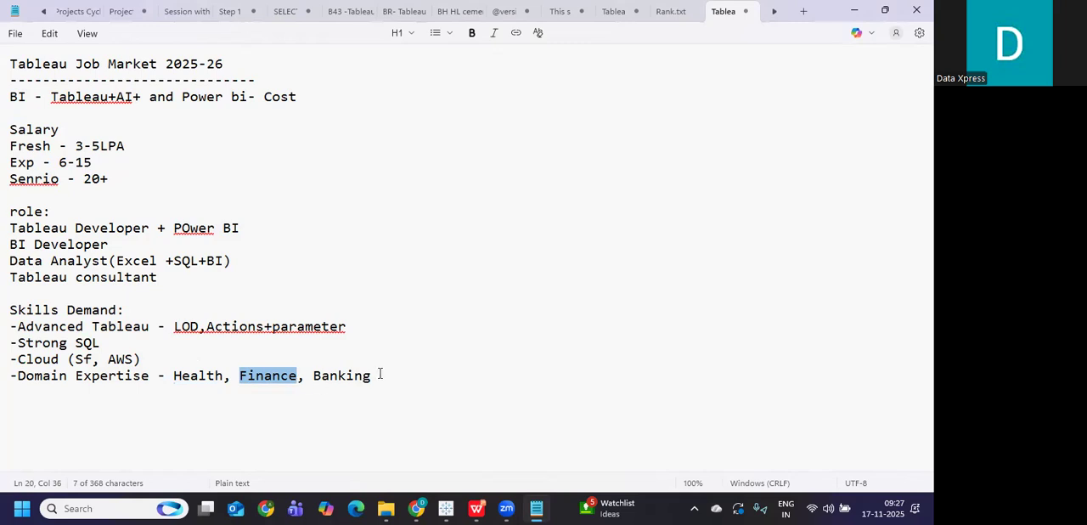
{"action": "left_click_drag", "start_coordinate": [240, 376], "coordinate": [371, 375]}
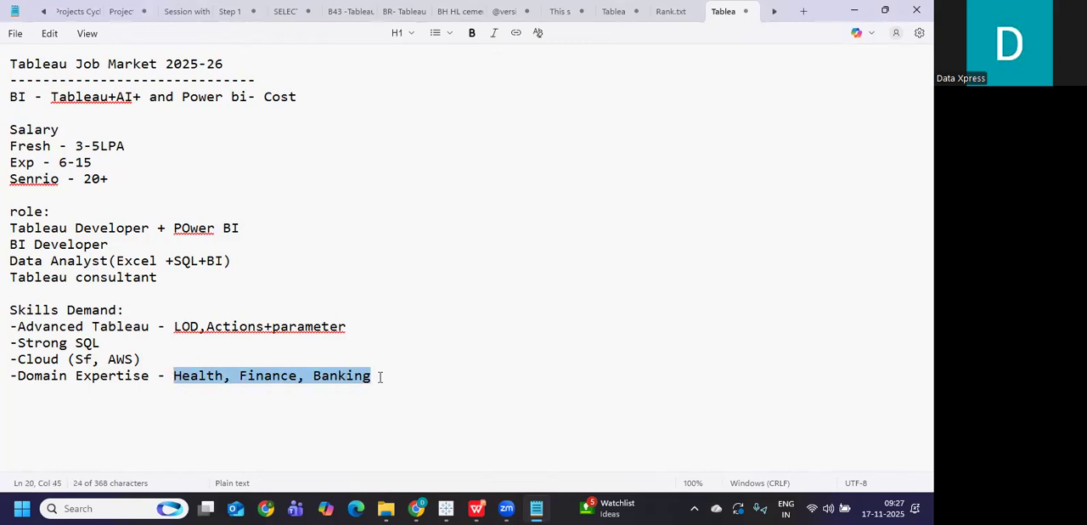
{"action": "left_click", "coordinate": [372, 375]}
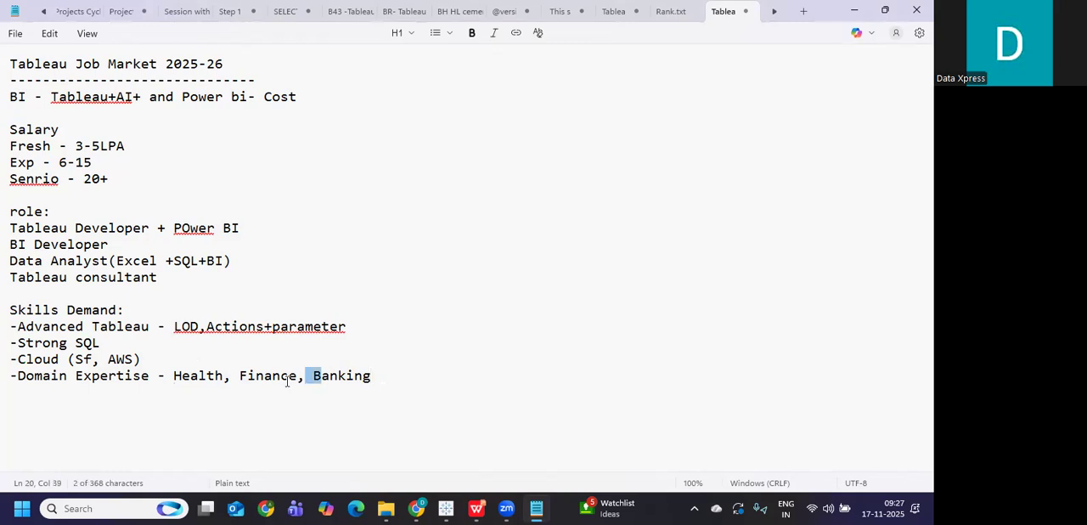
{"action": "left_click", "coordinate": [370, 375]}
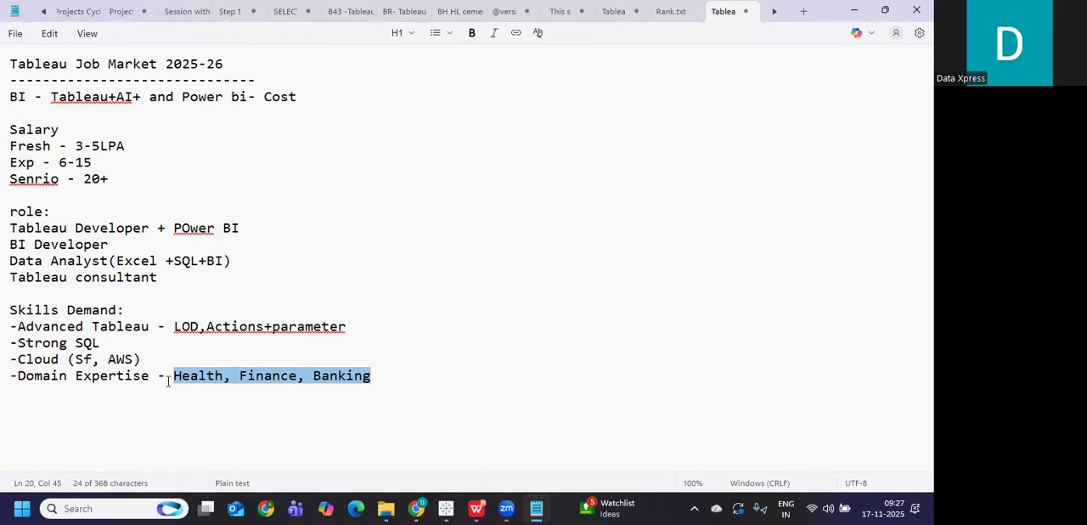
{"action": "left_click", "coordinate": [174, 375]}
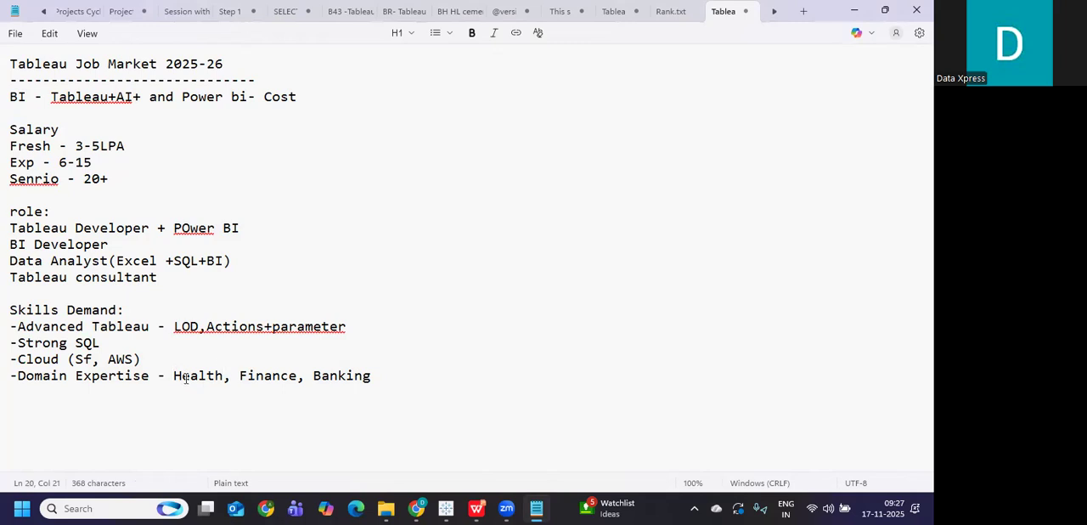
{"action": "double_click", "coordinate": [197, 375]}
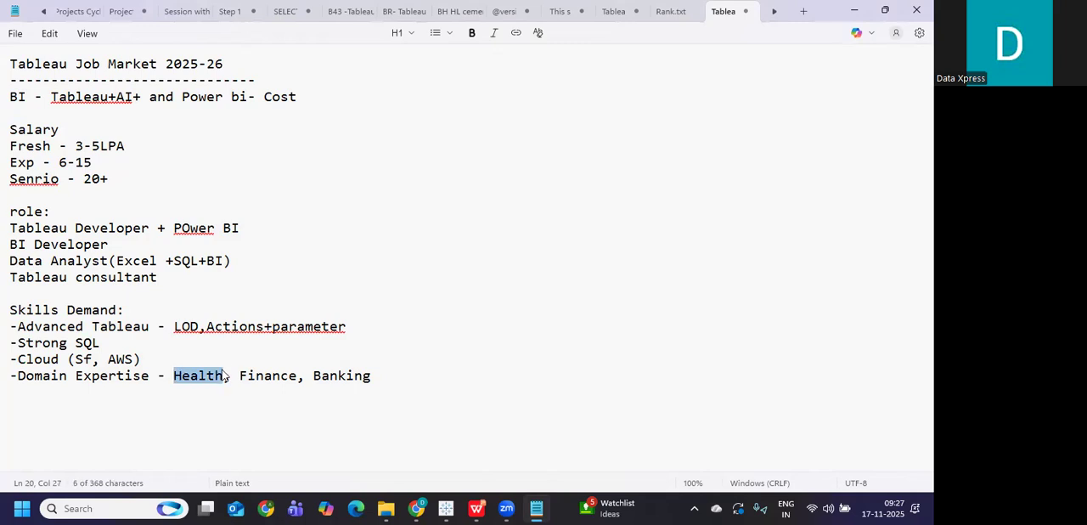
{"action": "double_click", "coordinate": [267, 375]}
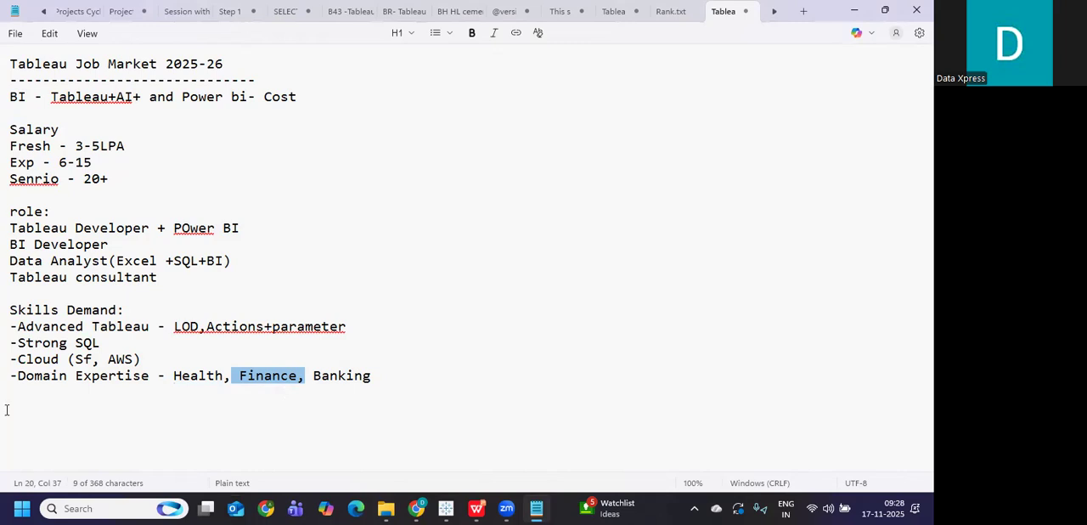
Add a '--Data Storytelling - Tableau Public' bullet below the Domain Expertise line.
{"action": "left_click", "coordinate": [404, 375]}
{"action": "type", "text": "--"}
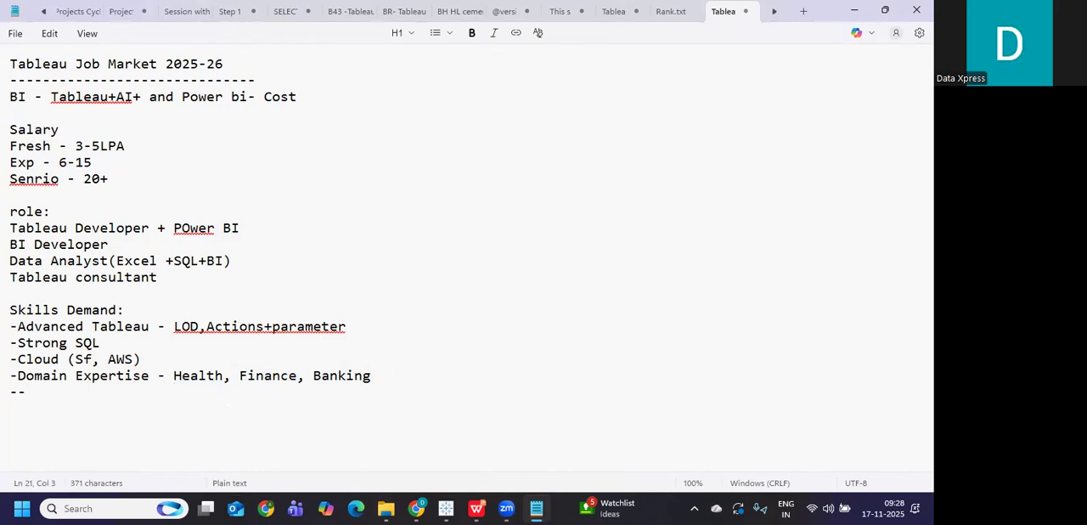
{"action": "type", "text": "Data S"}
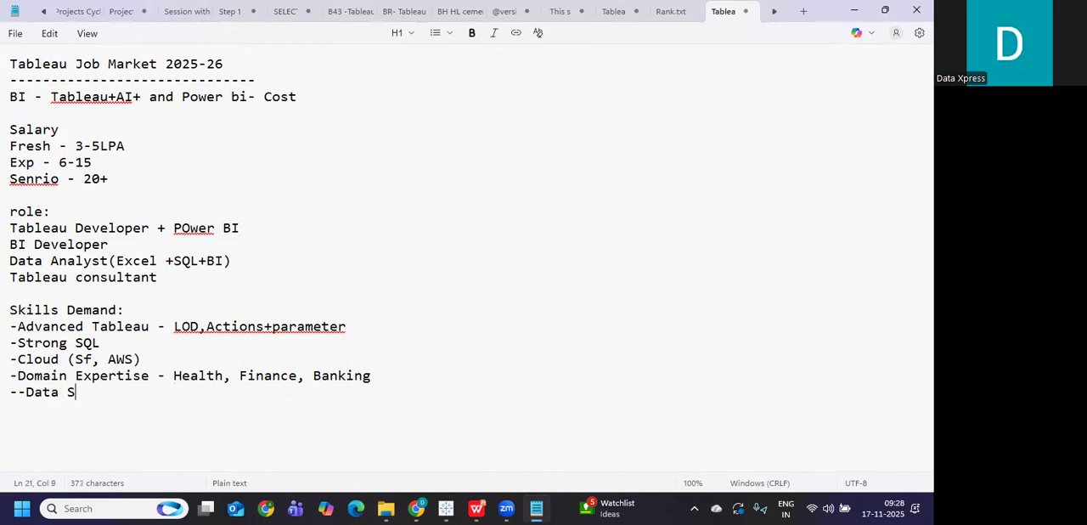
{"action": "type", "text": "toryte"}
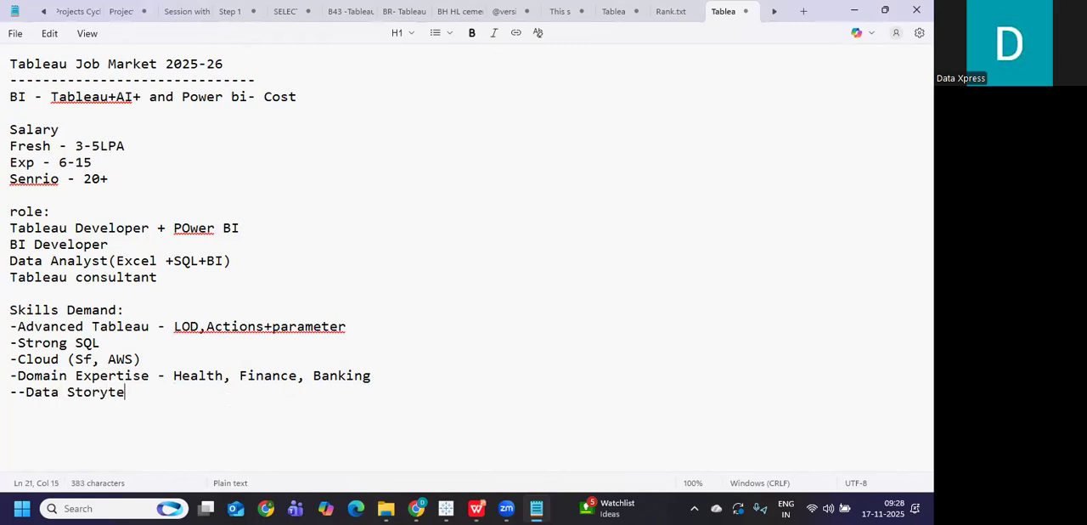
{"action": "type", "text": "lling"}
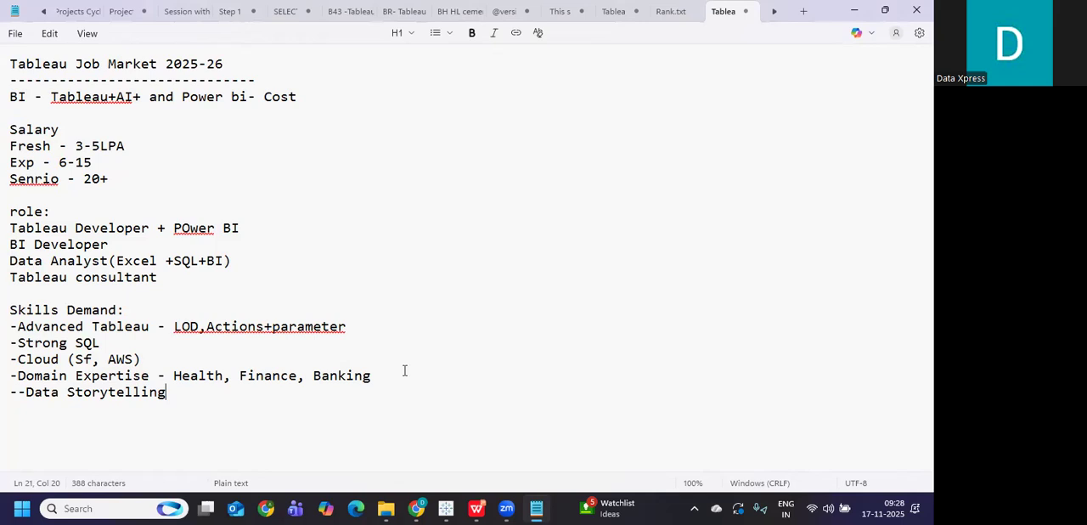
{"action": "type", "text": "- Tabl"}
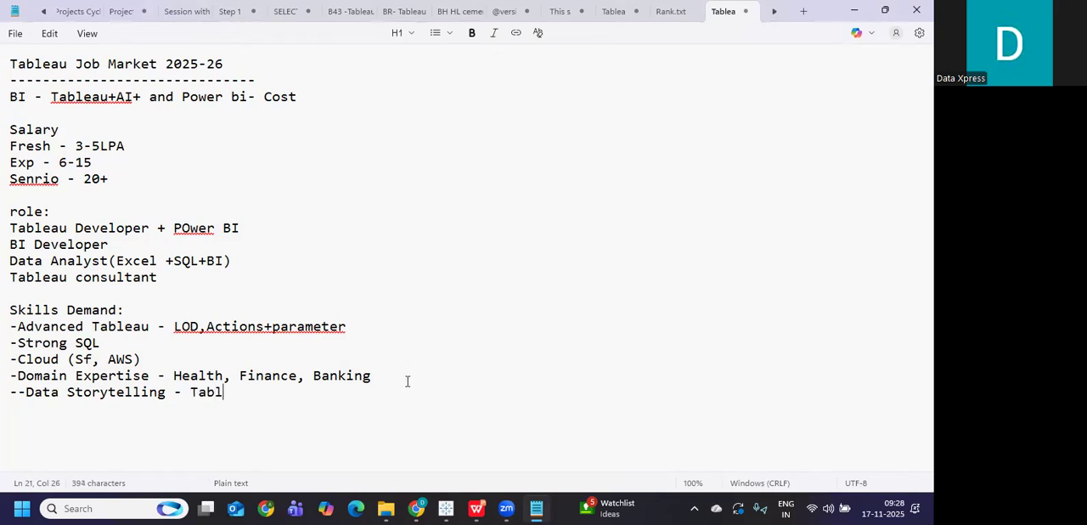
{"action": "type", "text": "eau Public"}
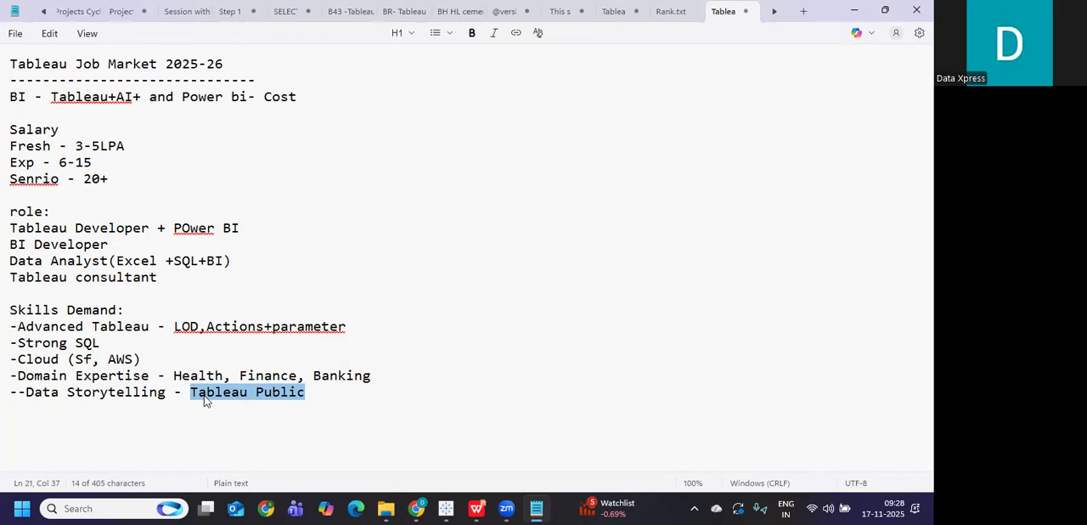
Highlight the whole Skills Demand list and then the 'role:' heading for emphasis.
{"action": "left_click", "coordinate": [304, 391]}
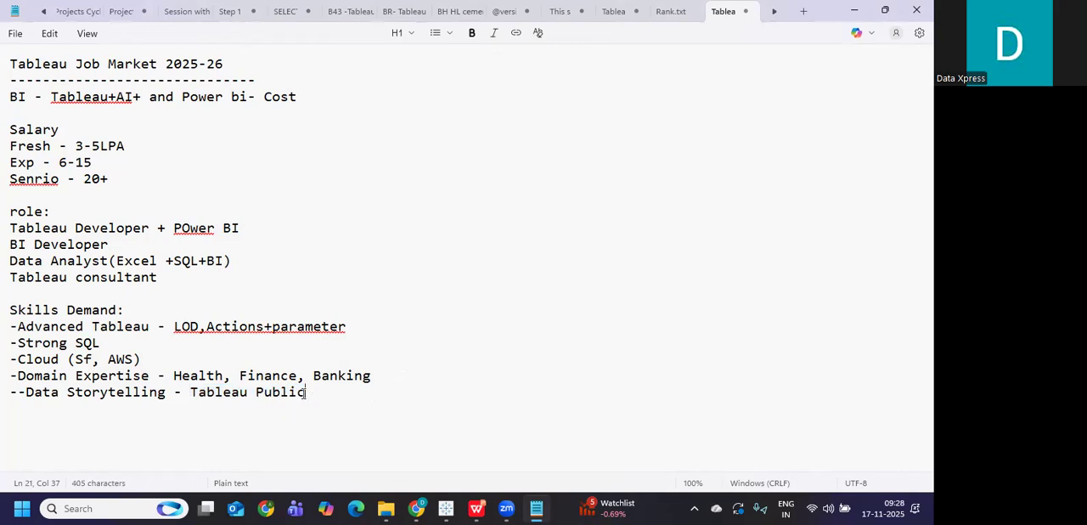
{"action": "left_click_drag", "start_coordinate": [10, 326], "coordinate": [306, 390]}
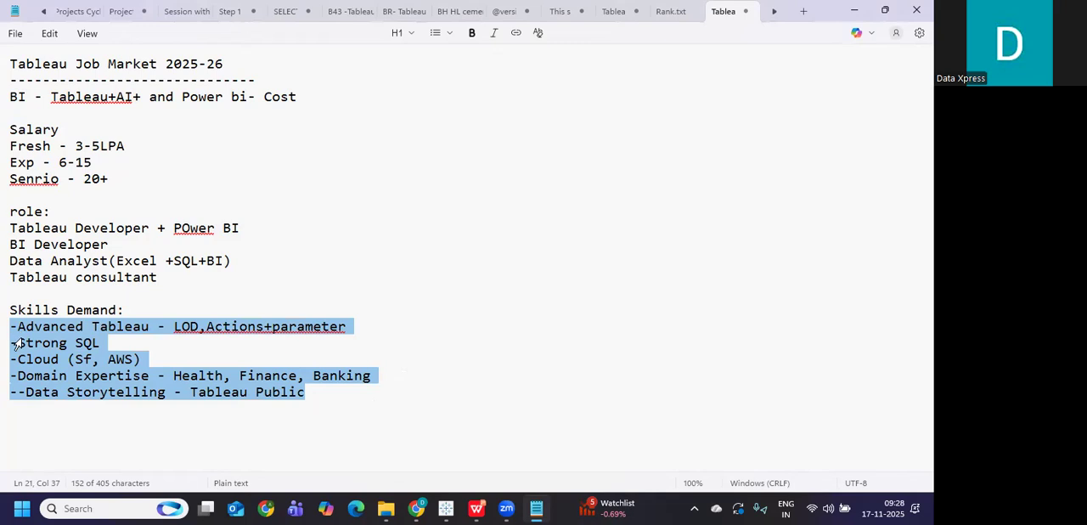
{"action": "left_click", "coordinate": [124, 309]}
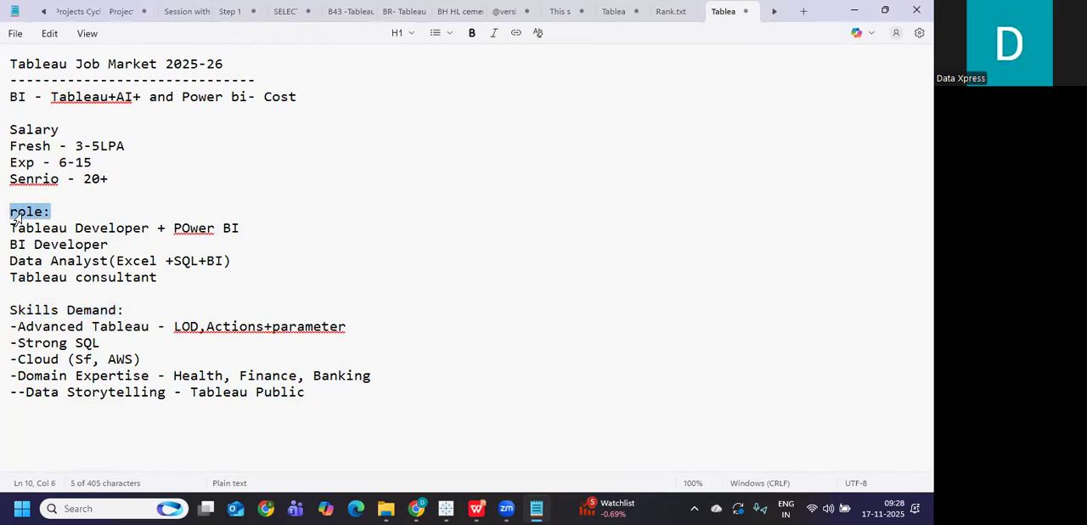
{"action": "double_click", "coordinate": [34, 129]}
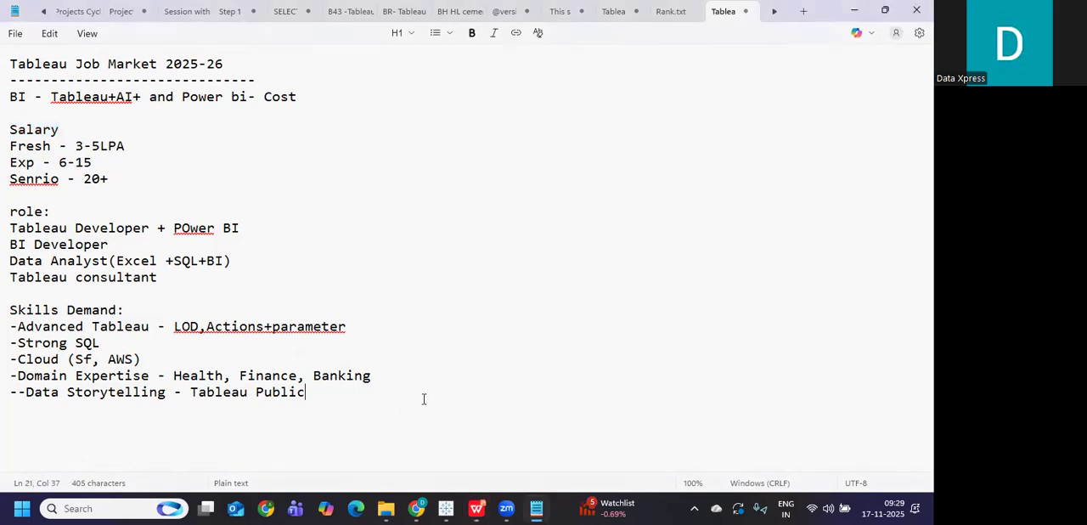
Start a 'Trend' heading below the skills list with the first trend 'BI+AI'.
{"action": "key", "text": "Enter"}
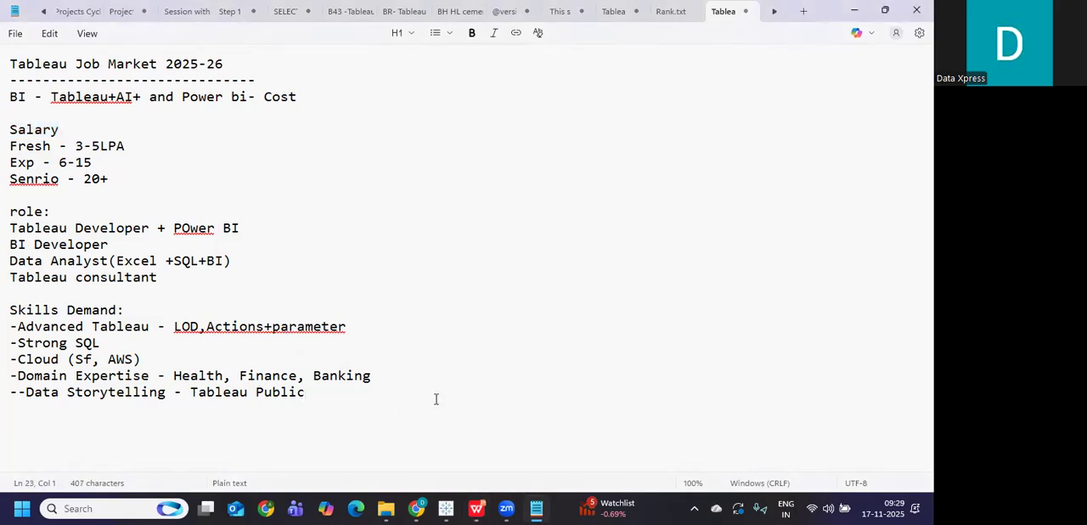
{"action": "type", "text": "Trend"}
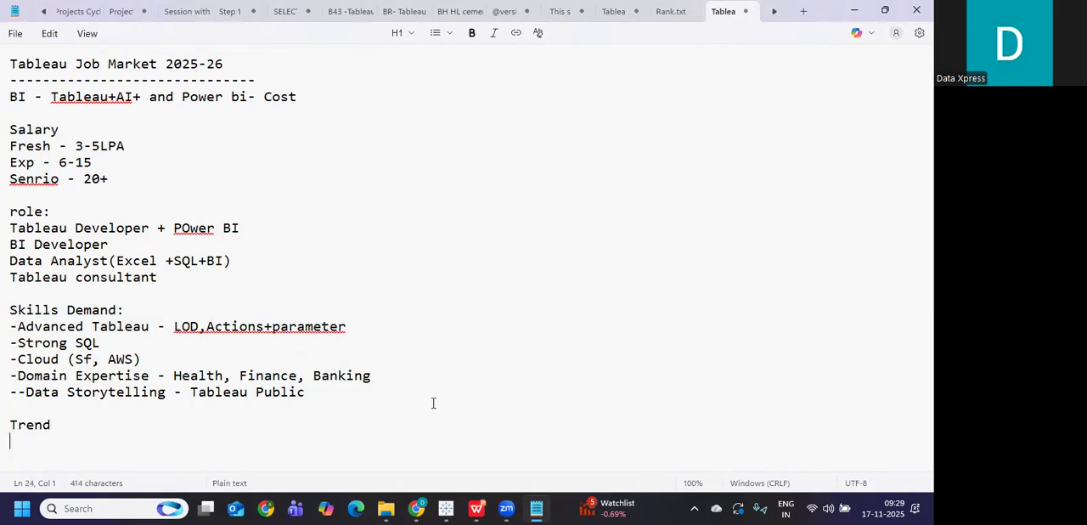
{"action": "type", "text": "BI+"}
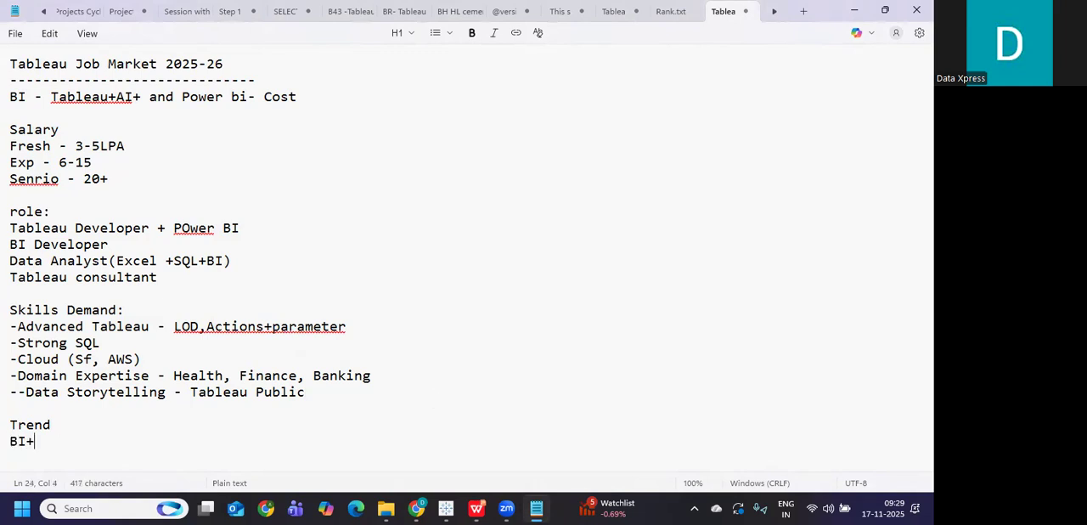
{"action": "mouse_move", "coordinate": [431, 394]}
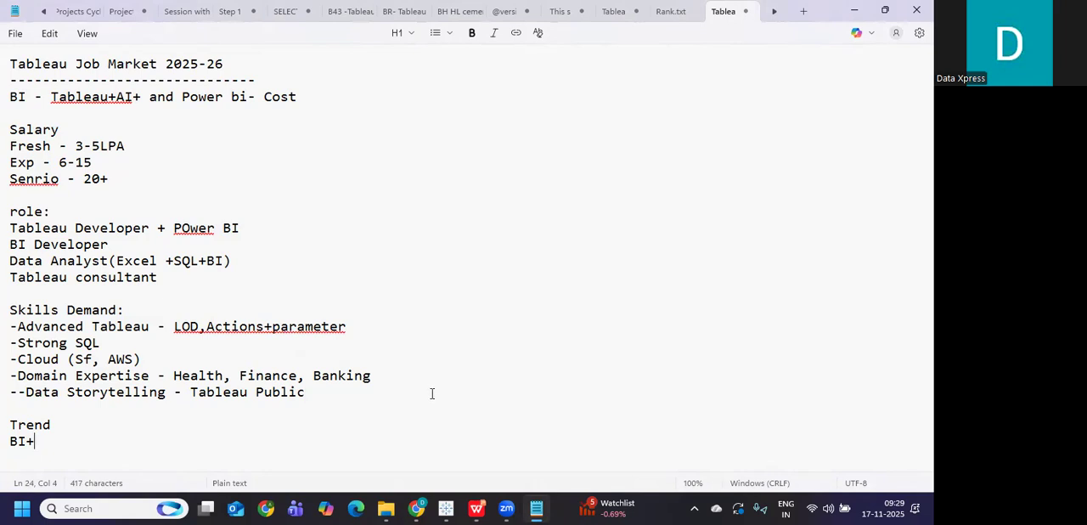
{"action": "type", "text": "AI"}
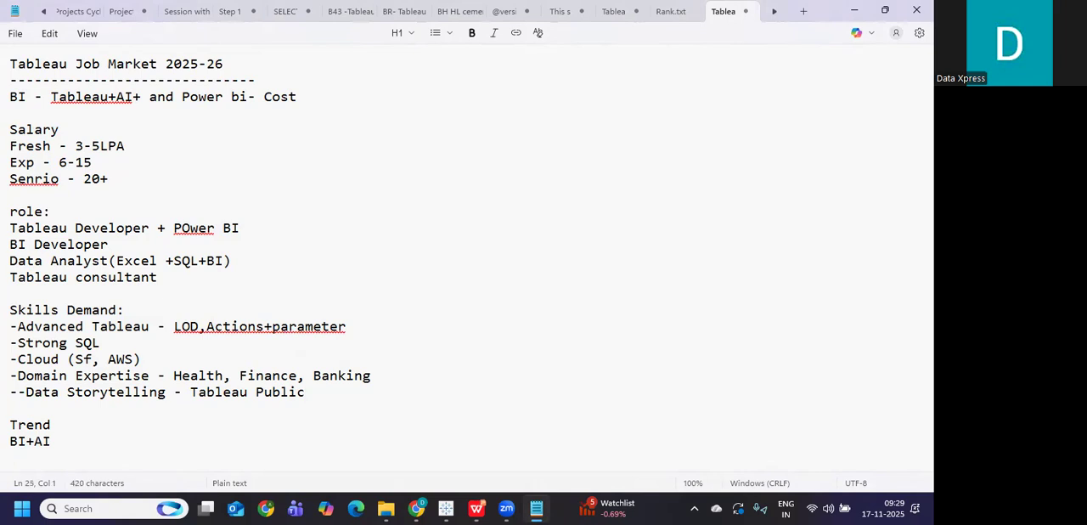
Add trends 'Multi stacking (Tableau +Power bi)' and 'Cloud BI Deployments', highlighting AI in BI+AI.
{"action": "type", "text": "Multi"}
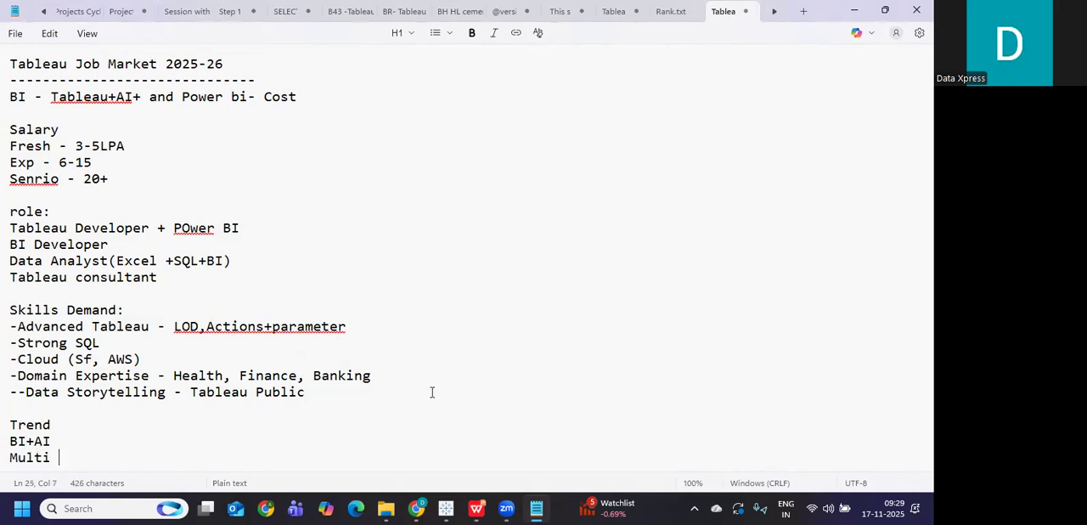
{"action": "type", "text": "stacking"}
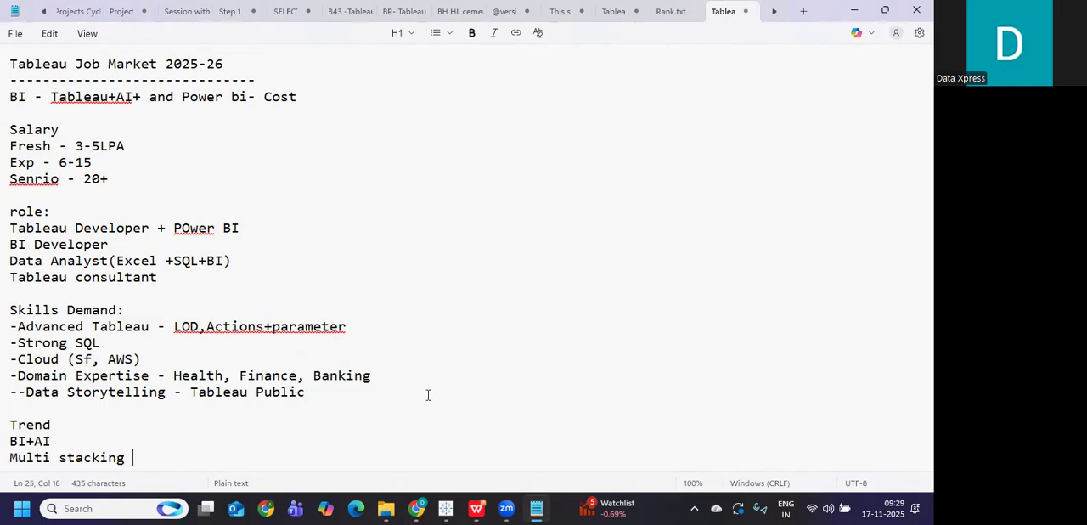
{"action": "type", "text": "(Tableau"}
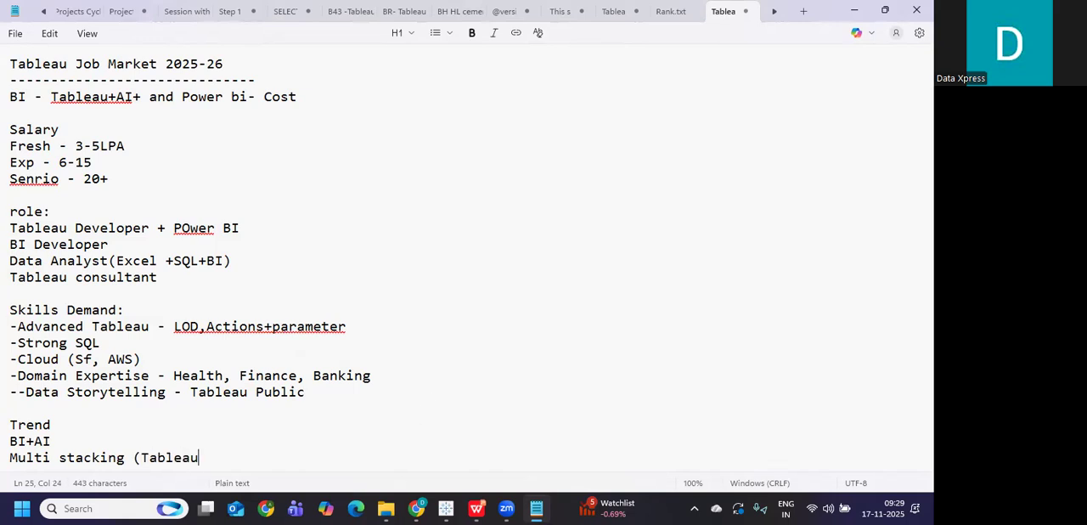
{"action": "type", "text": "+Power b"}
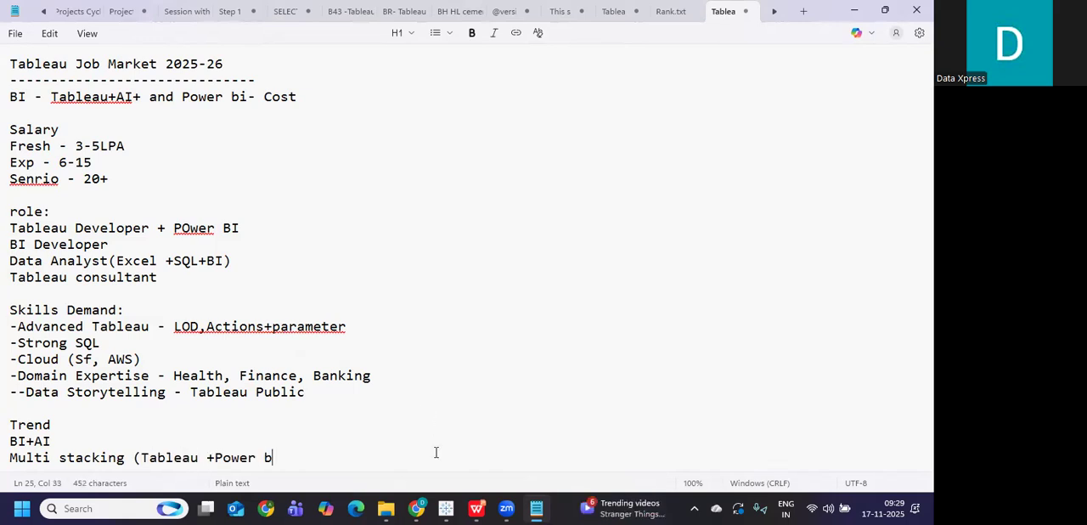
{"action": "type", "text": "i)"}
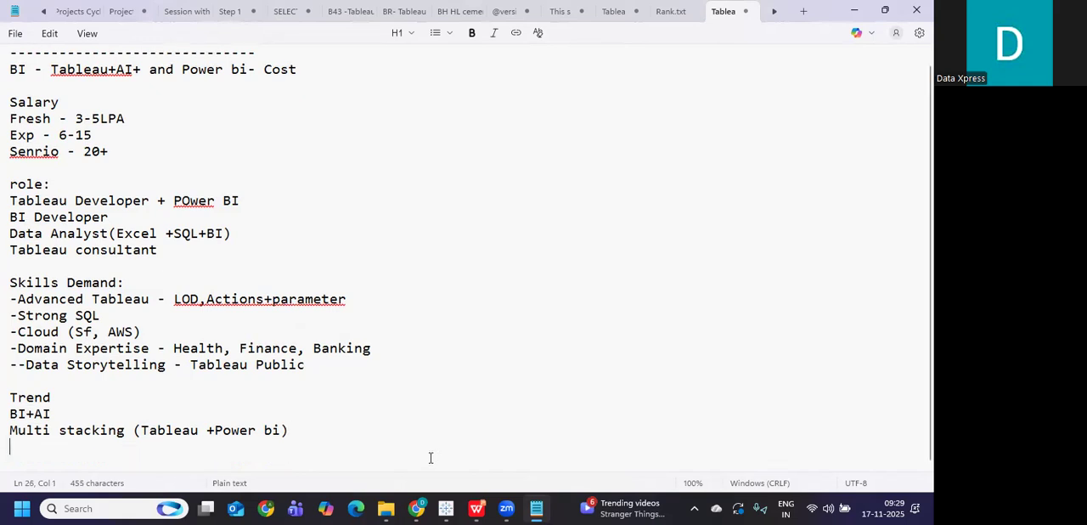
{"action": "type", "text": "Cloud"}
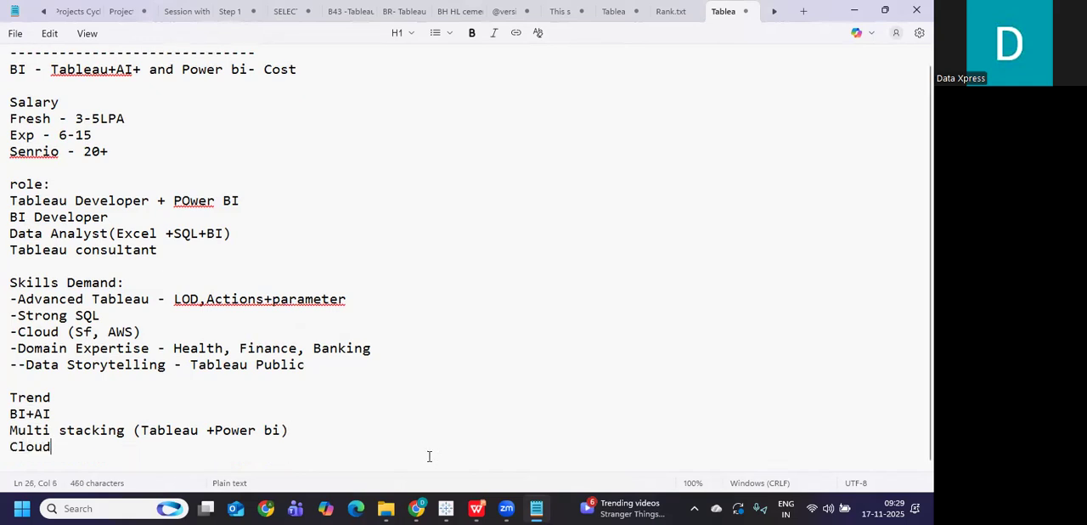
{"action": "type", "text": "BI D"}
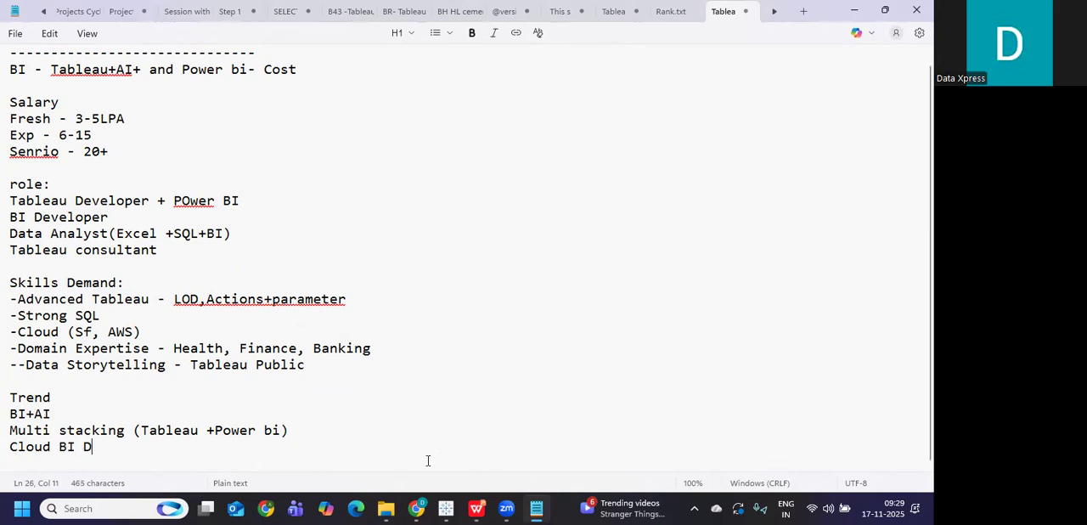
{"action": "type", "text": "eployment"}
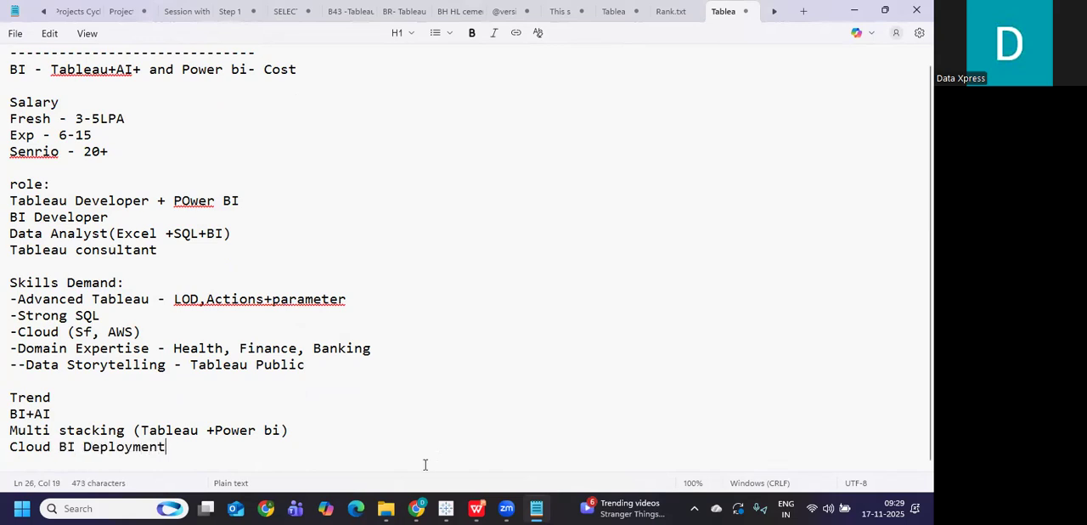
{"action": "type", "text": "s"}
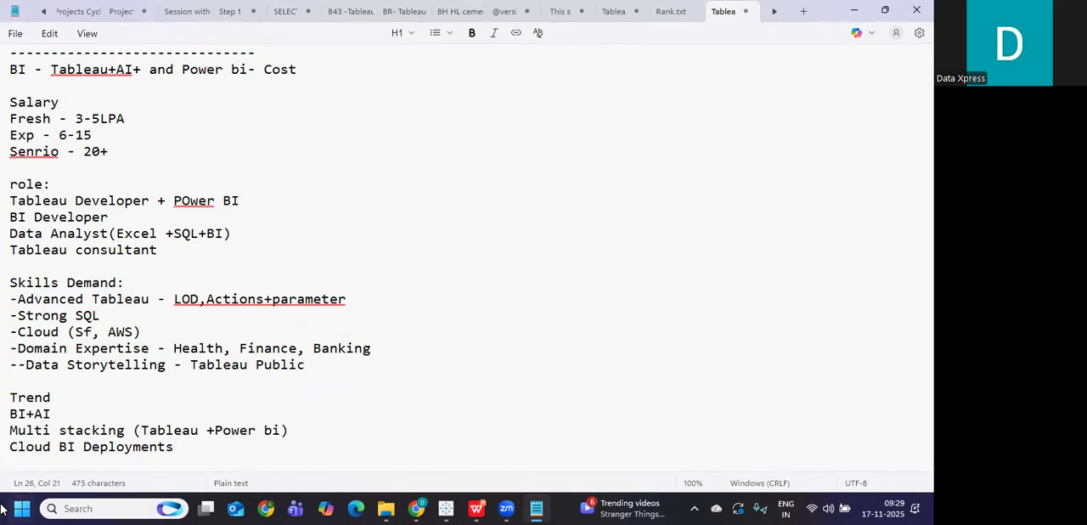
{"action": "left_click_drag", "start_coordinate": [10, 430], "coordinate": [173, 447]}
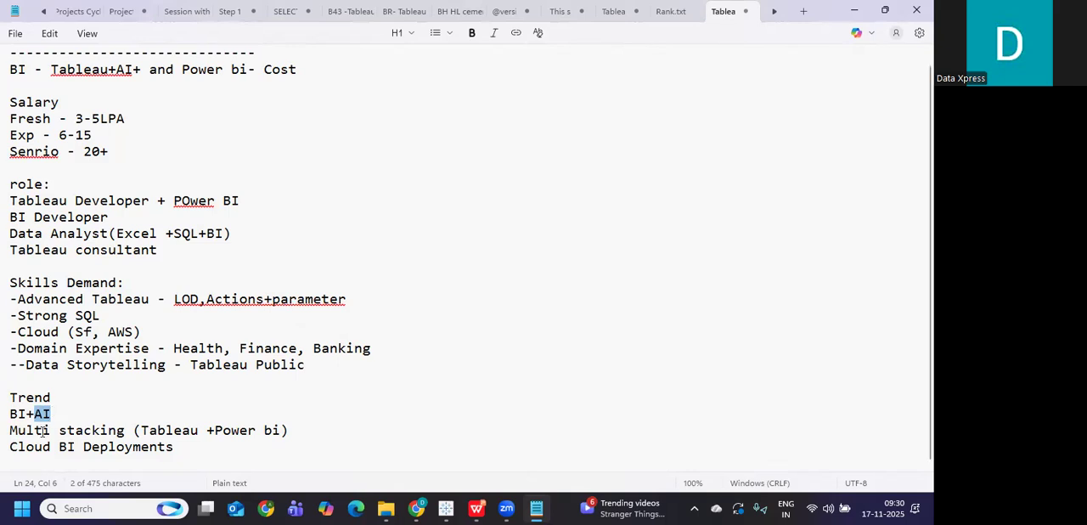
{"action": "mouse_move", "coordinate": [44, 414]}
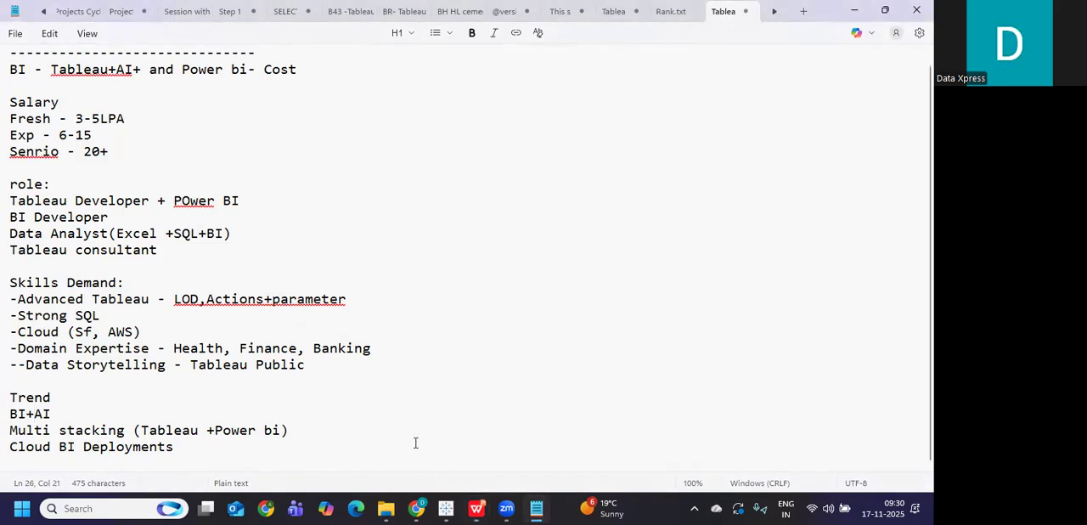
Write 'How we can position ourself:' with tip '1. have good dashboards on tableau Public.'.
{"action": "type", "text": "How we can position ourself:"}
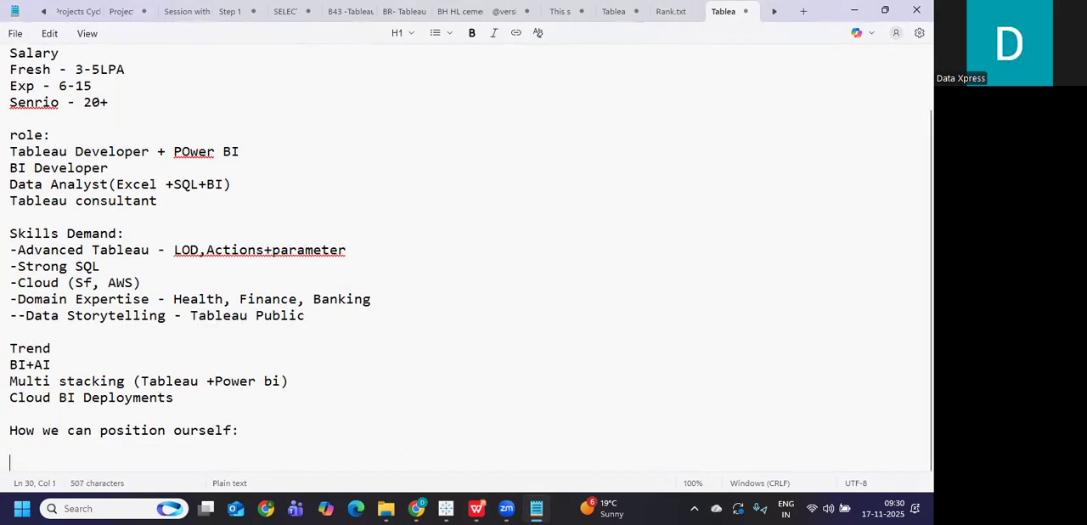
{"action": "type", "text": "1. h"}
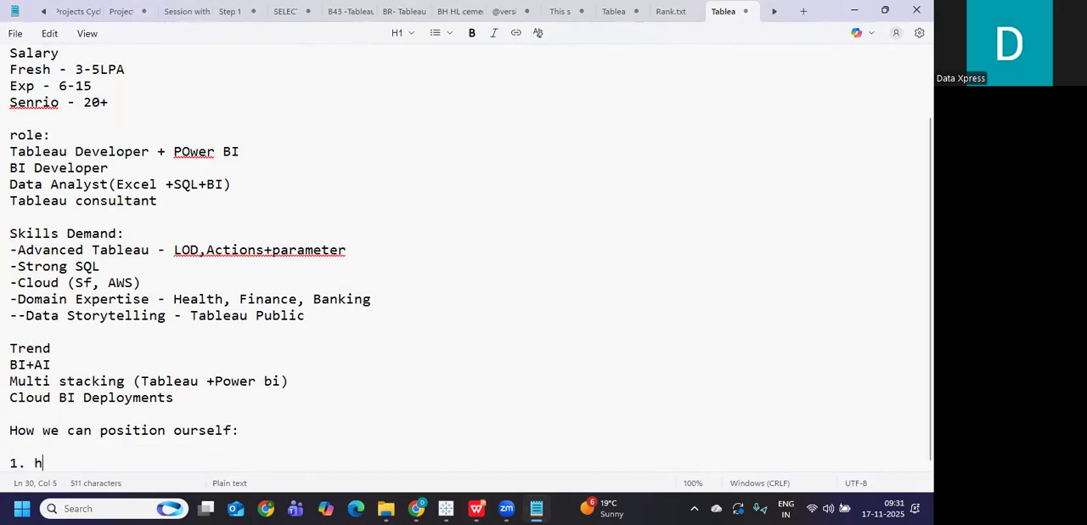
{"action": "type", "text": "ave good dash"}
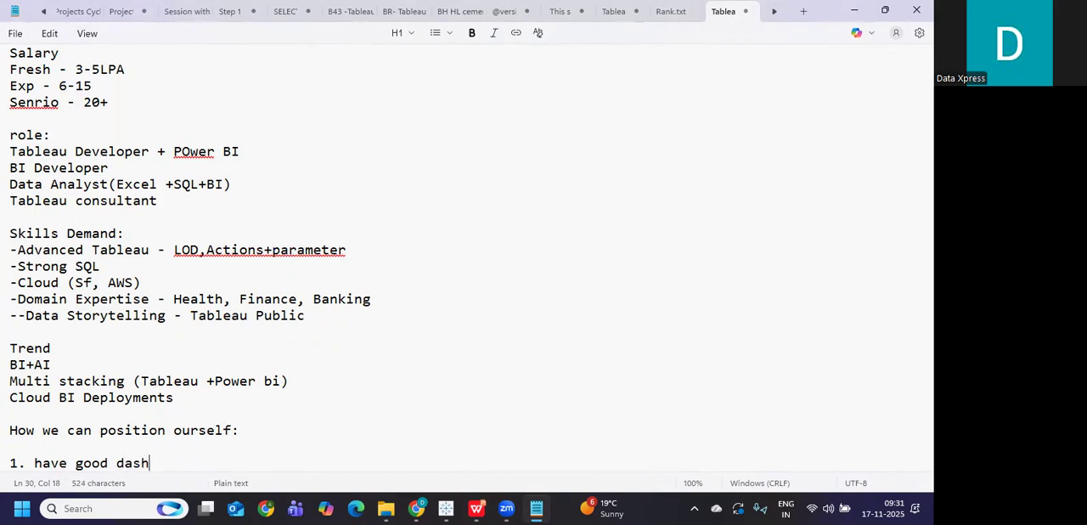
{"action": "type", "text": "boards on"}
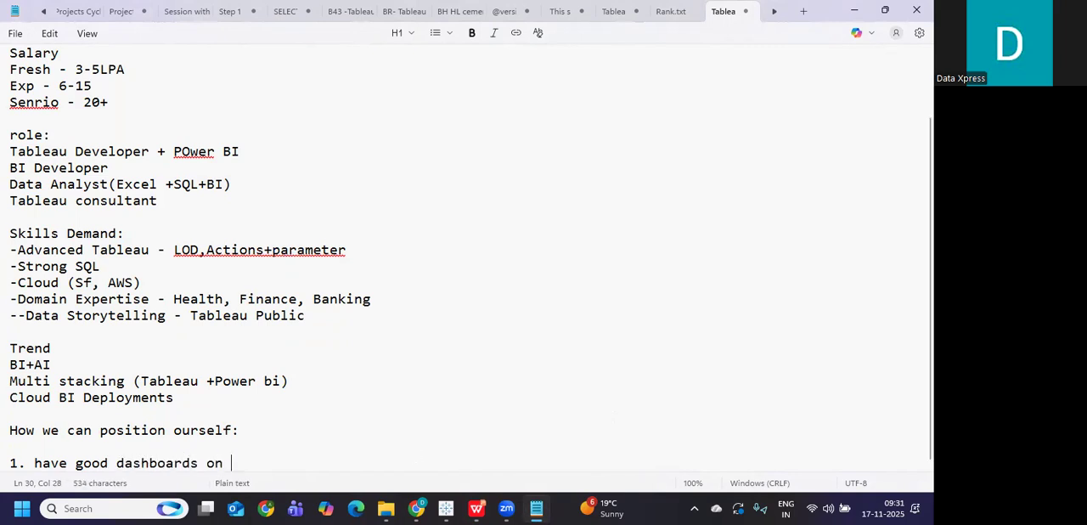
{"action": "type", "text": "t"}
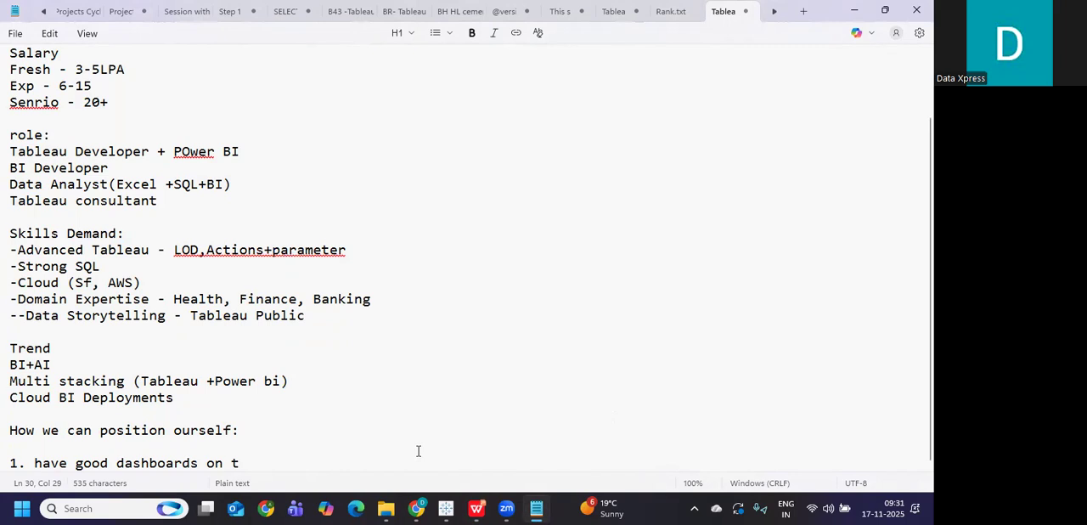
{"action": "type", "text": "ableau P"}
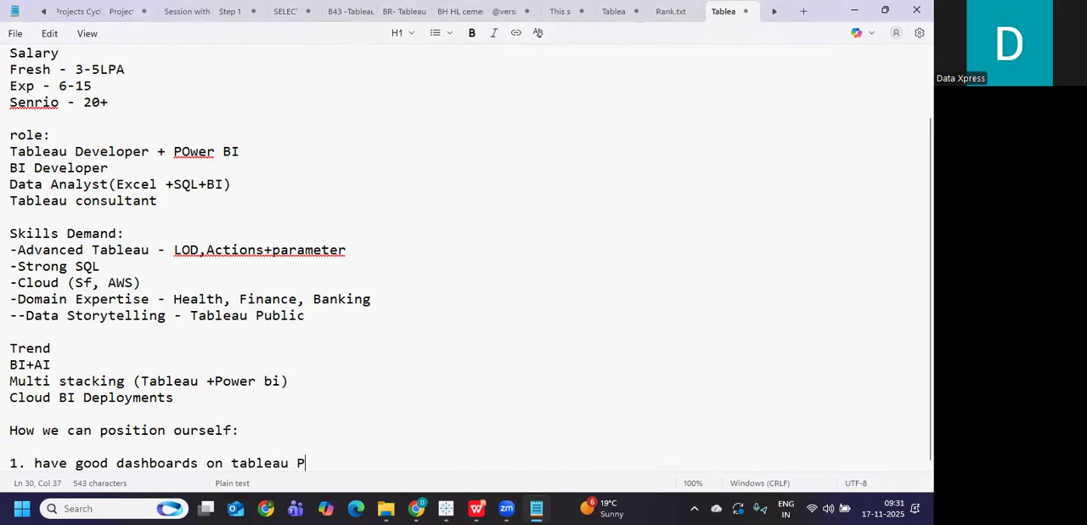
{"action": "type", "text": "ublic."}
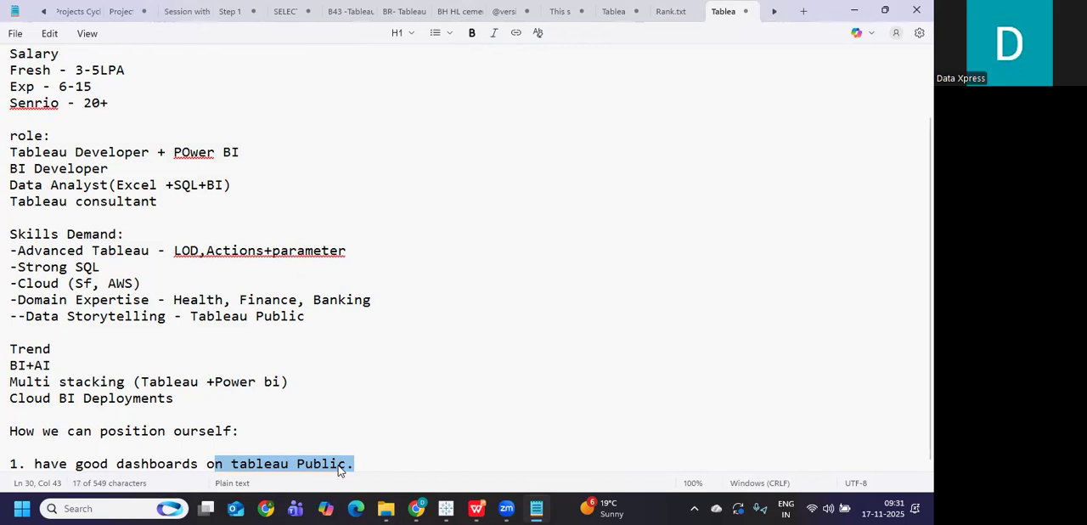
{"action": "mouse_move", "coordinate": [289, 397]}
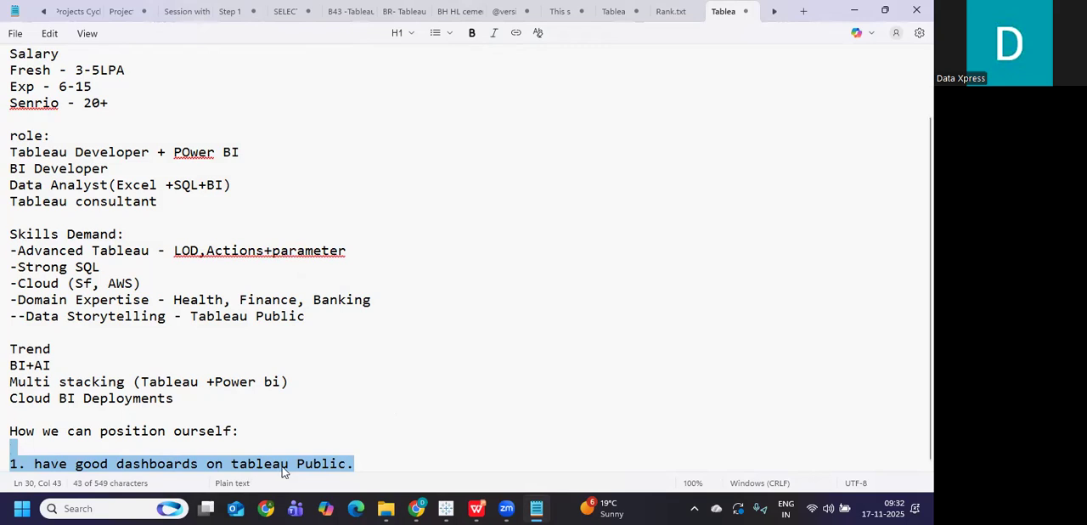
{"action": "mouse_move", "coordinate": [482, 455]}
{"action": "type", "text": "Highlight Do"}
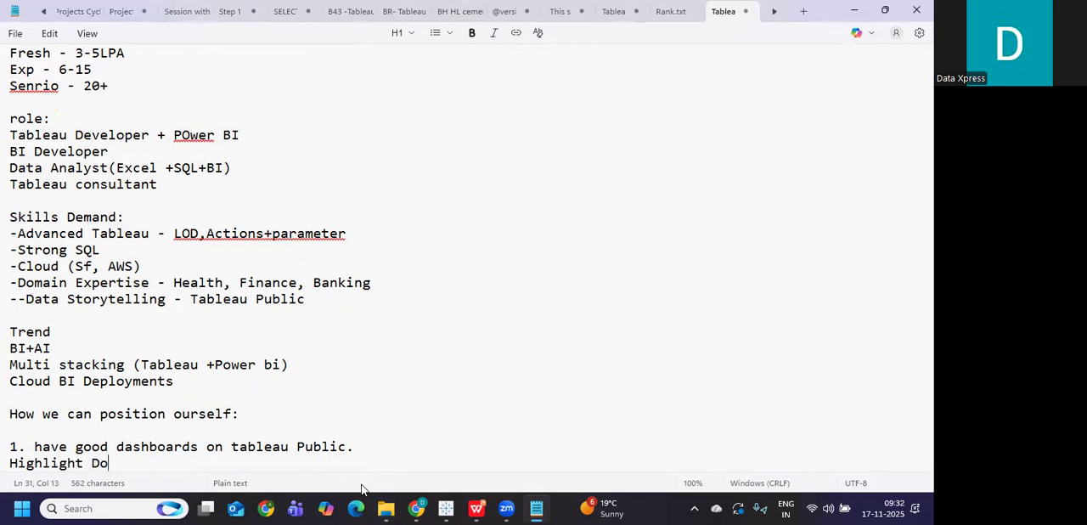
Add tips 'Highlight Domain Expertise', 'SQL+Cloud skills' and 'Build your Linkdln', ending on a new line.
{"action": "type", "text": "main Exper"}
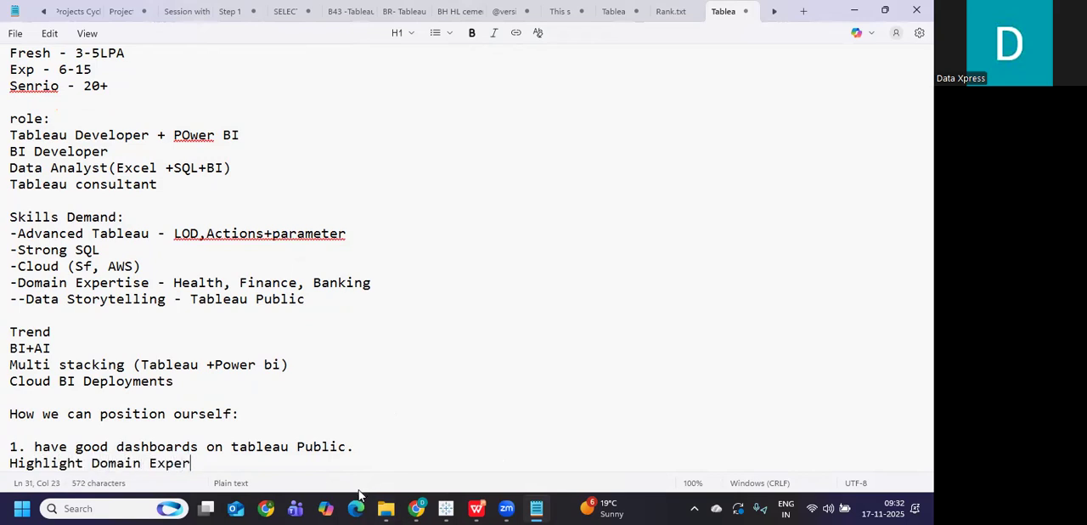
{"action": "type", "text": "tise"}
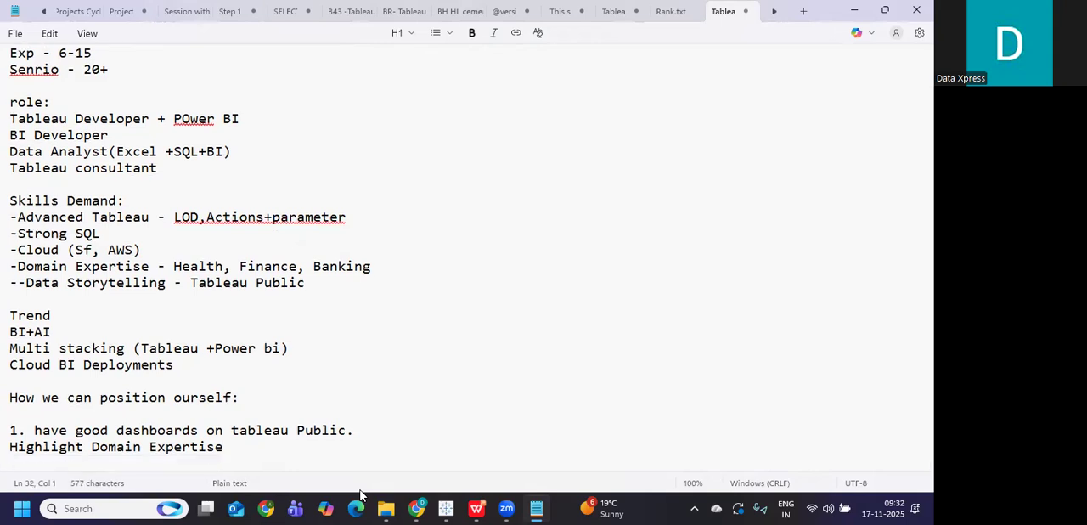
{"action": "type", "text": "SQ"}
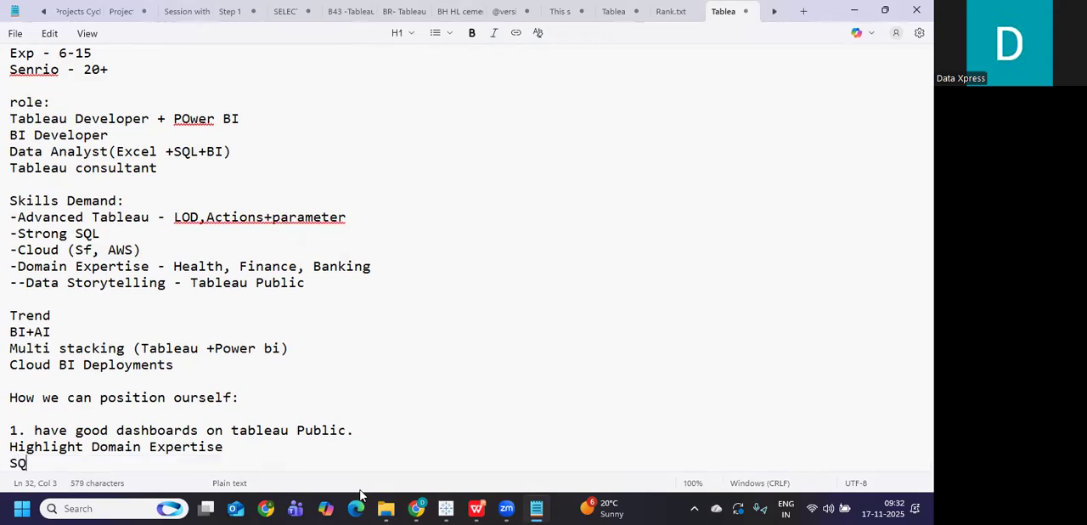
{"action": "type", "text": "L"}
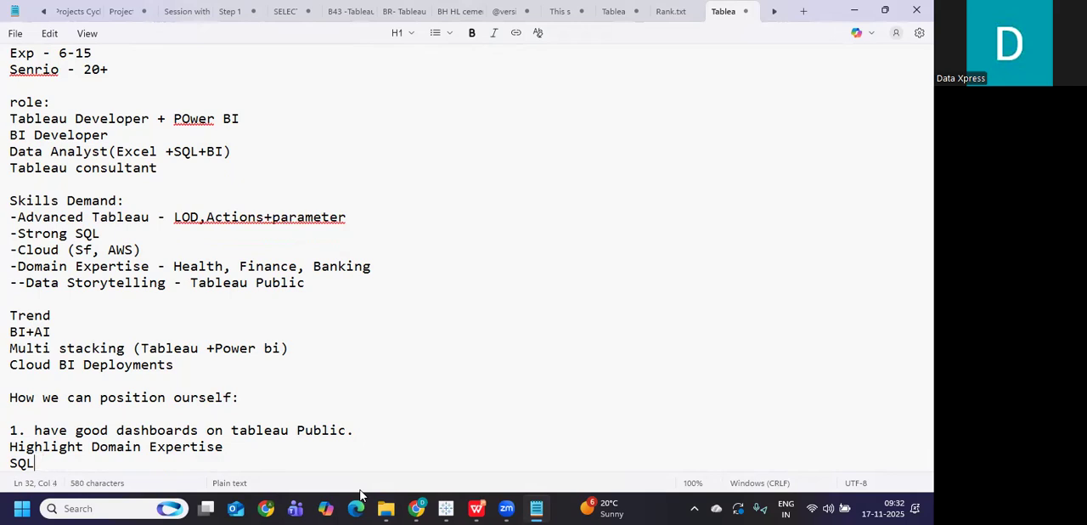
{"action": "type", "text": "+Cloud"}
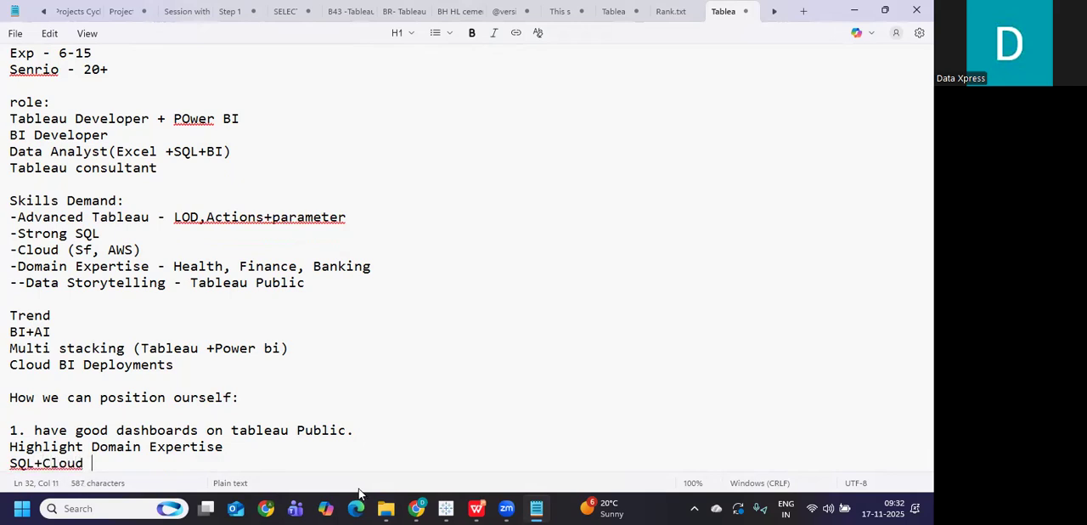
{"action": "type", "text": "skills"}
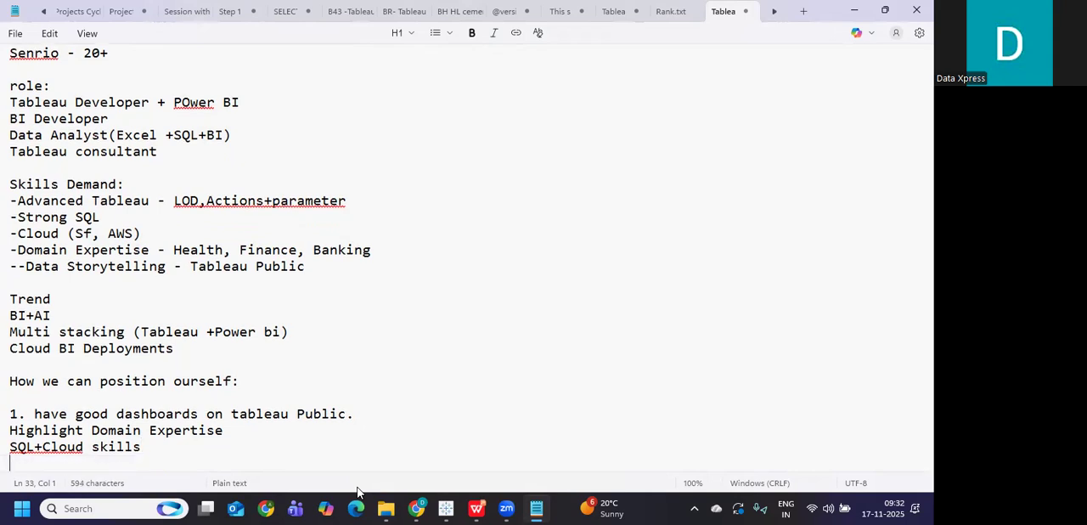
{"action": "type", "text": "Build your"}
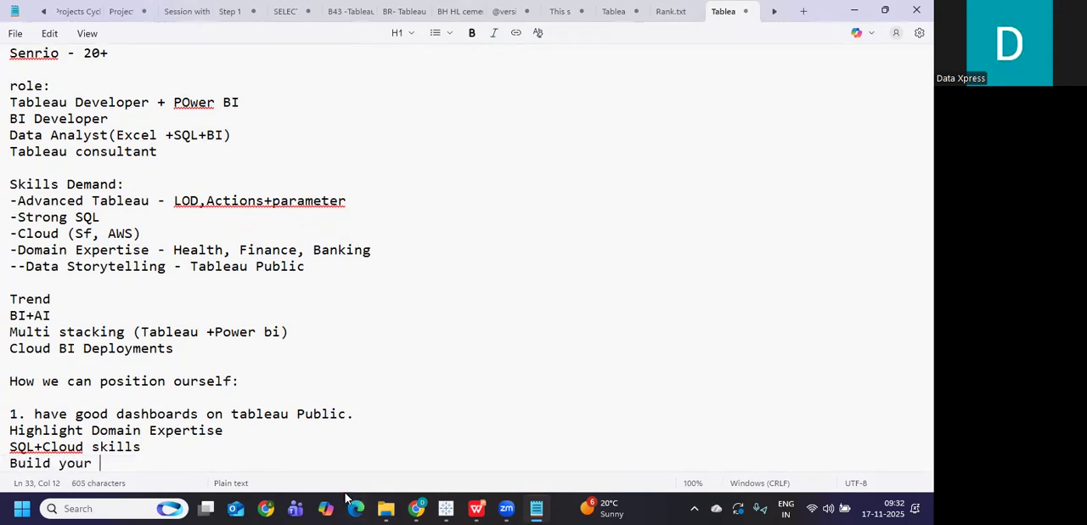
{"action": "type", "text": "Linkdln"}
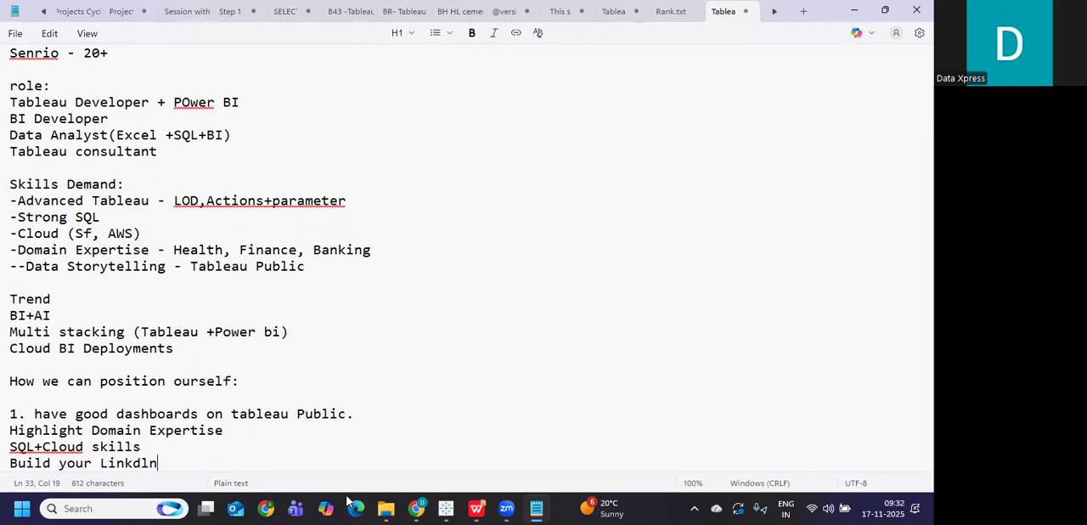
{"action": "mouse_move", "coordinate": [346, 501]}
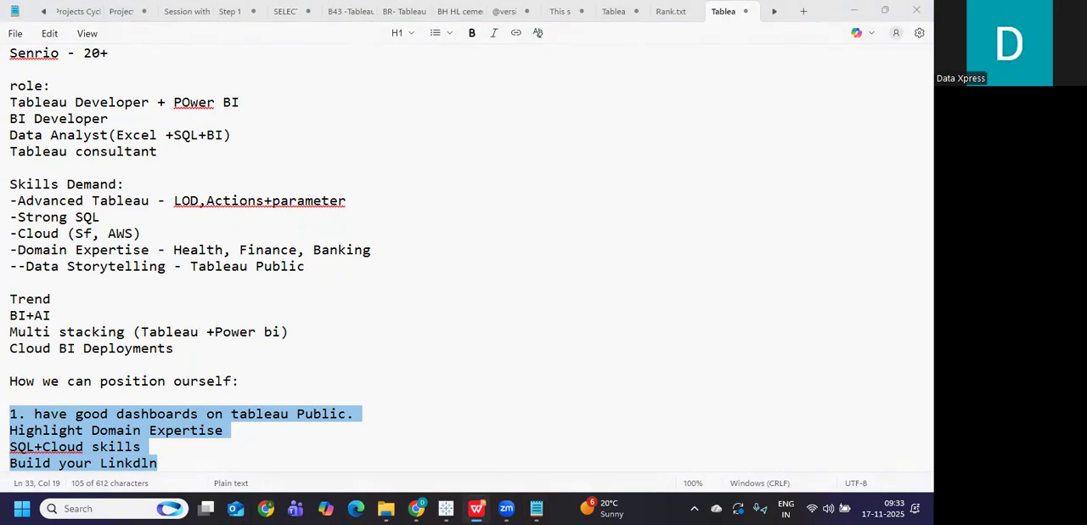
{"action": "left_click", "coordinate": [219, 430]}
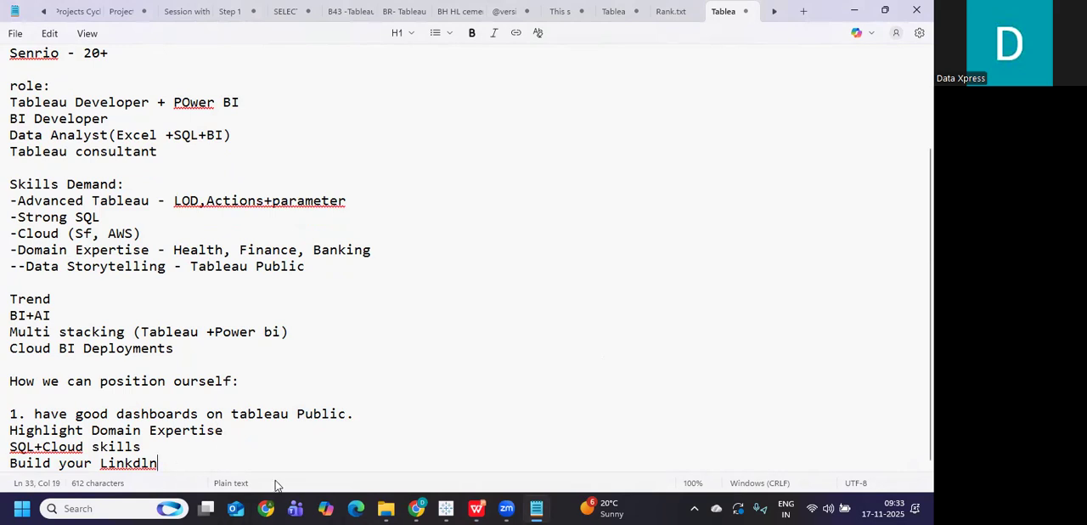
{"action": "key", "text": "Enter"}
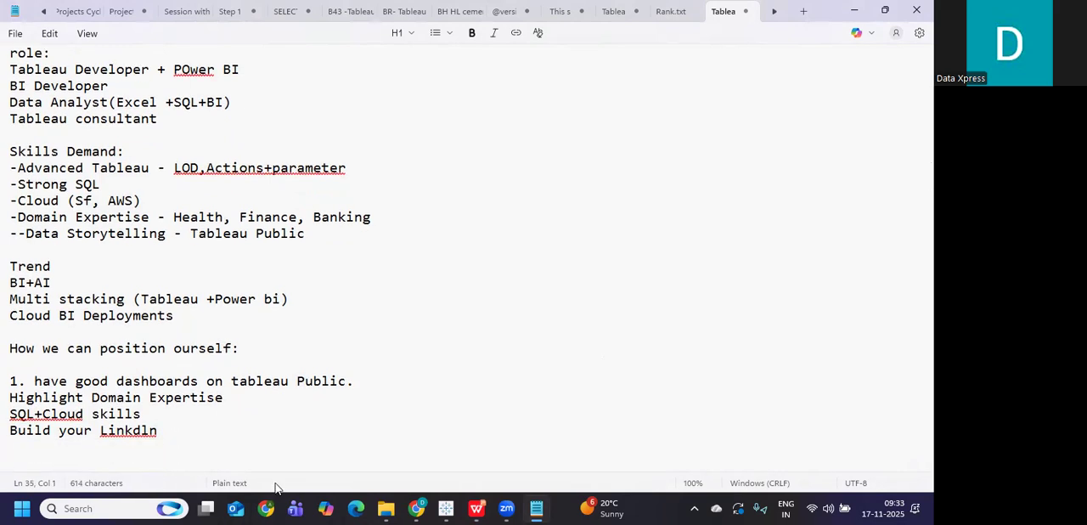
Write 'Dos and Donts' with '-> Show Business Value -- Numbers' and '-> Keep your profile updated'.
{"action": "type", "text": "Do"}
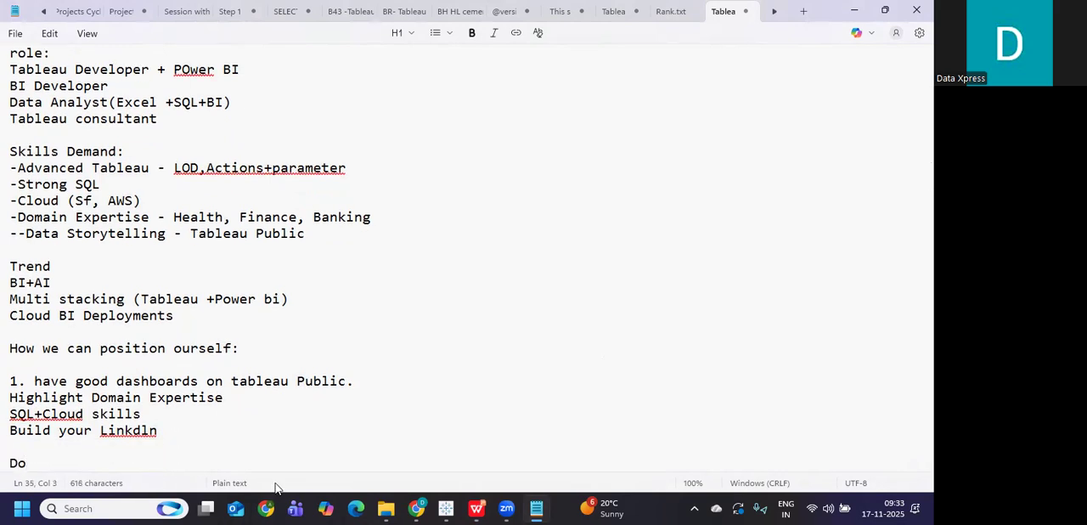
{"action": "type", "text": "s and"}
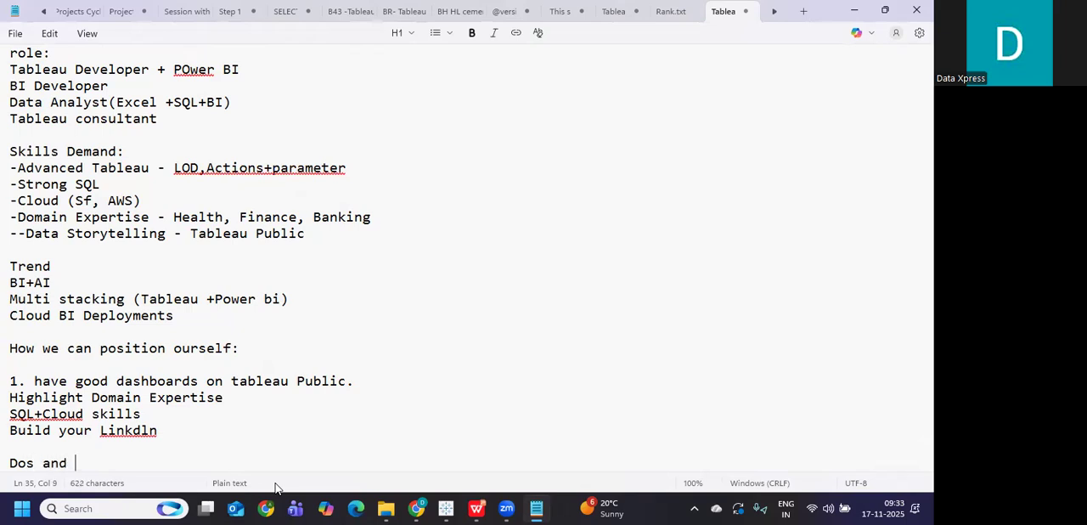
{"action": "type", "text": "Donts"}
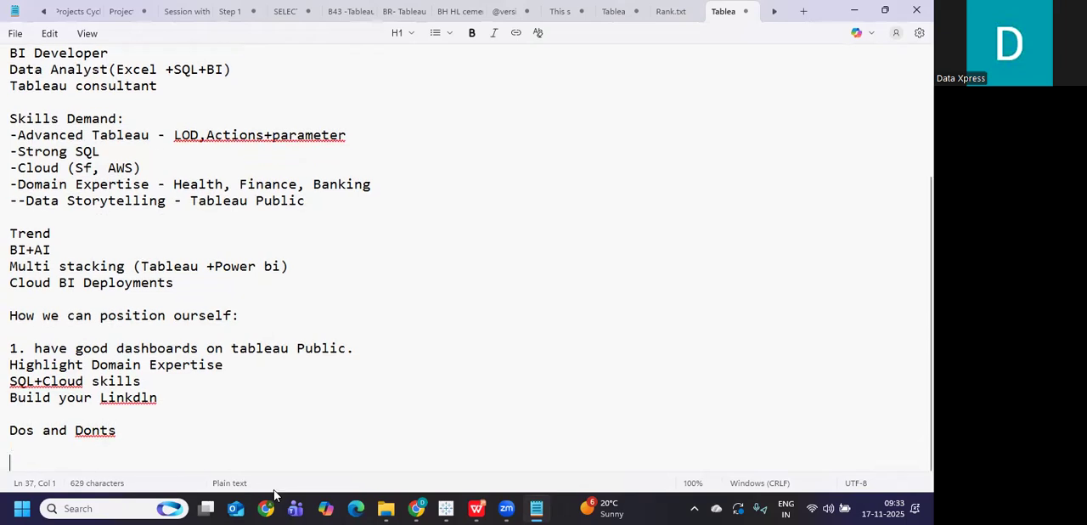
{"action": "type", "text": "->"}
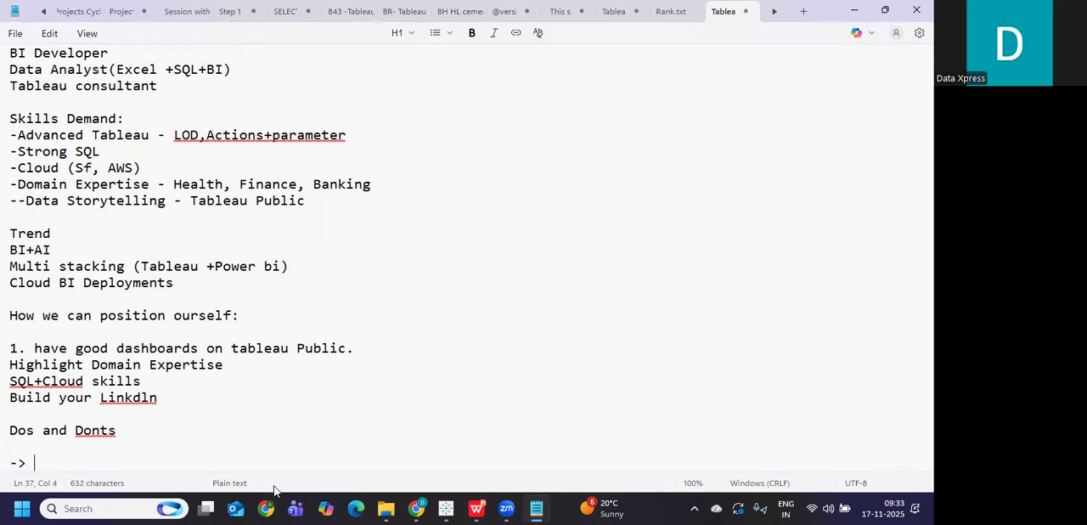
{"action": "type", "text": "Show B"}
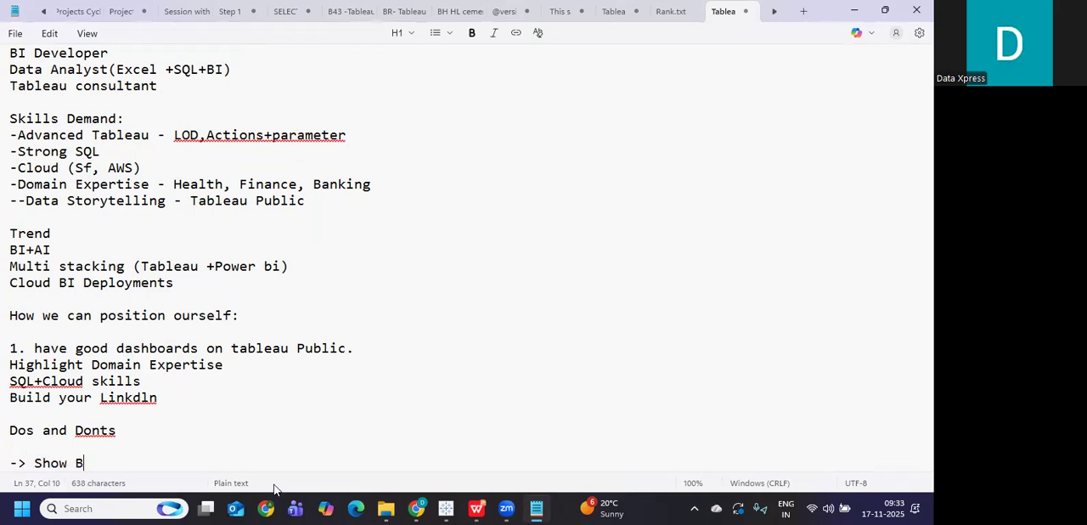
{"action": "type", "text": "usiness Value --"}
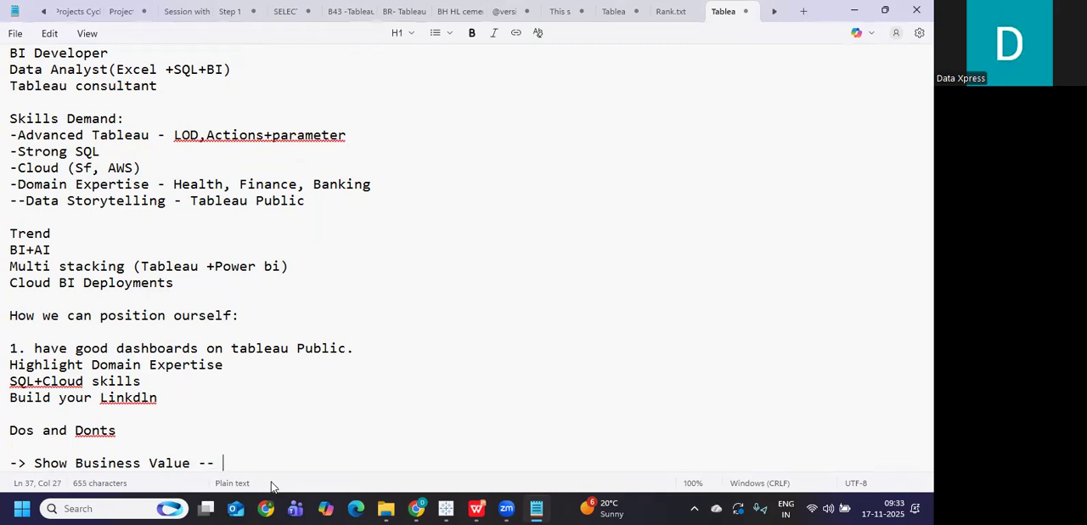
{"action": "type", "text": "Numbers"}
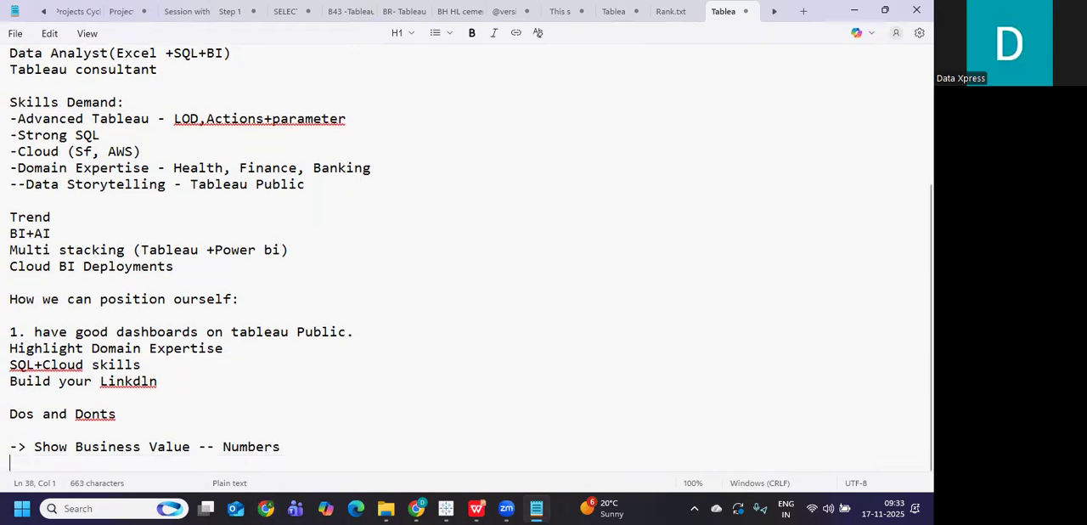
{"action": "type", "text": "->"}
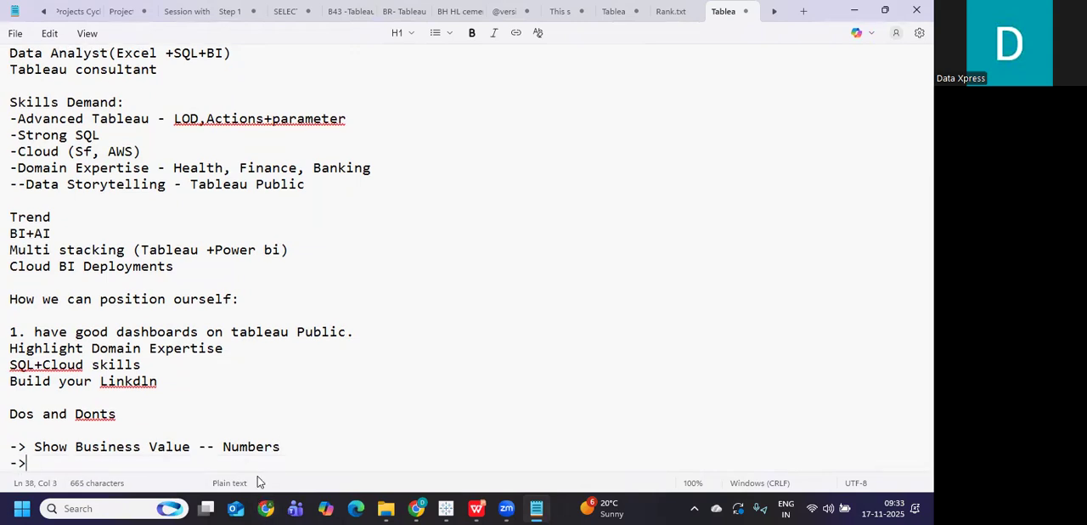
{"action": "type", "text": "Kee"}
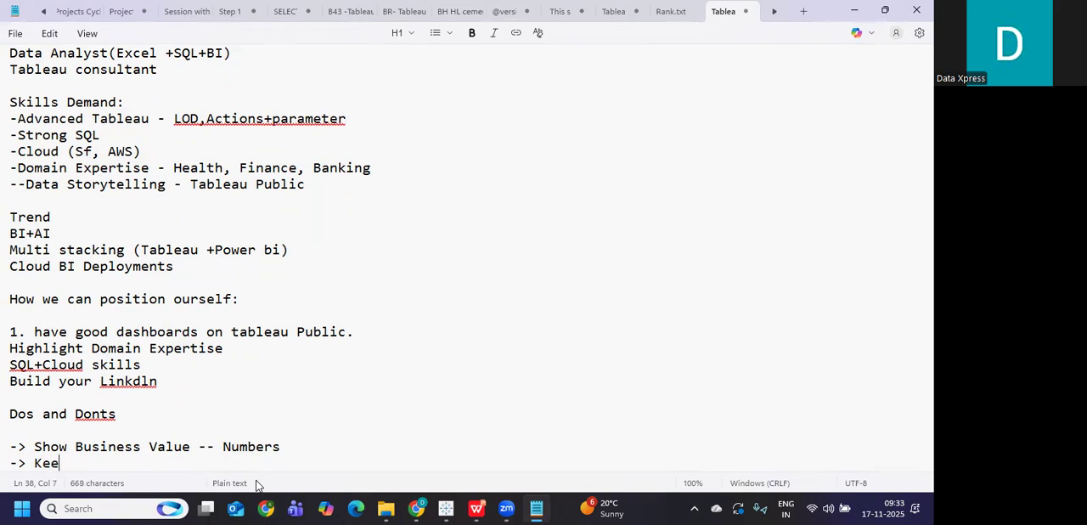
{"action": "type", "text": "p your profile up"}
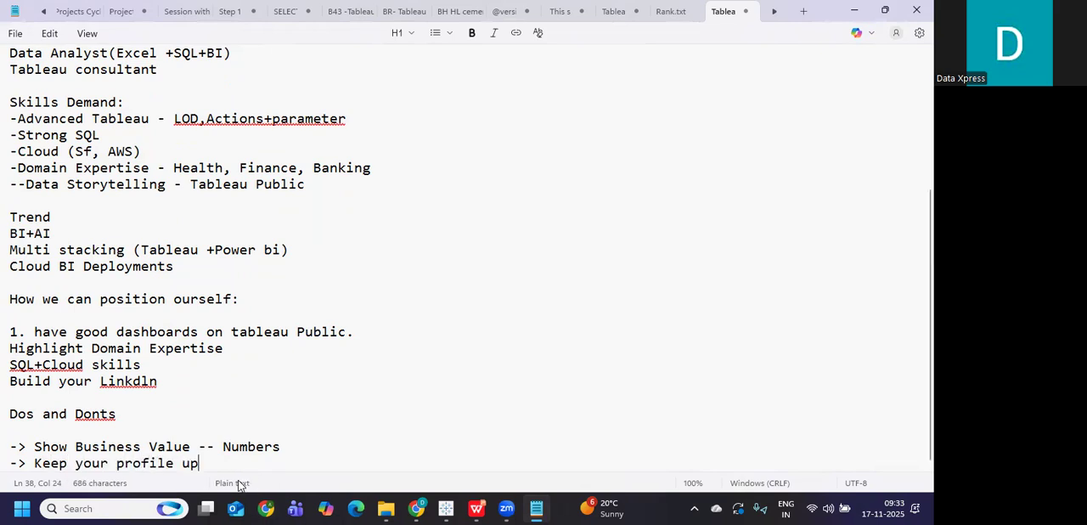
{"action": "type", "text": "dated"}
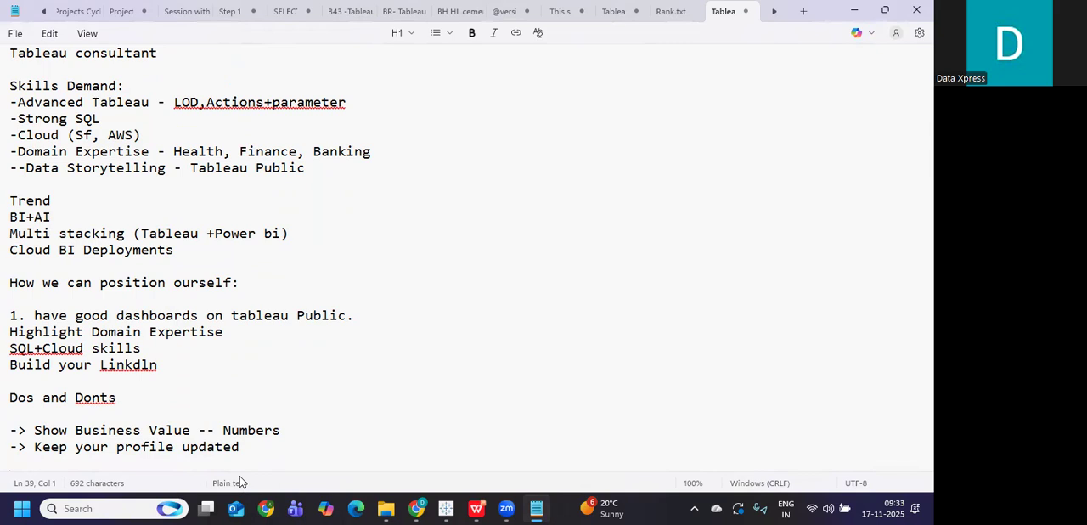
Add the don'ts '-Don't rely on basic chart' and '-Don't ignore BI Trend.'.
{"action": "type", "text": "->"}
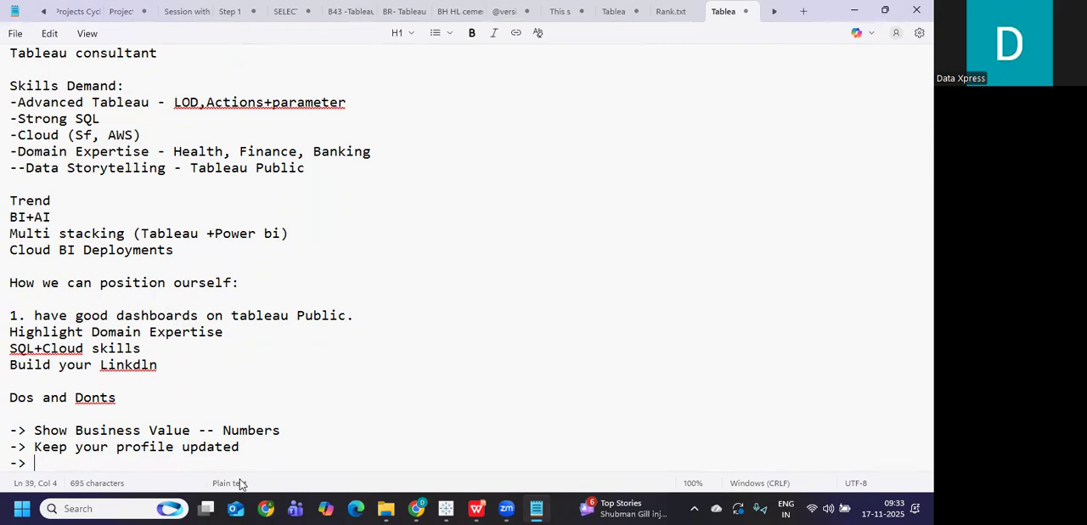
{"action": "type", "text": "Don't rep"}
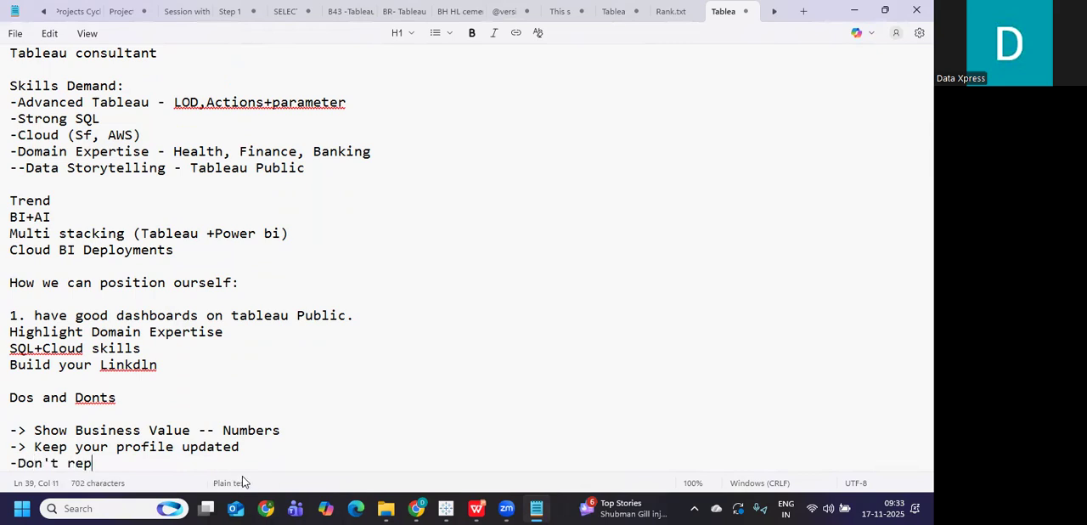
{"action": "type", "text": "y"}
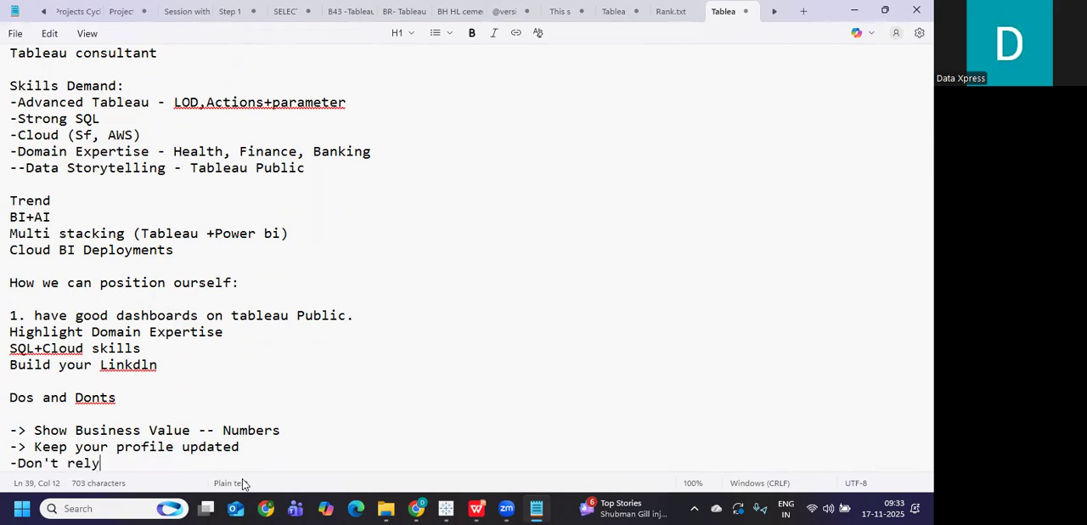
{"action": "type", "text": "on basic"}
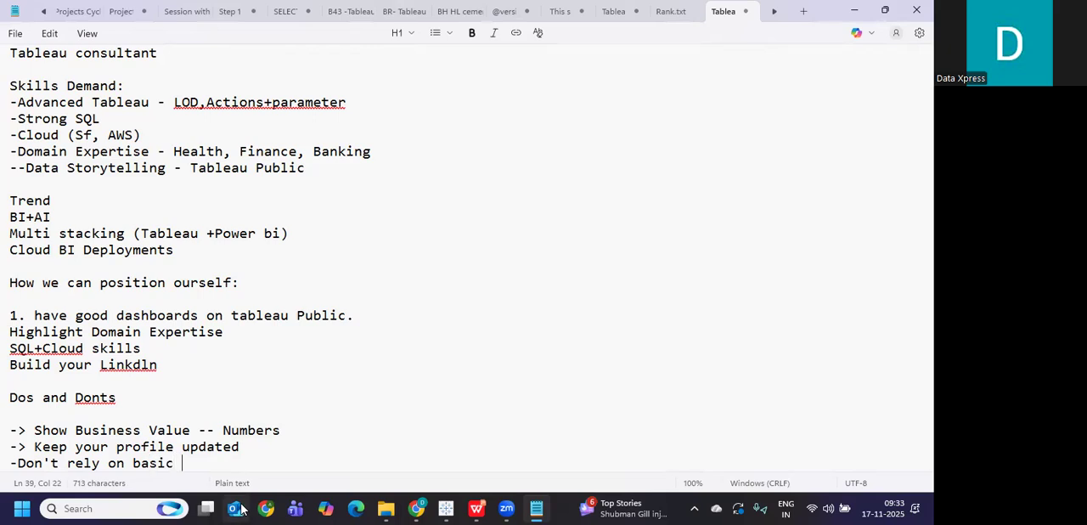
{"action": "type", "text": "chart"}
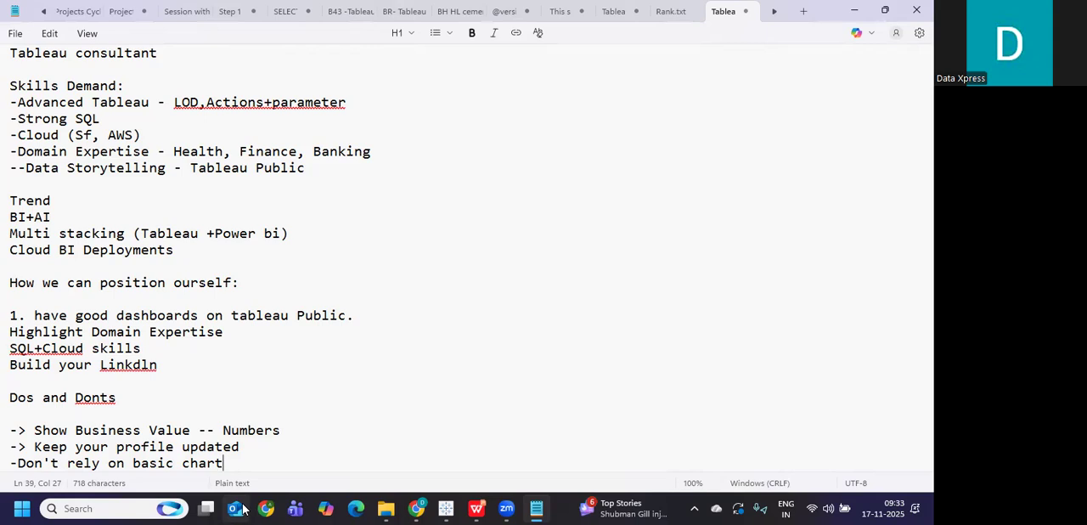
{"action": "key", "text": "Return"}
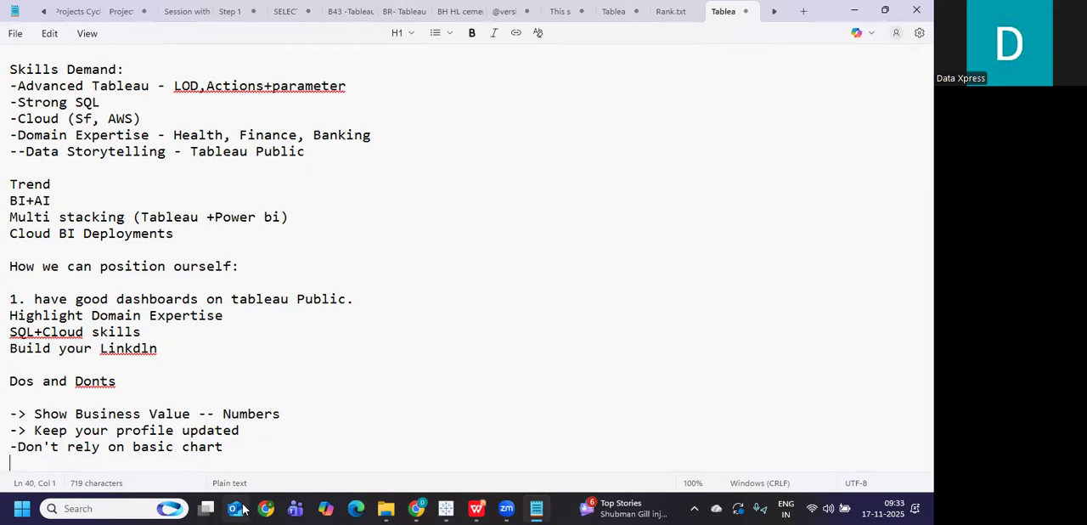
{"action": "type", "text": "-Do"}
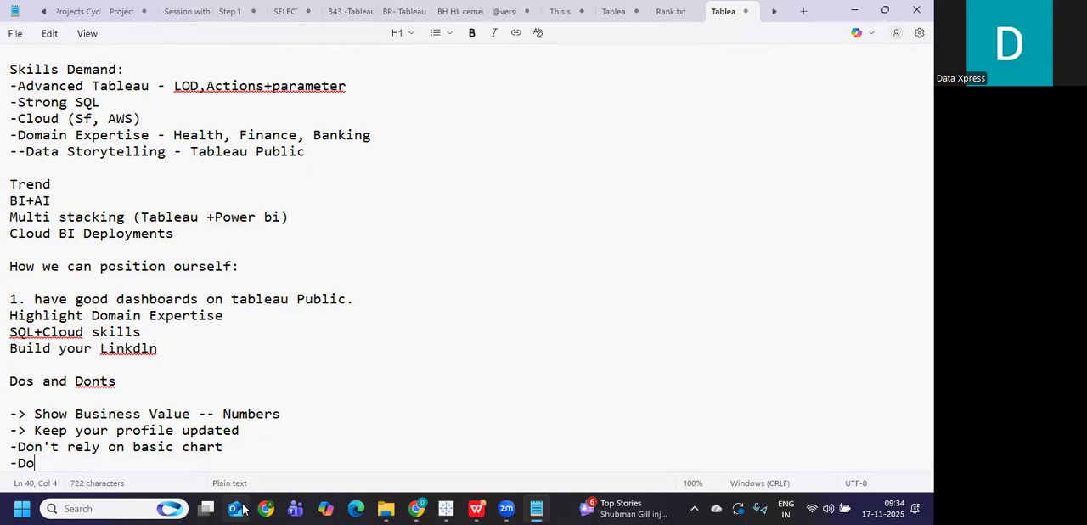
{"action": "type", "text": "n't ignore B"}
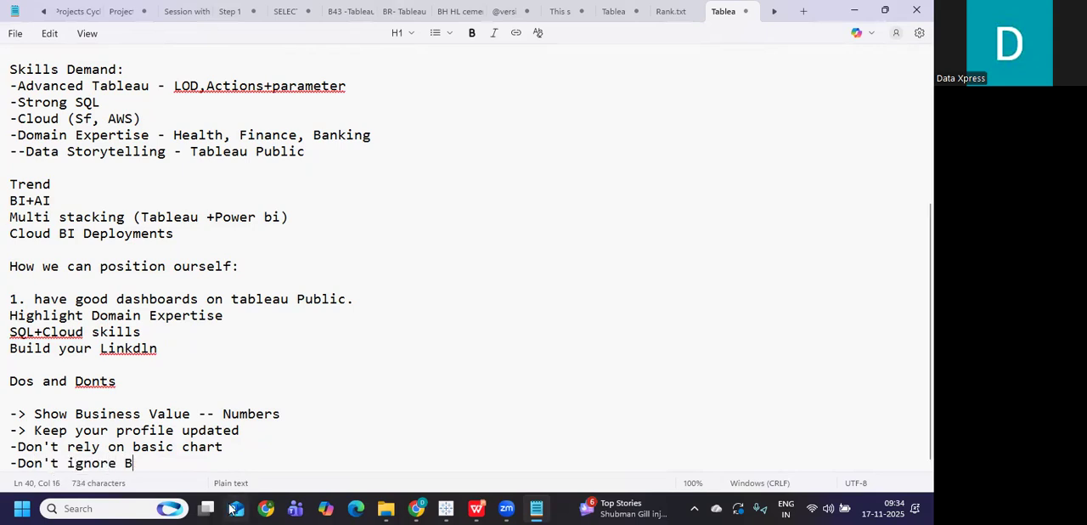
{"action": "type", "text": "I Tr"}
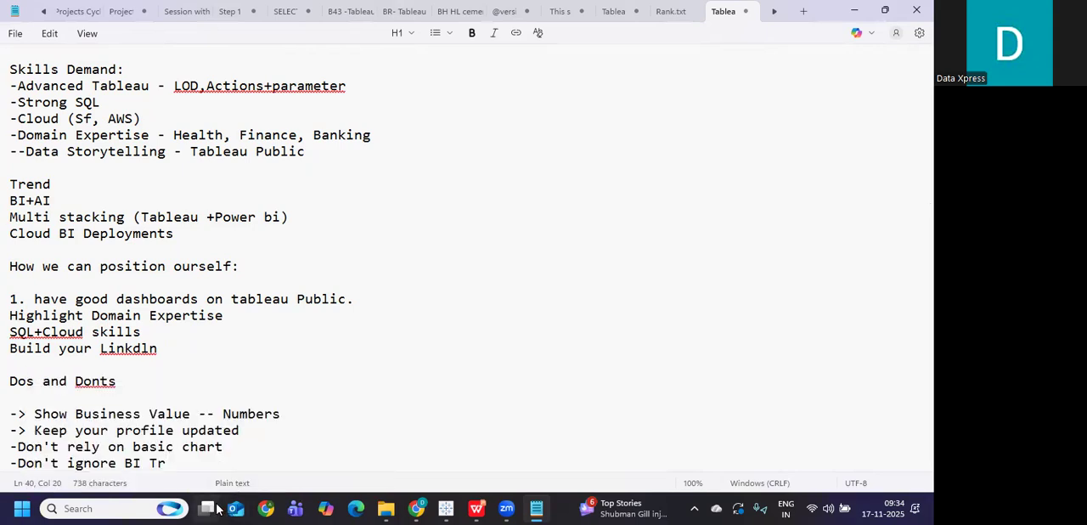
{"action": "type", "text": "end."}
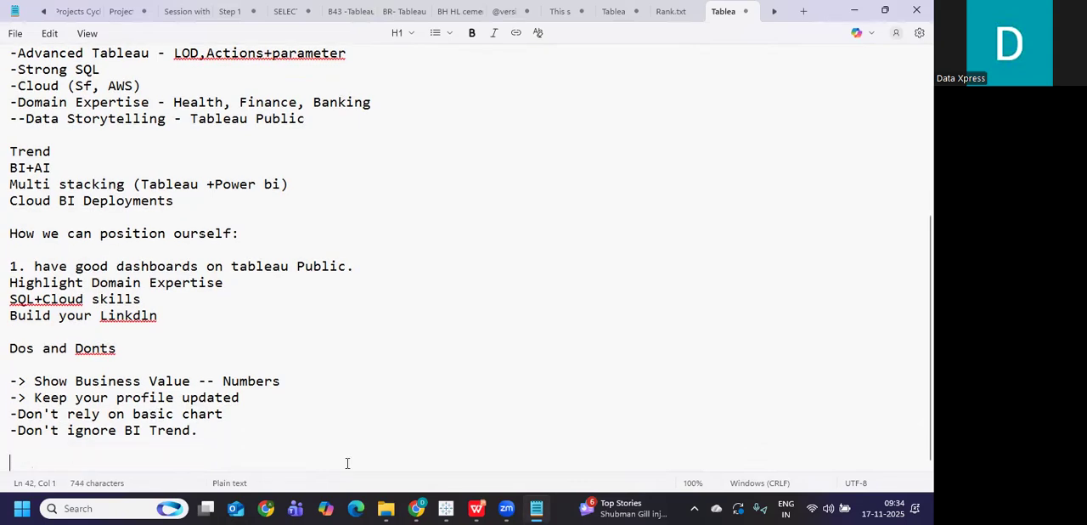
Write 'What are the skills we need' with the first line 'Tableua + AI + Cloud +SQL'.
{"action": "type", "text": "What are"}
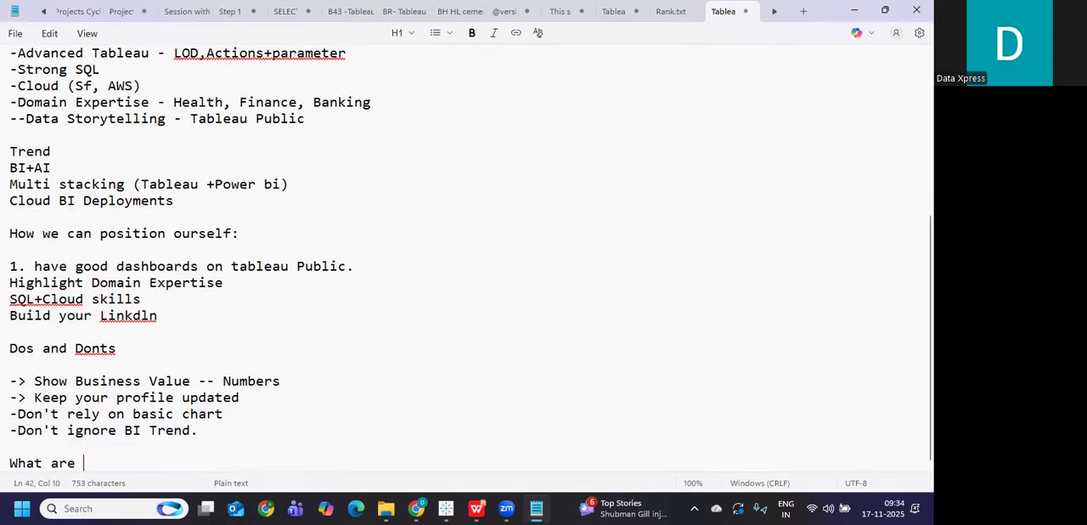
{"action": "type", "text": "the skills we need"}
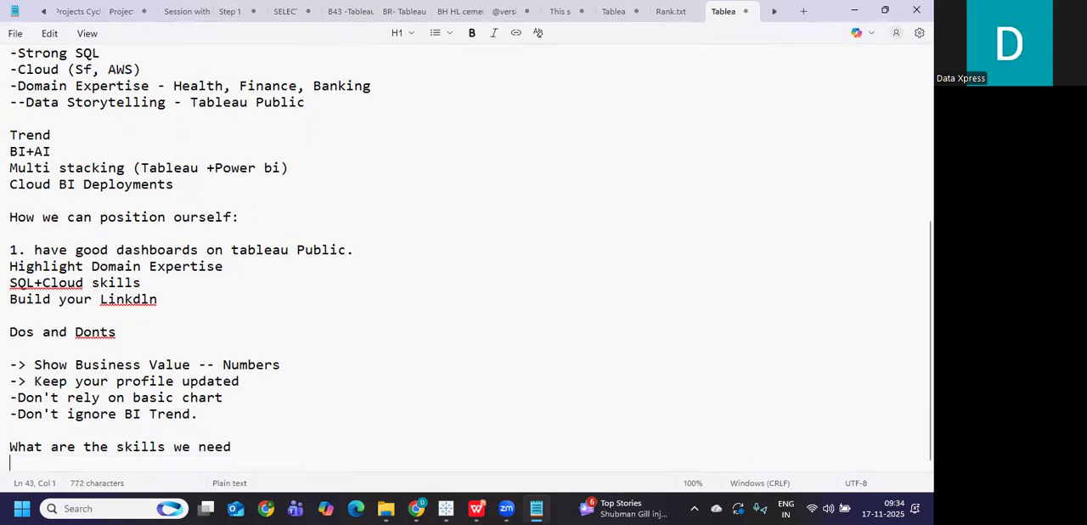
{"action": "type", "text": "Tableua +"}
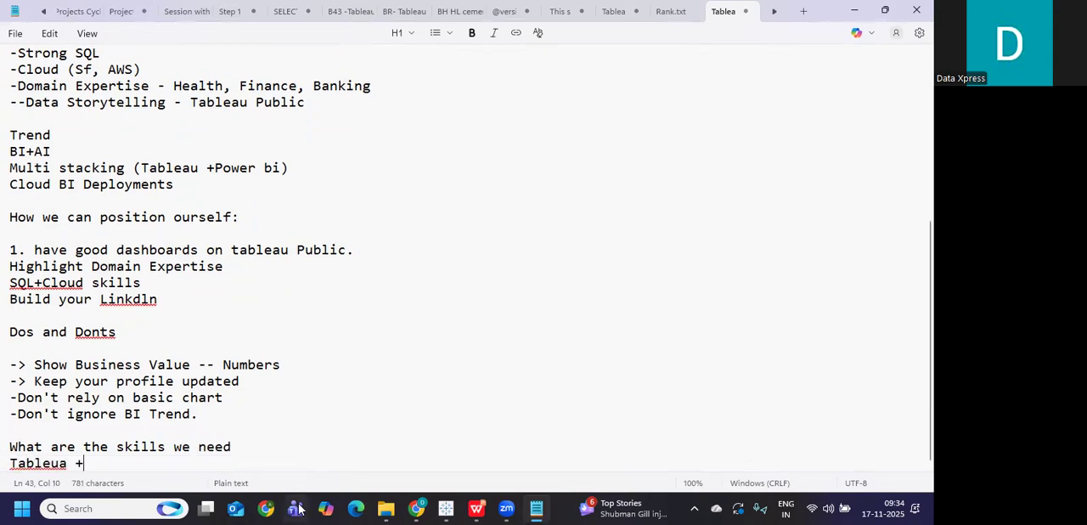
{"action": "type", "text": "AI"}
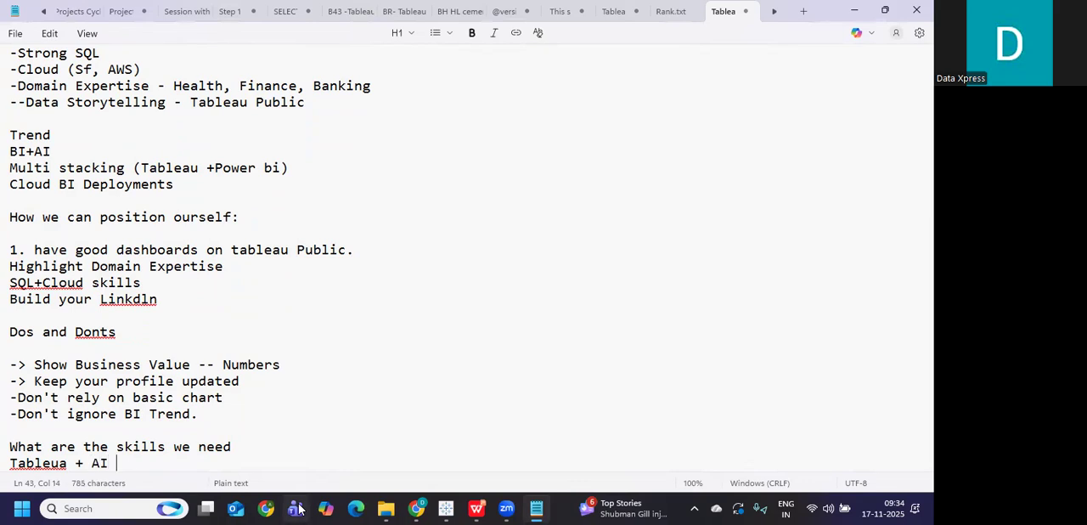
{"action": "type", "text": "+"}
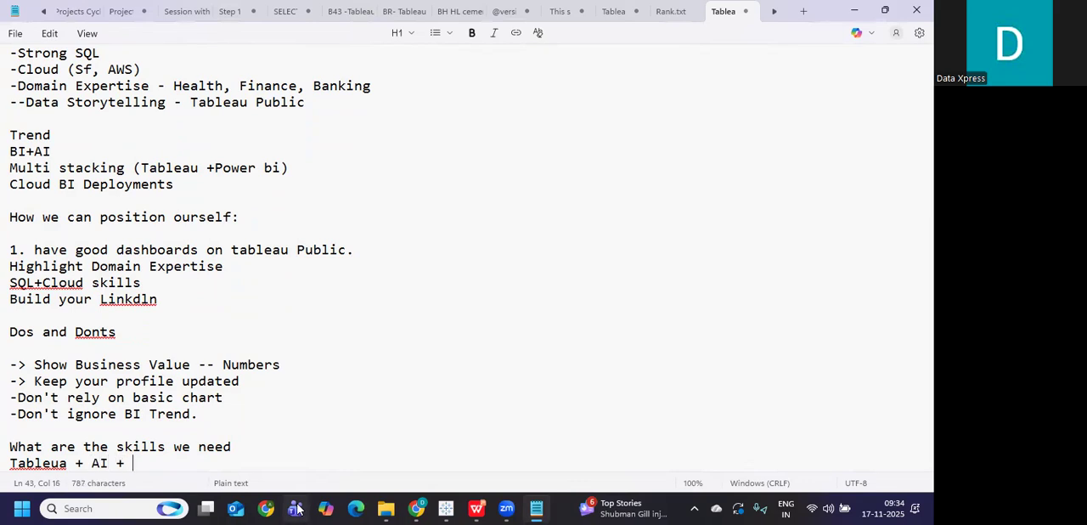
{"action": "type", "text": "Cloud +"}
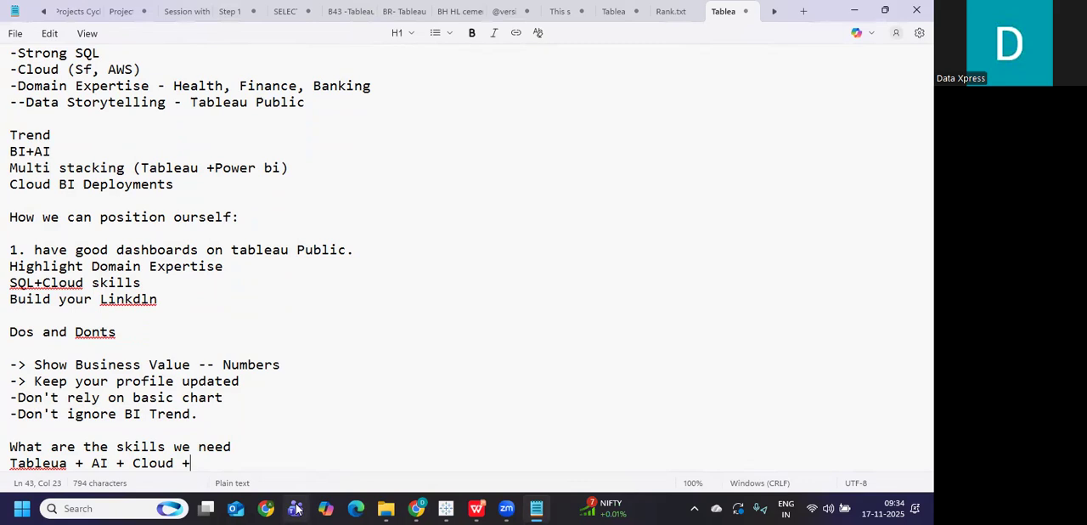
{"action": "type", "text": "SQL"}
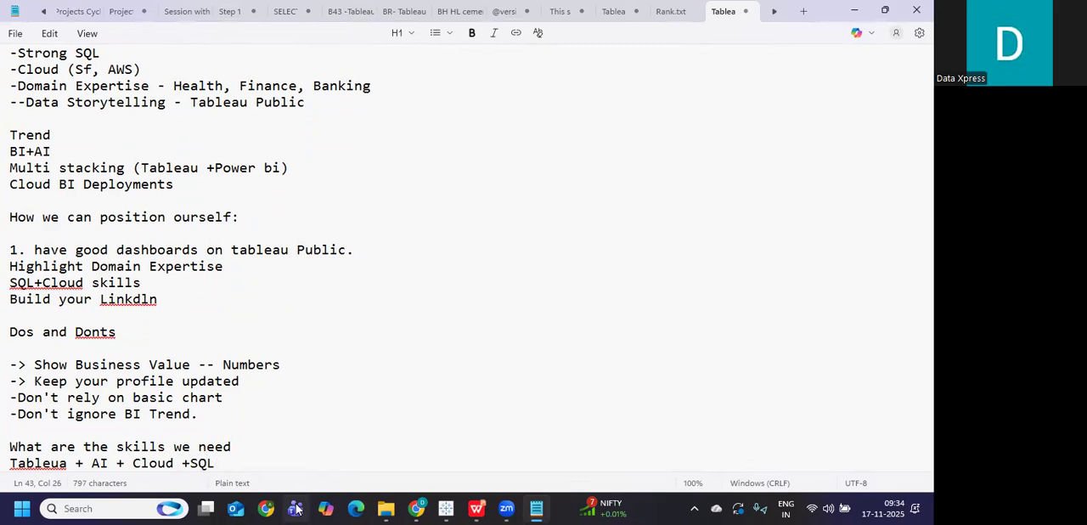
Add dashboard showcasing, Linkdln profile and domain knowledge lines, briefly highlighting the summary.
{"action": "type", "text": "show"}
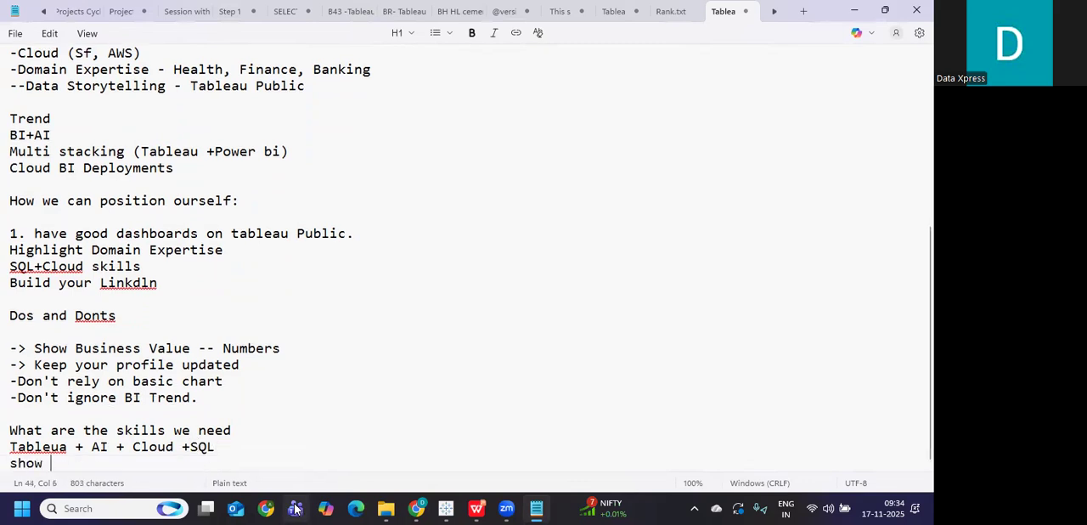
{"action": "type", "text": "case our"}
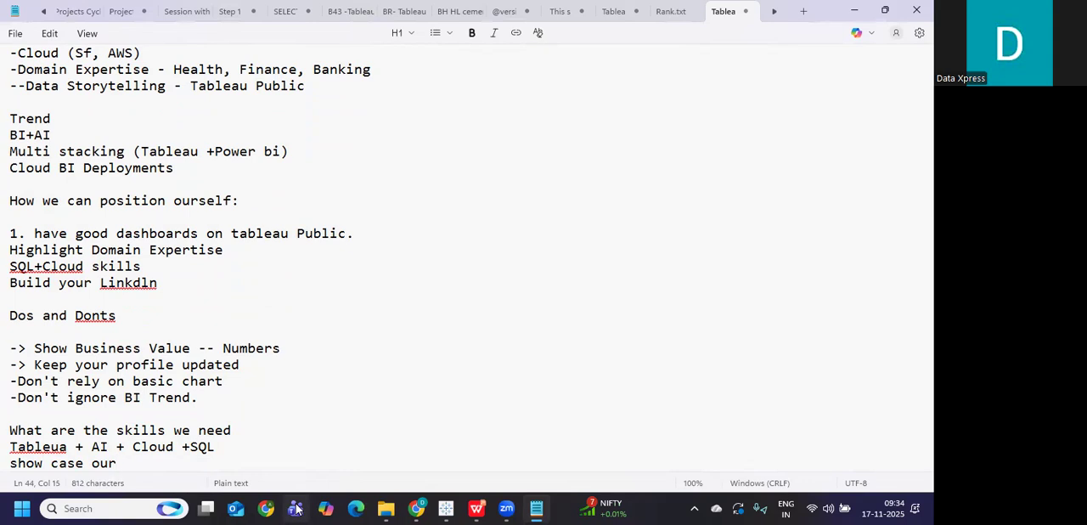
{"action": "type", "text": "dashboard t"}
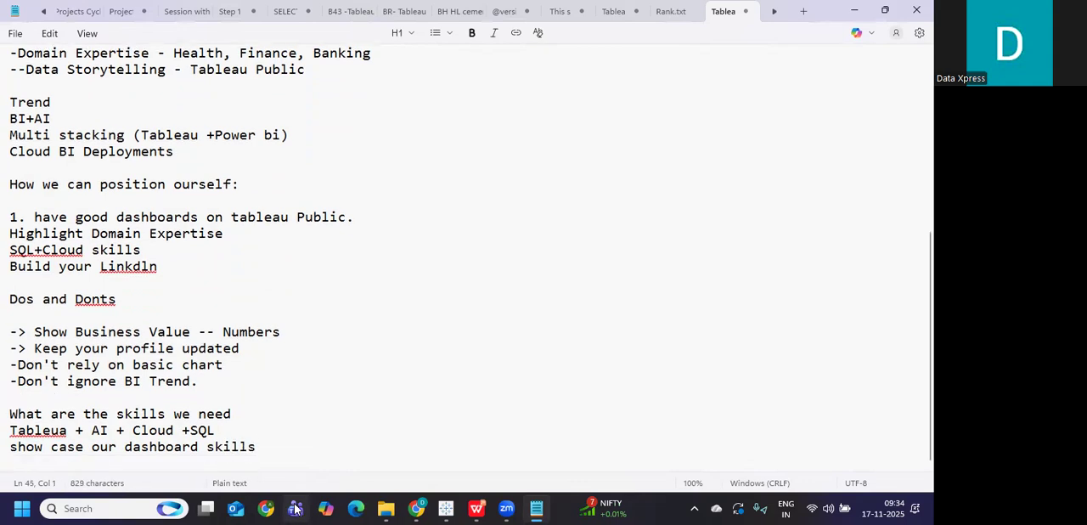
{"action": "type", "text": "Linldn pr"}
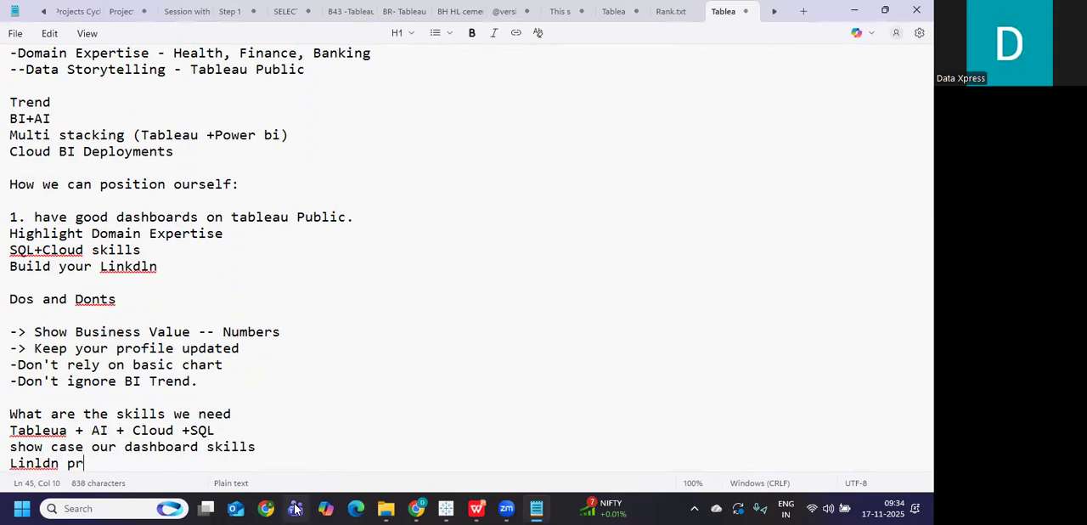
{"action": "type", "text": "ofile."}
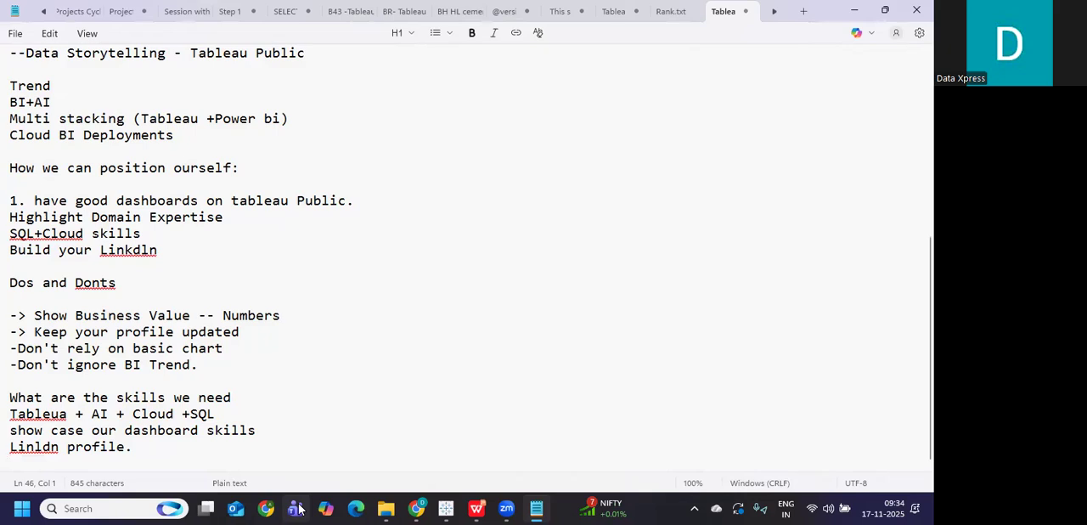
{"action": "type", "text": "domain k"}
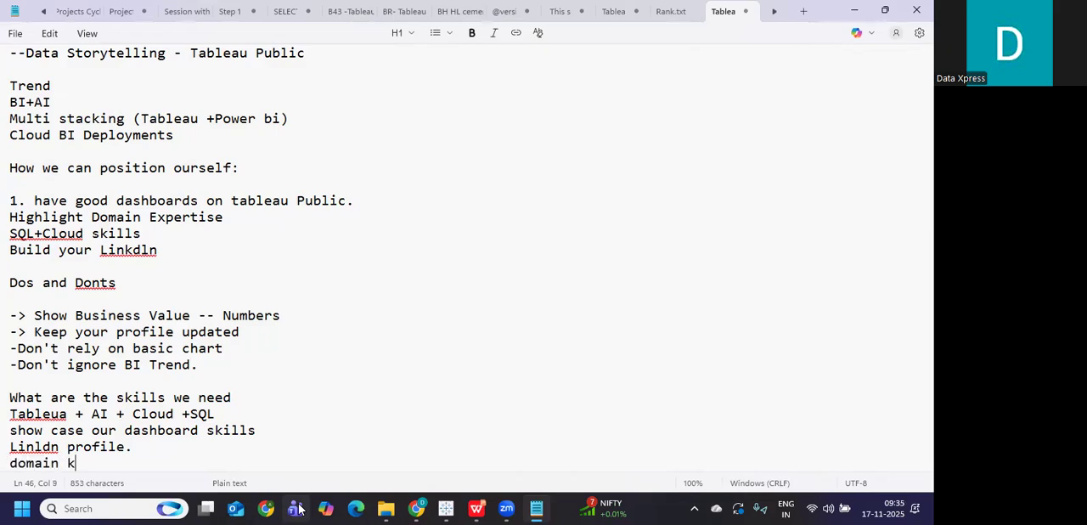
{"action": "type", "text": "nowledge."}
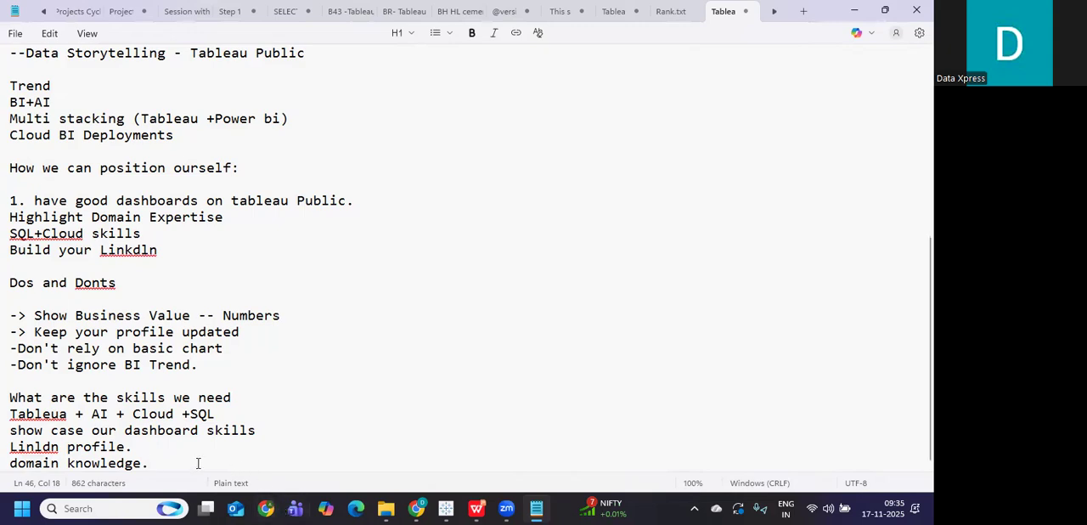
{"action": "left_click_drag", "start_coordinate": [10, 397], "coordinate": [148, 462]}
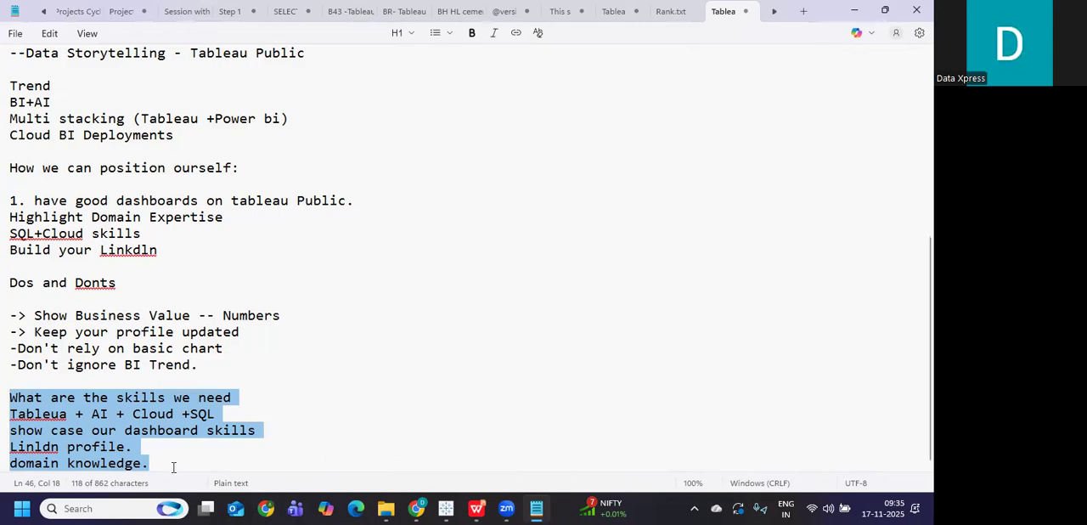
{"action": "left_click", "coordinate": [152, 462]}
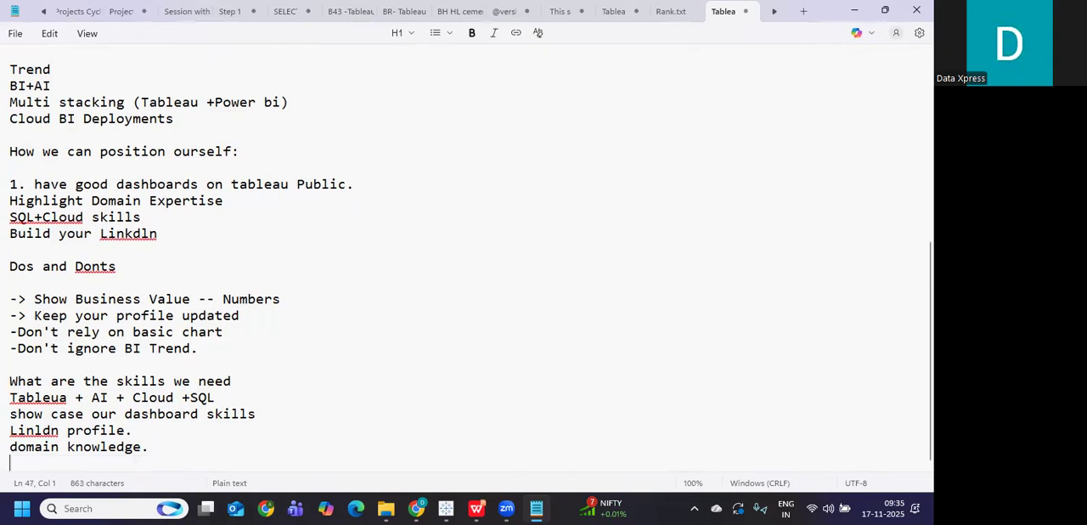
Note 'cals:' with '4- OCt - Nov' and 'all of them clered - HRS ghosted.', highlighting the ghosting remark.
{"action": "type", "text": "cals"}
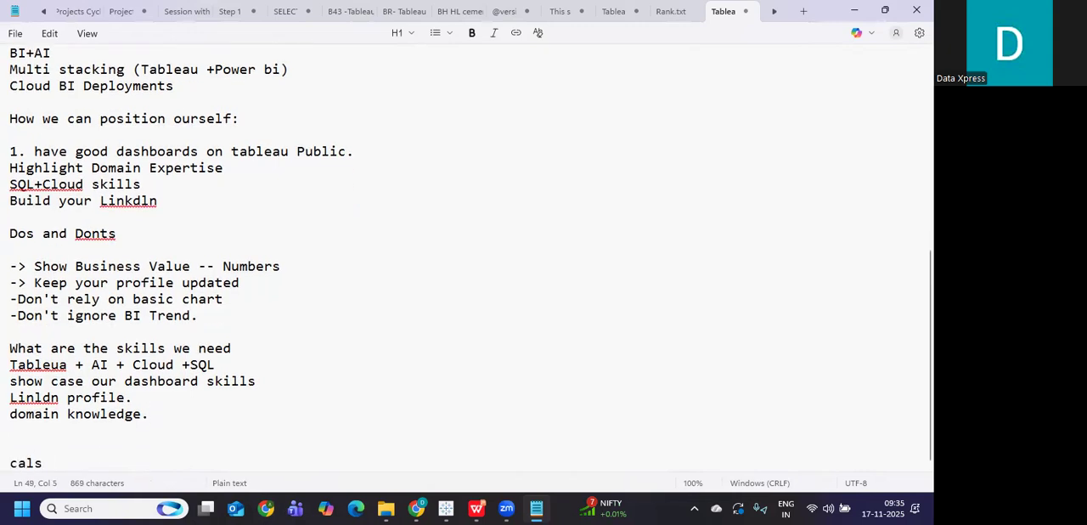
{"action": "type", "text": ":"}
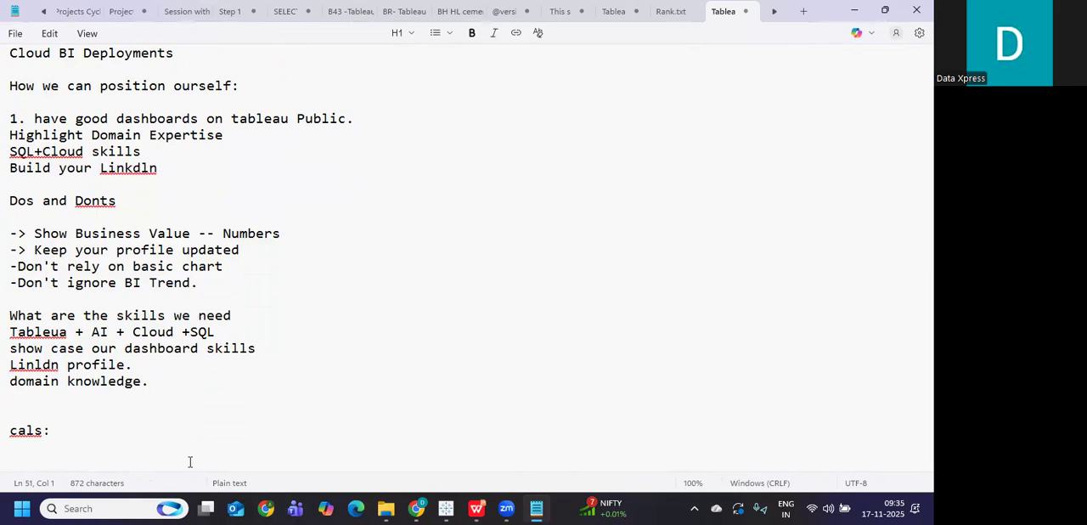
{"action": "type", "text": "4-"}
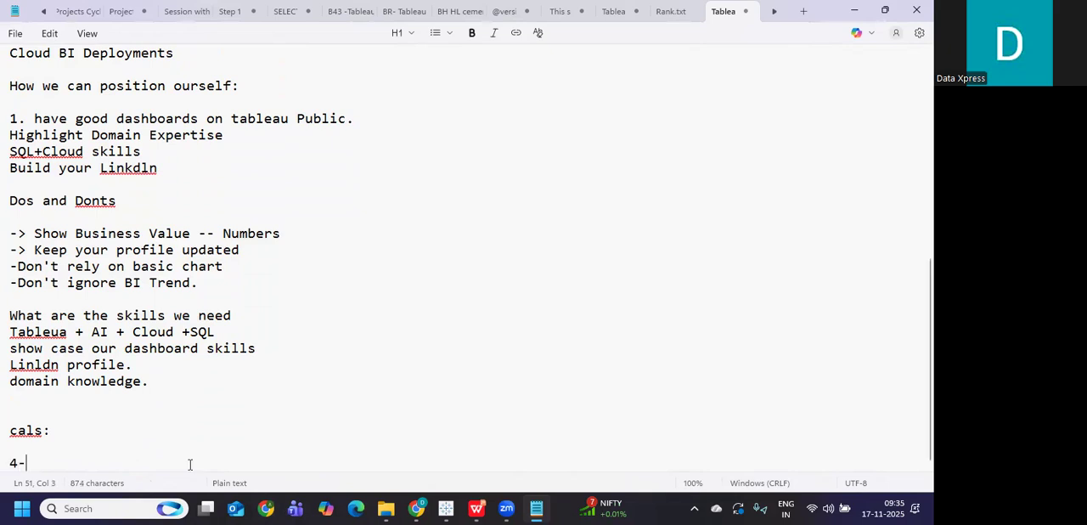
{"action": "type", "text": "OCt"}
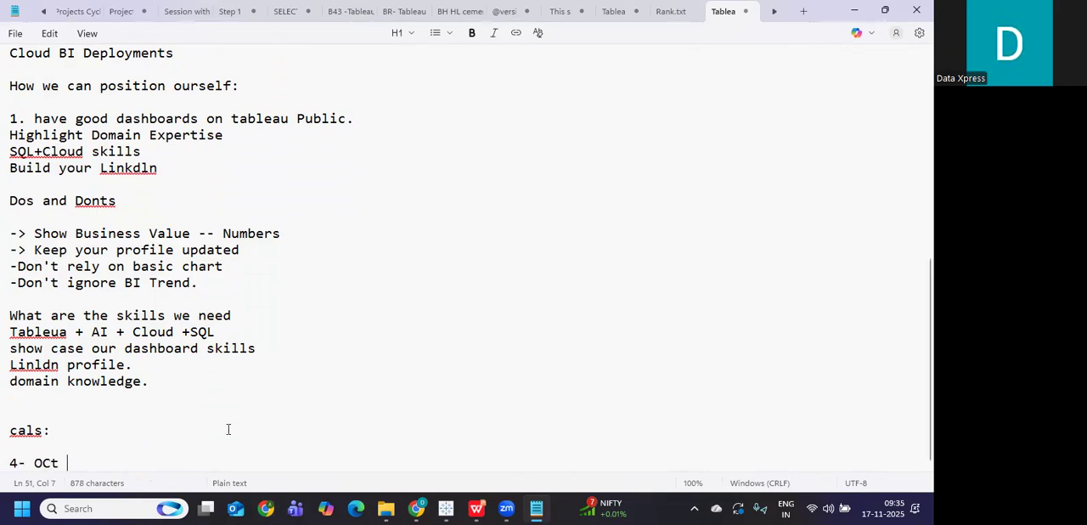
{"action": "type", "text": "- Nov"}
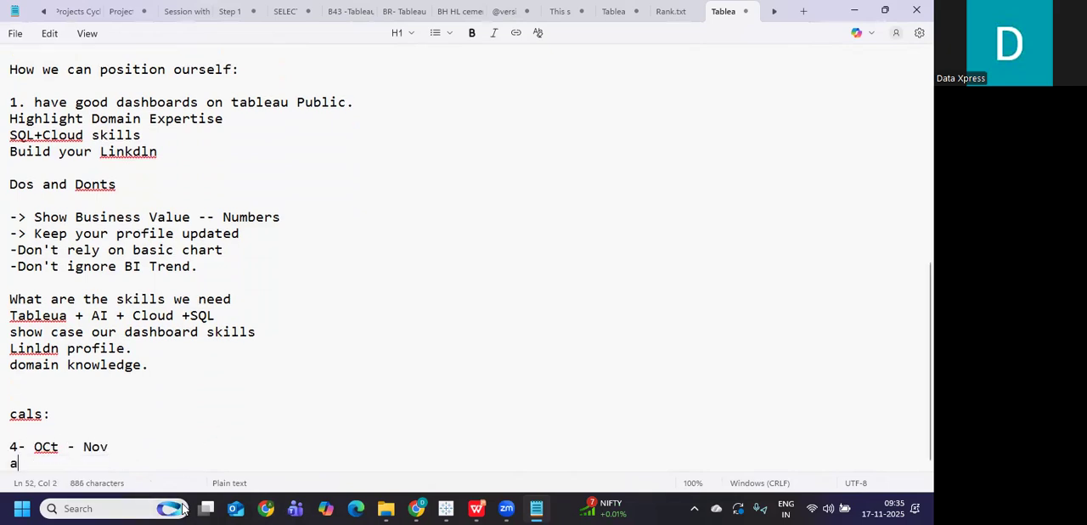
{"action": "type", "text": "ll of them cla"}
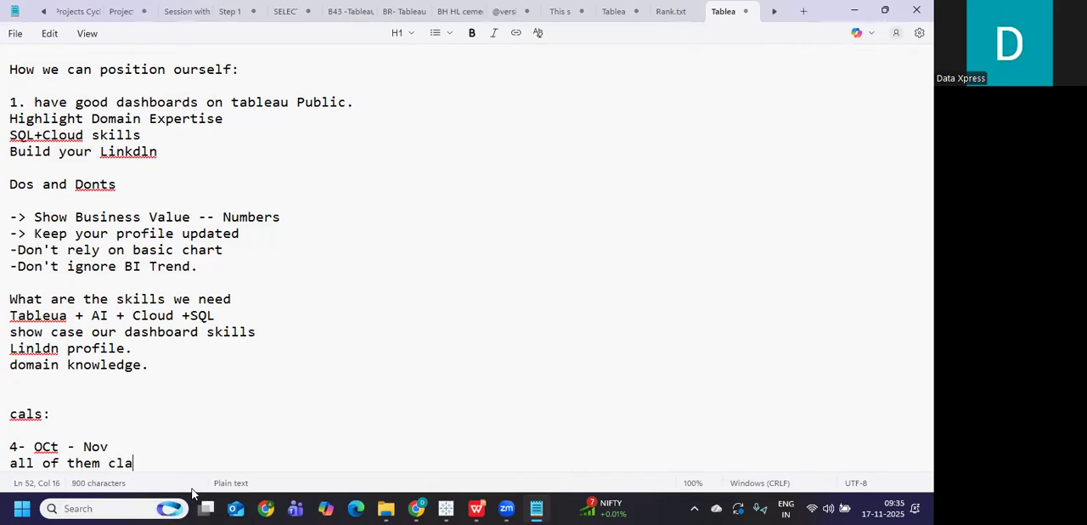
{"action": "type", "text": "red -"}
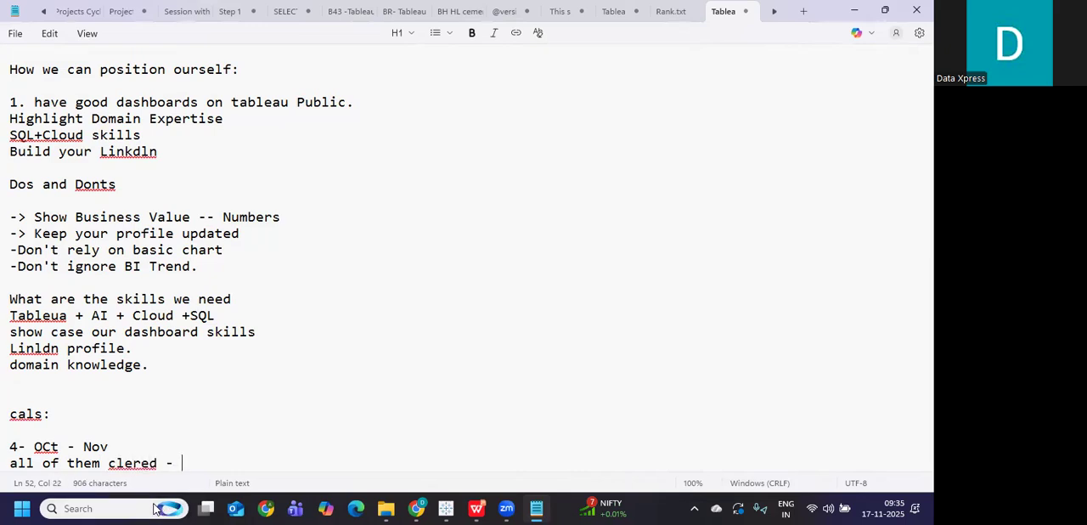
{"action": "type", "text": "HRS g"}
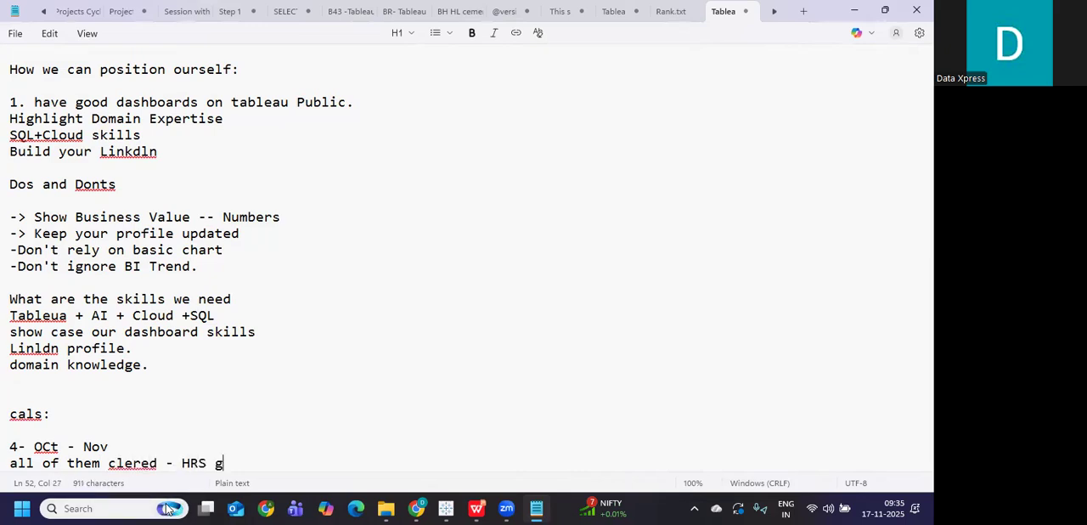
{"action": "type", "text": "hosted."}
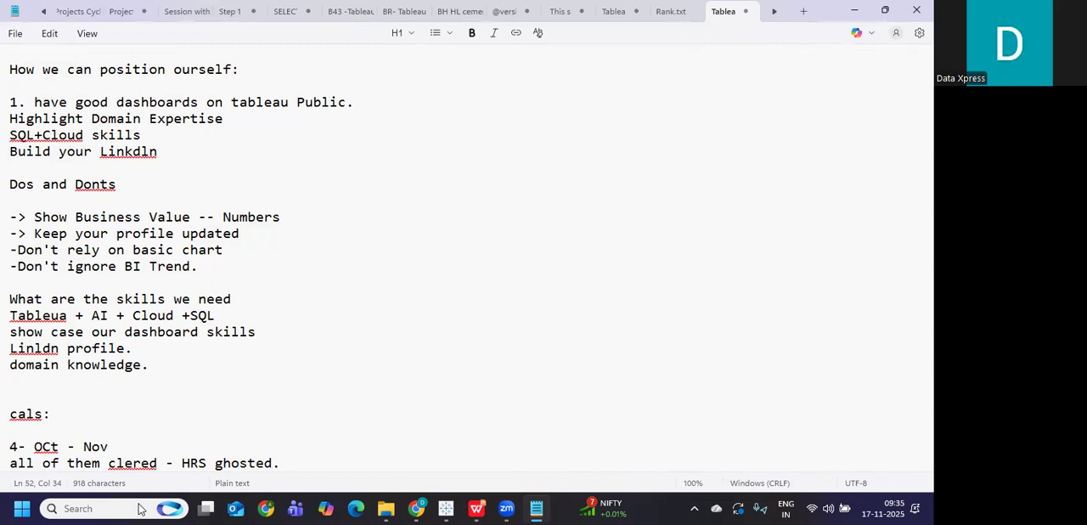
{"action": "left_click", "coordinate": [280, 462]}
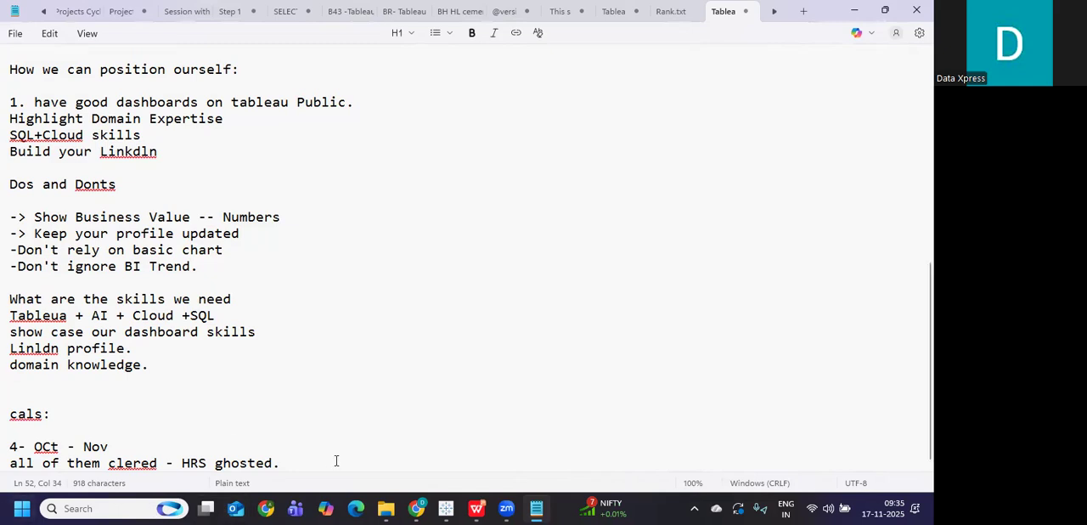
{"action": "left_click_drag", "start_coordinate": [67, 462], "coordinate": [281, 462]}
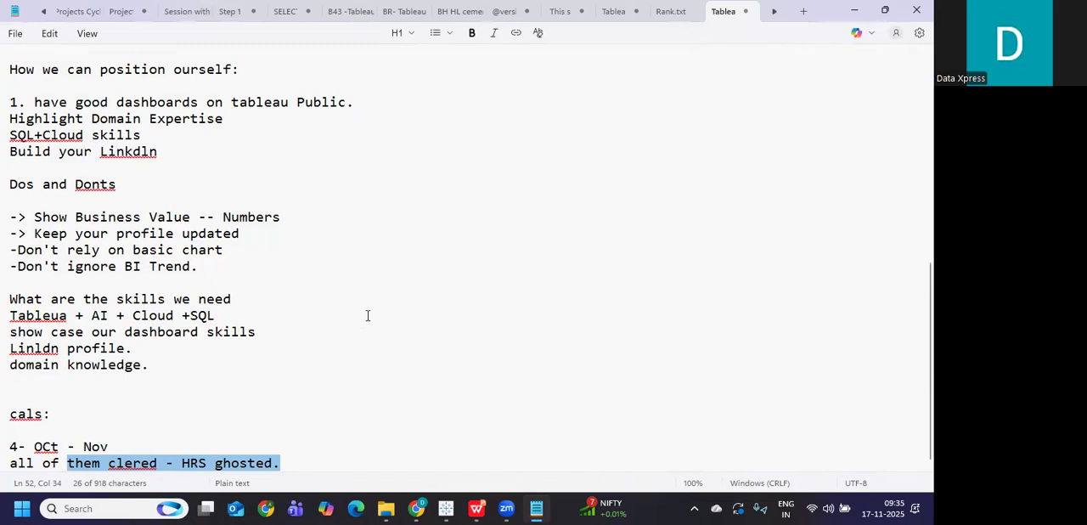
{"action": "mouse_move", "coordinate": [387, 329]}
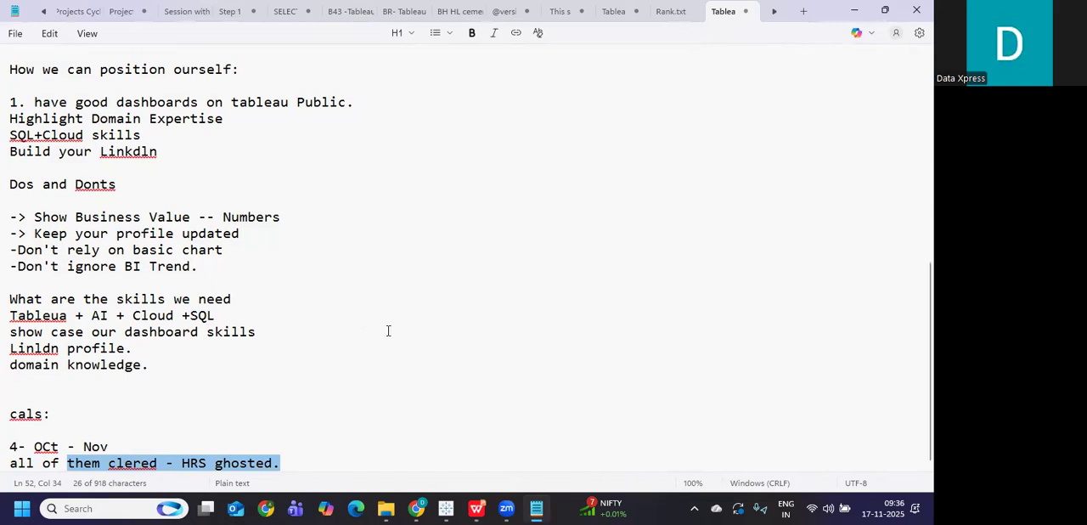
{"action": "mouse_move", "coordinate": [519, 72]}
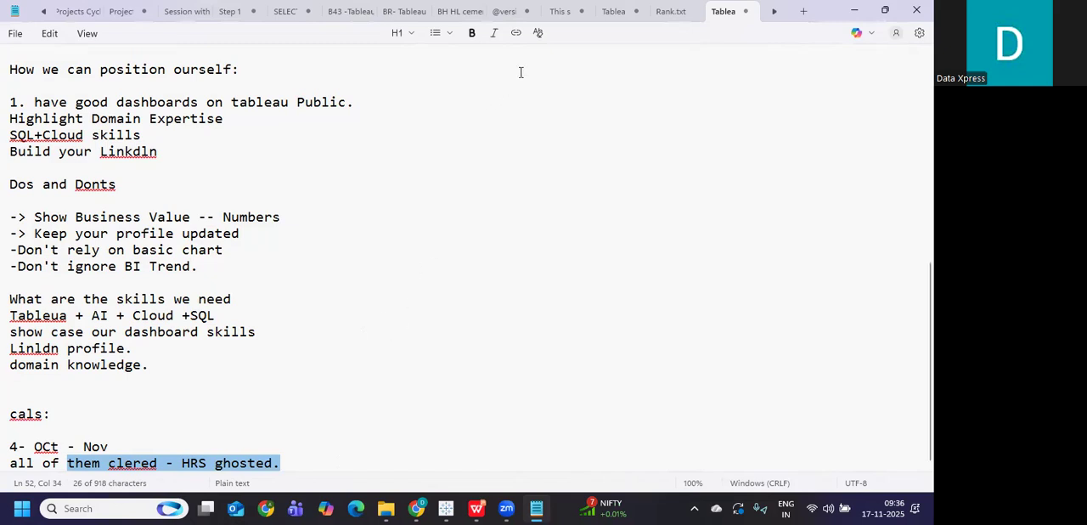